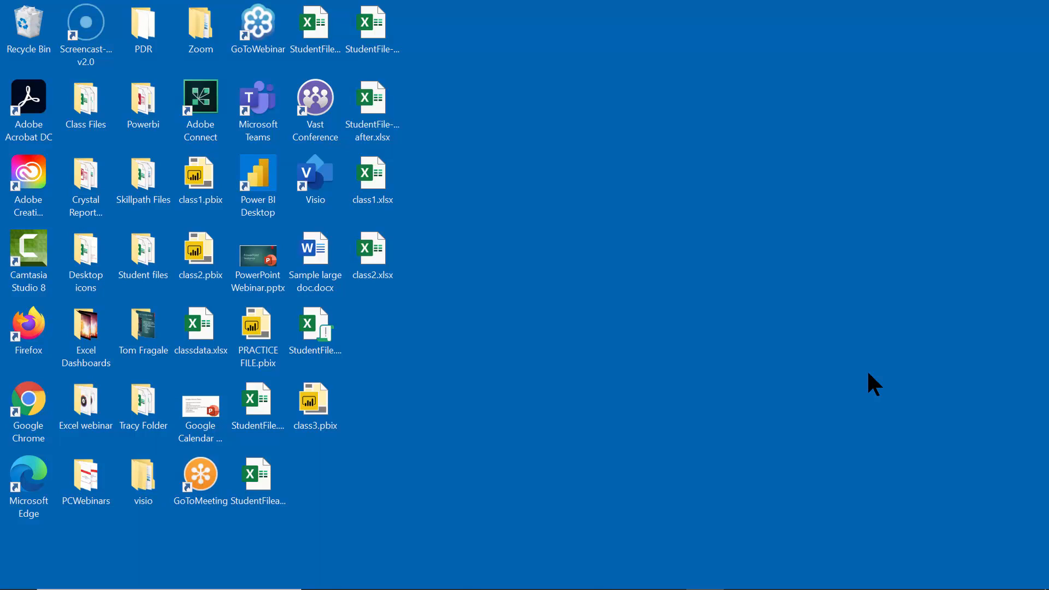
mouse_move(831, 479)
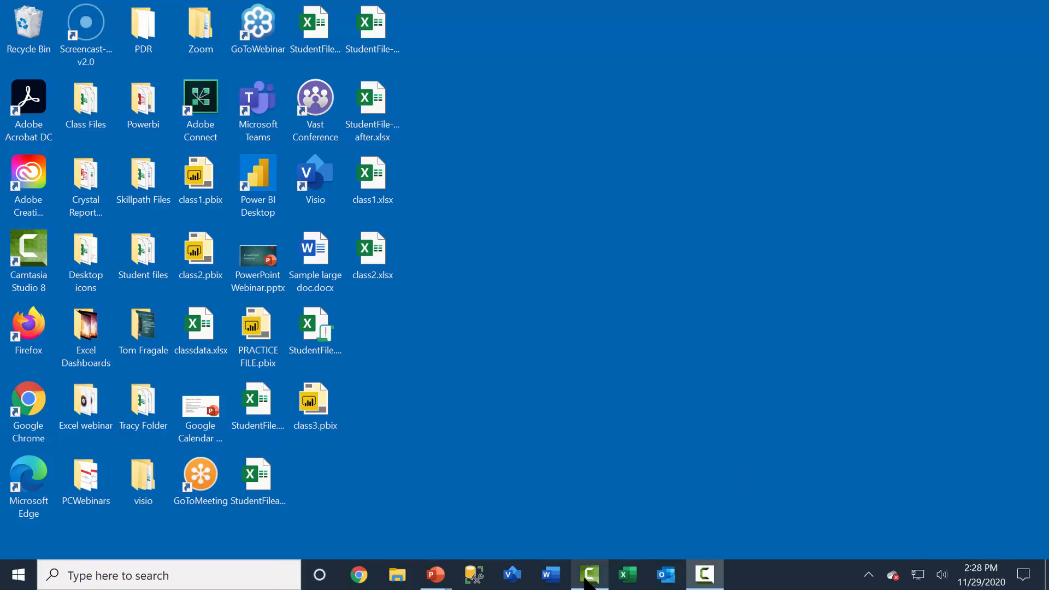
mouse_move(550, 574)
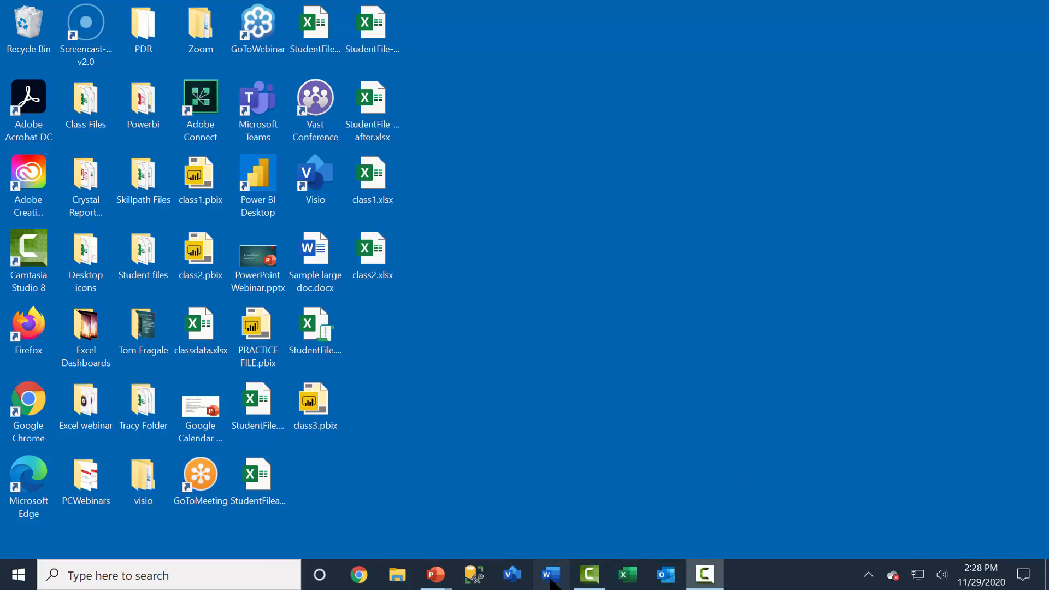
Launch Word and open 'sample mail merge letter - excel copy.docx' from recent files.
click(550, 575)
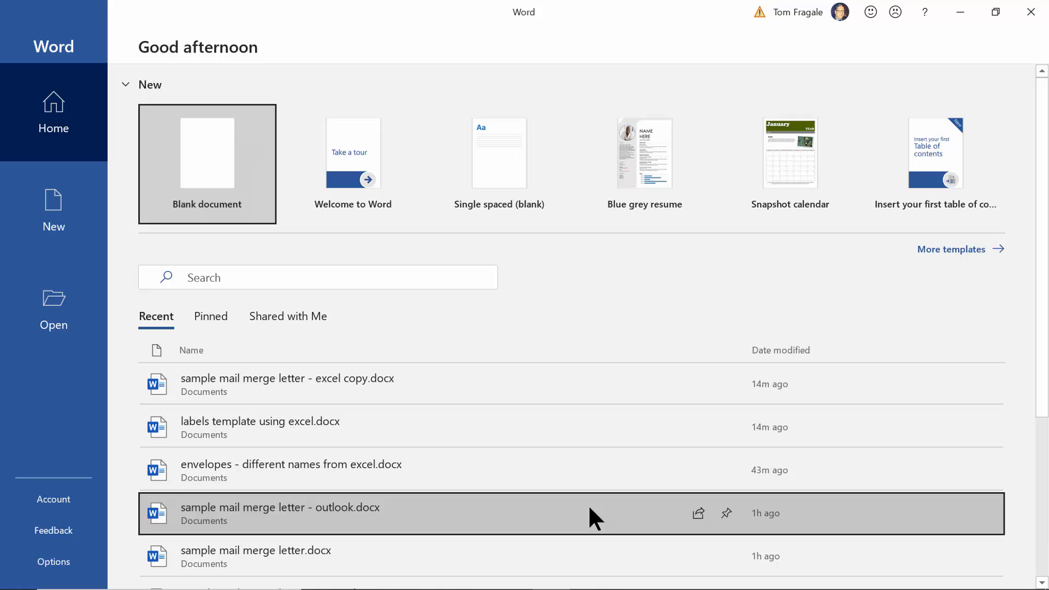
mouse_move(435, 383)
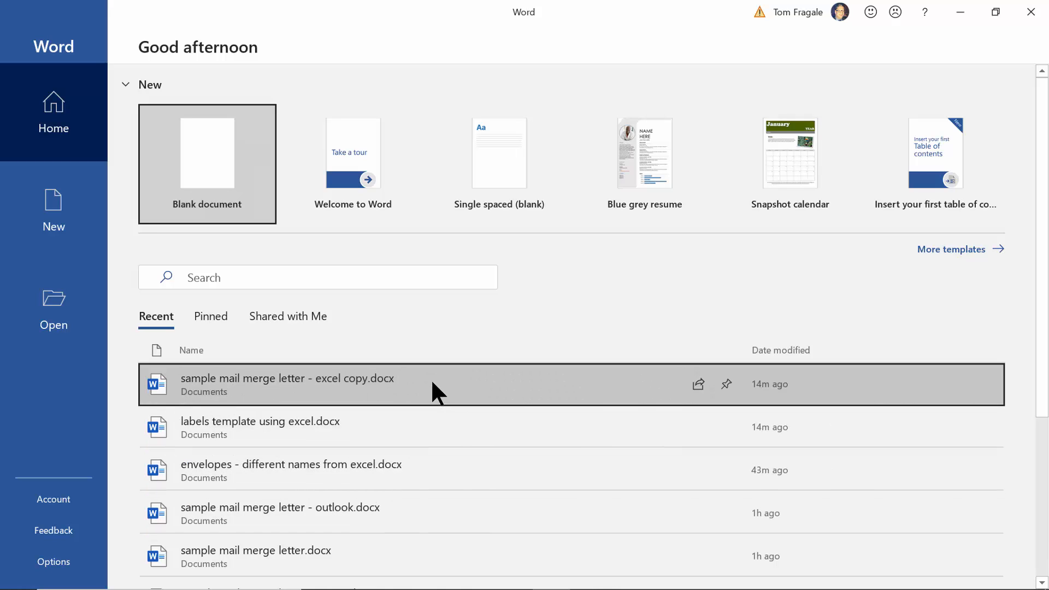
mouse_move(256, 390)
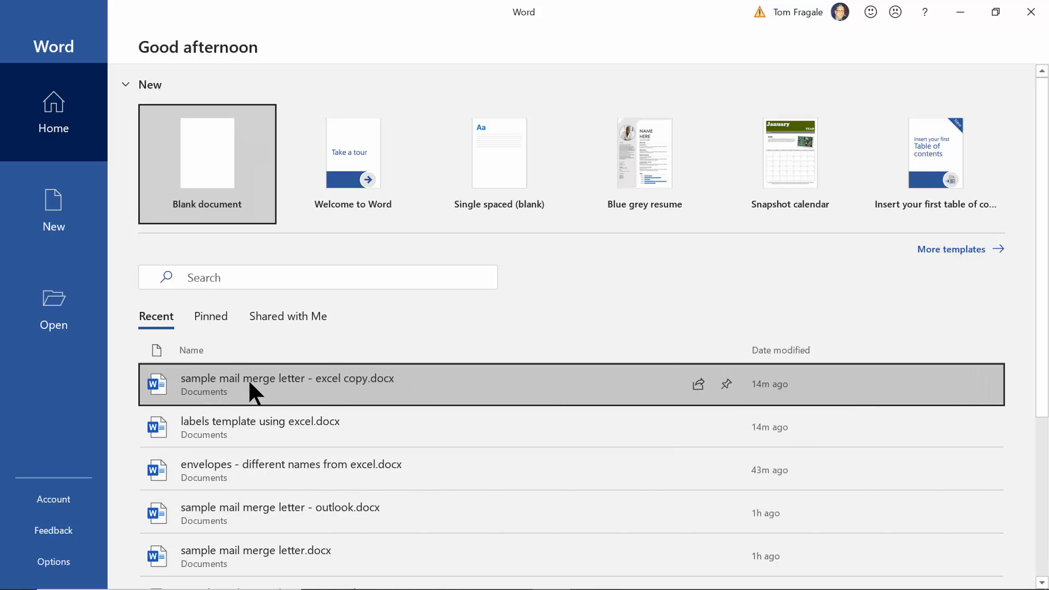
mouse_move(284, 393)
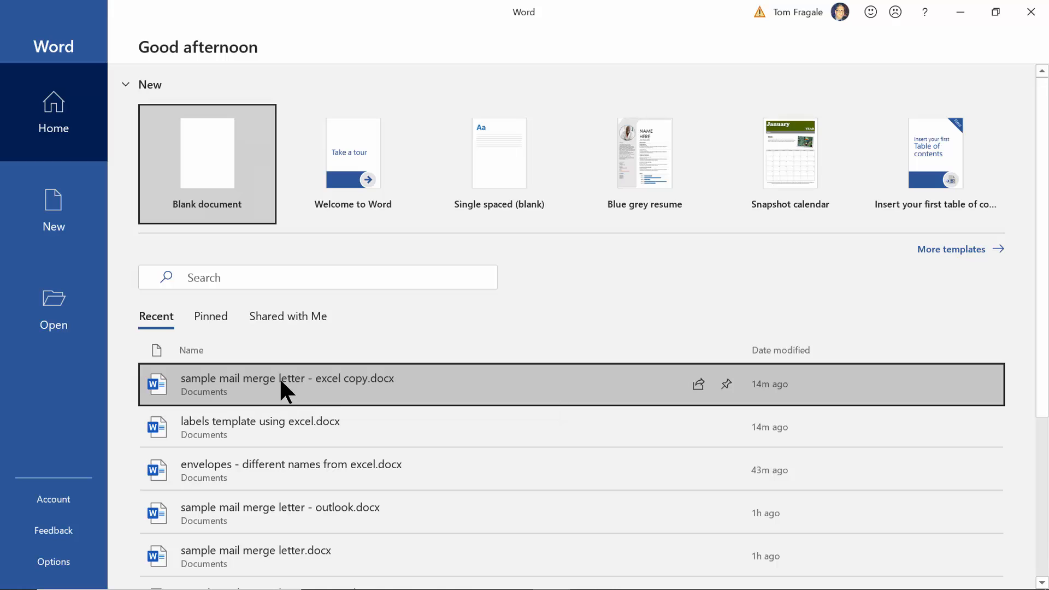
click(287, 383)
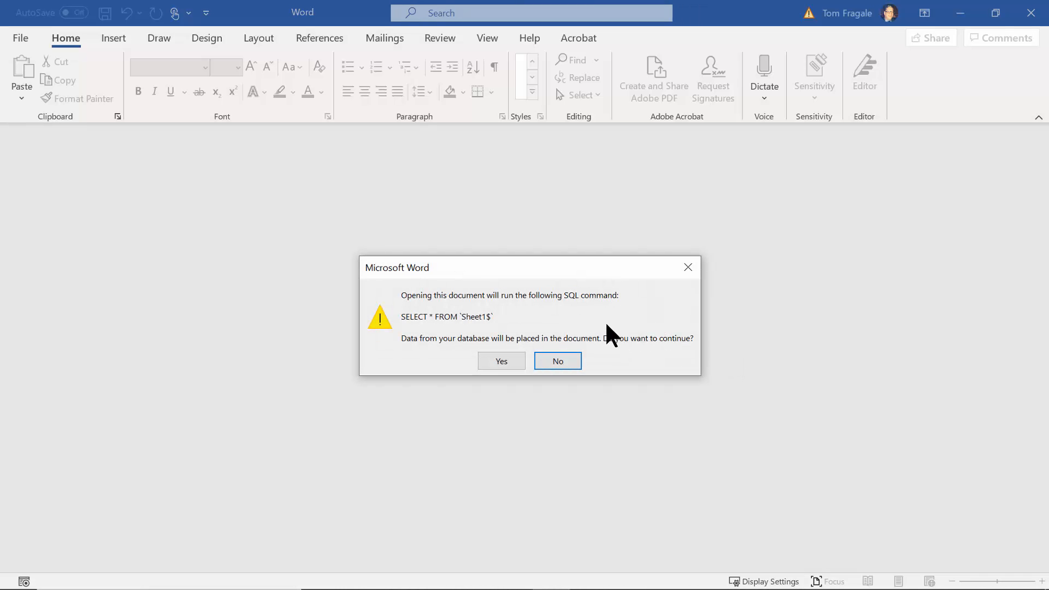
mouse_move(605, 318)
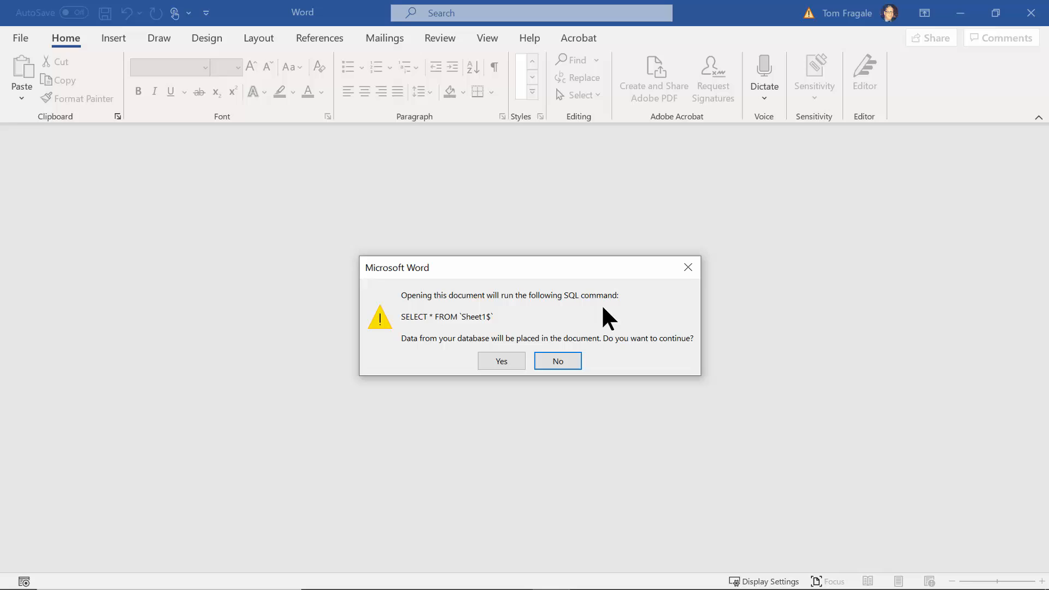
mouse_move(494, 311)
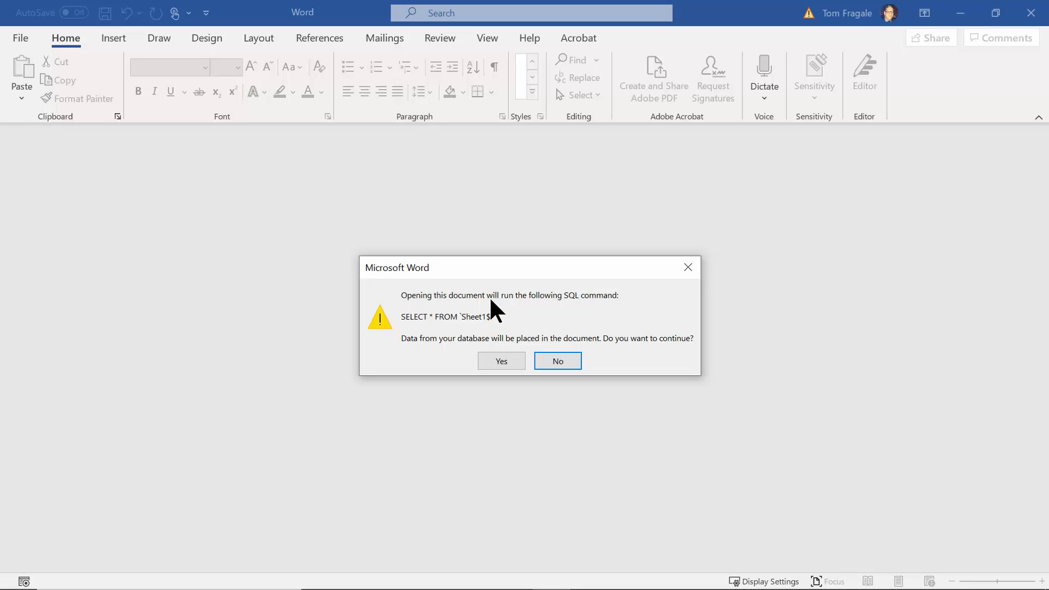
mouse_move(503, 306)
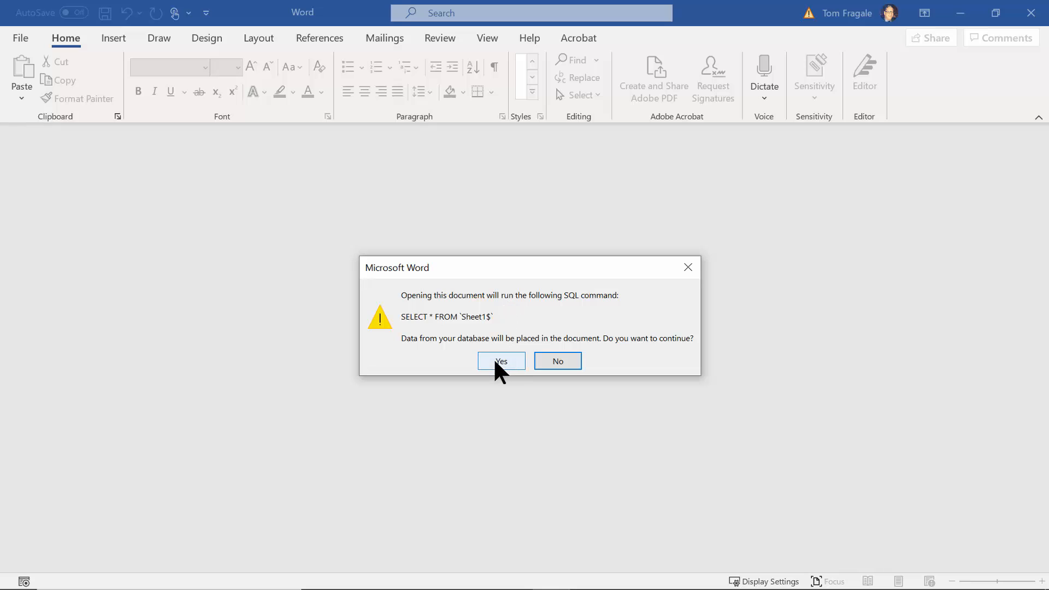
Allow the SQL data to load and add a space between 'our' and 'service'.
click(501, 360)
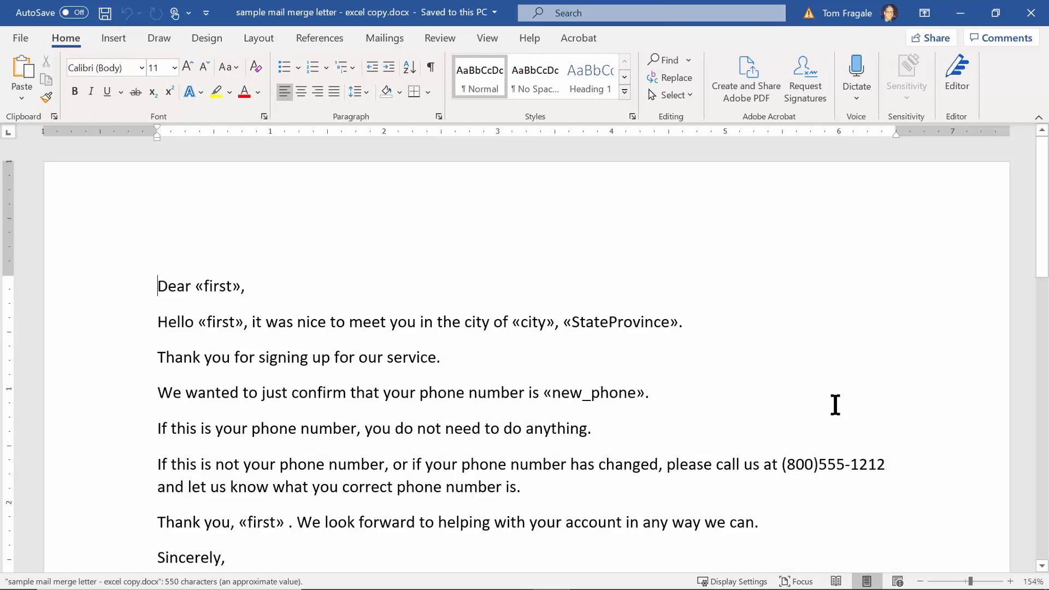
mouse_move(175, 362)
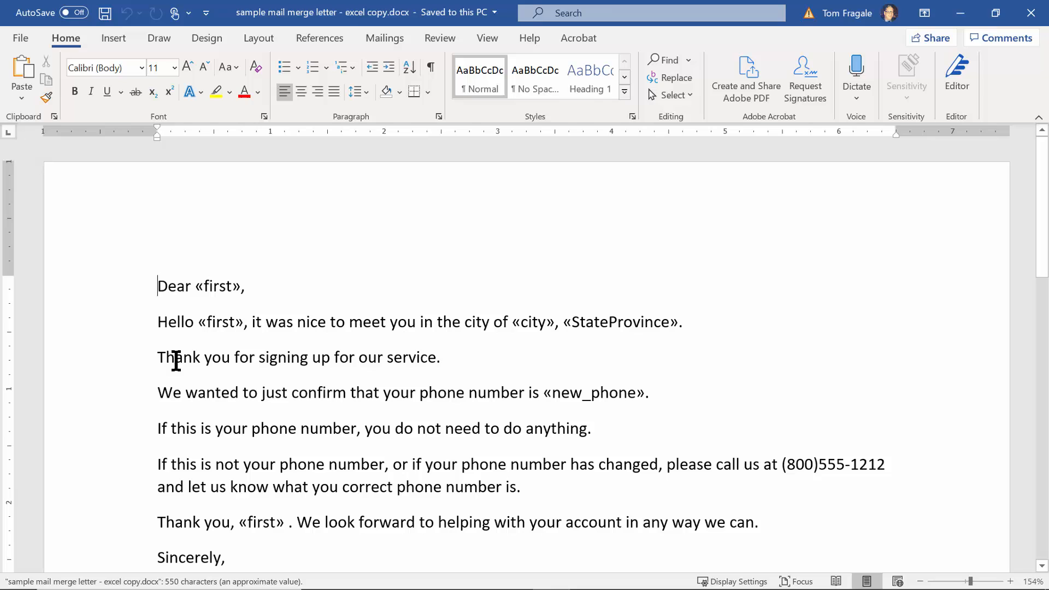
mouse_move(327, 360)
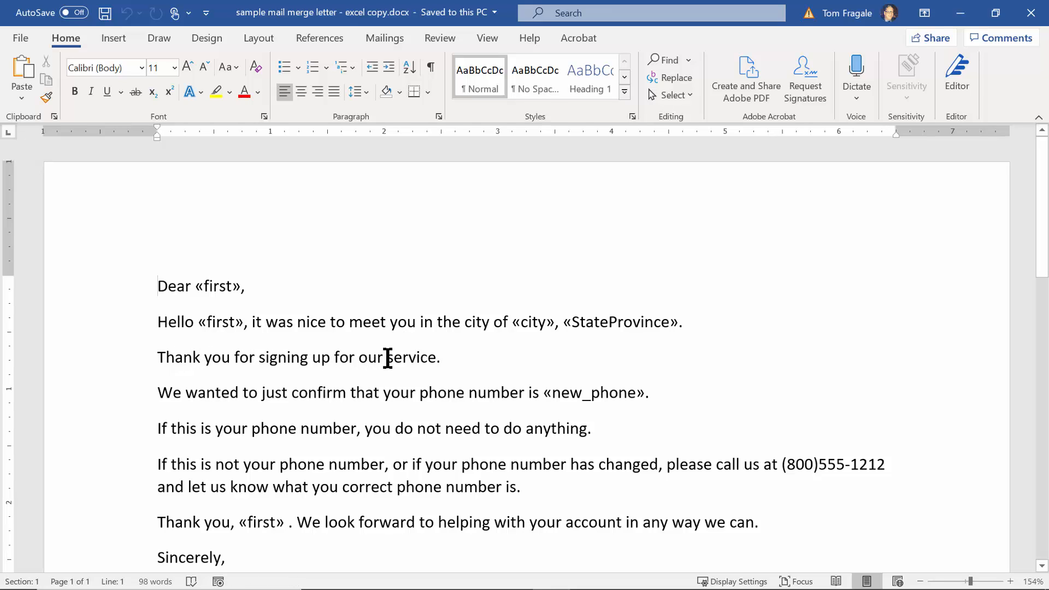
mouse_move(392, 348)
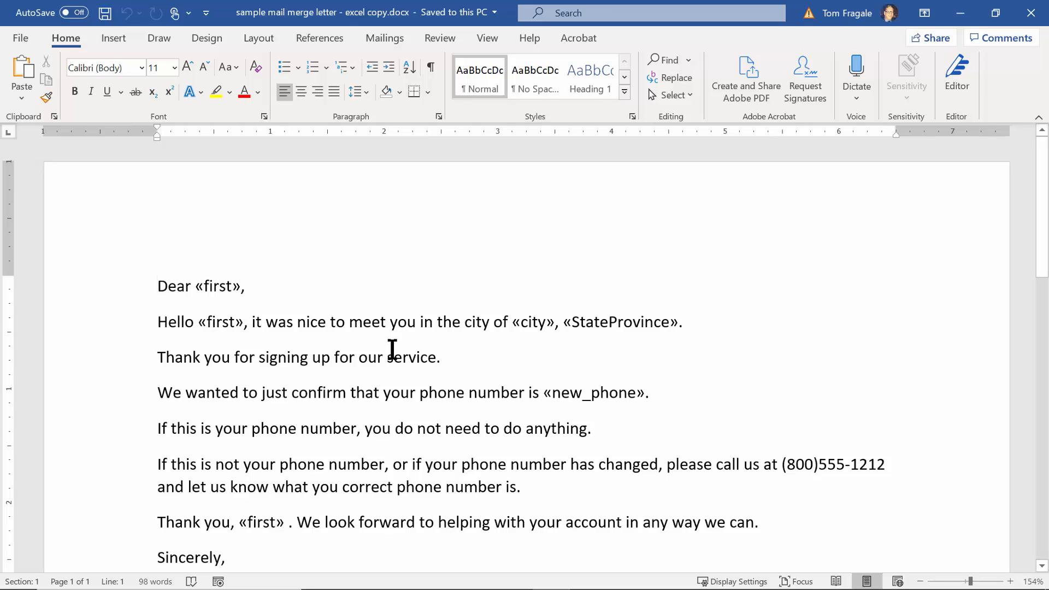
mouse_move(649, 350)
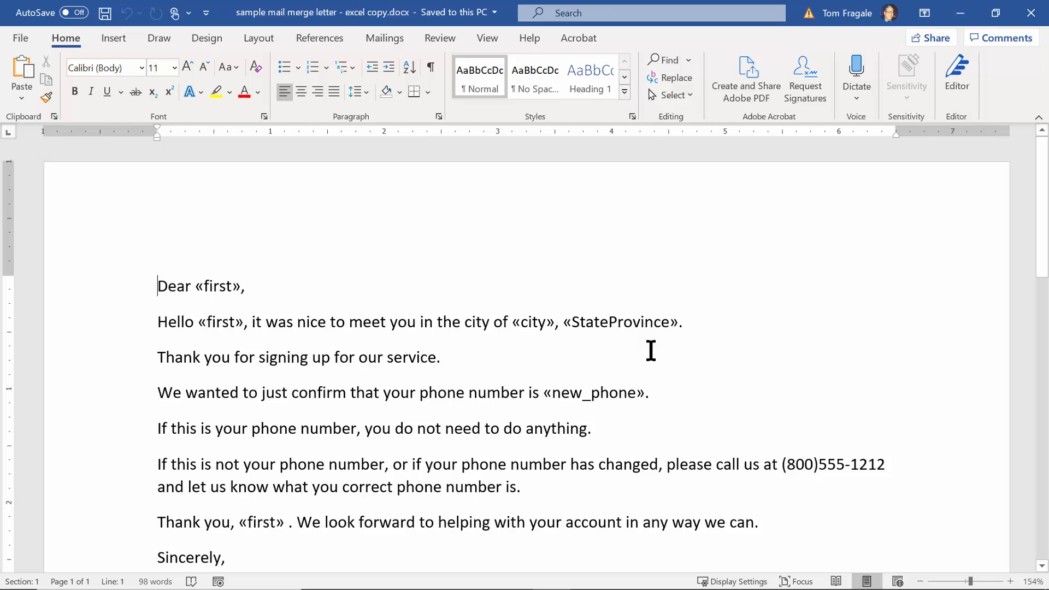
mouse_move(416, 380)
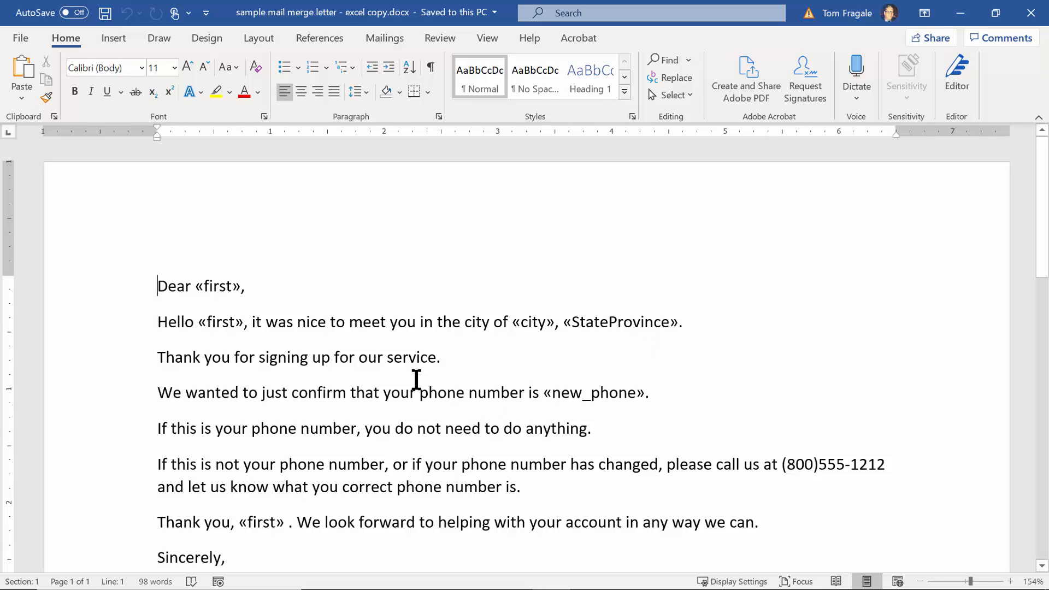
mouse_move(390, 356)
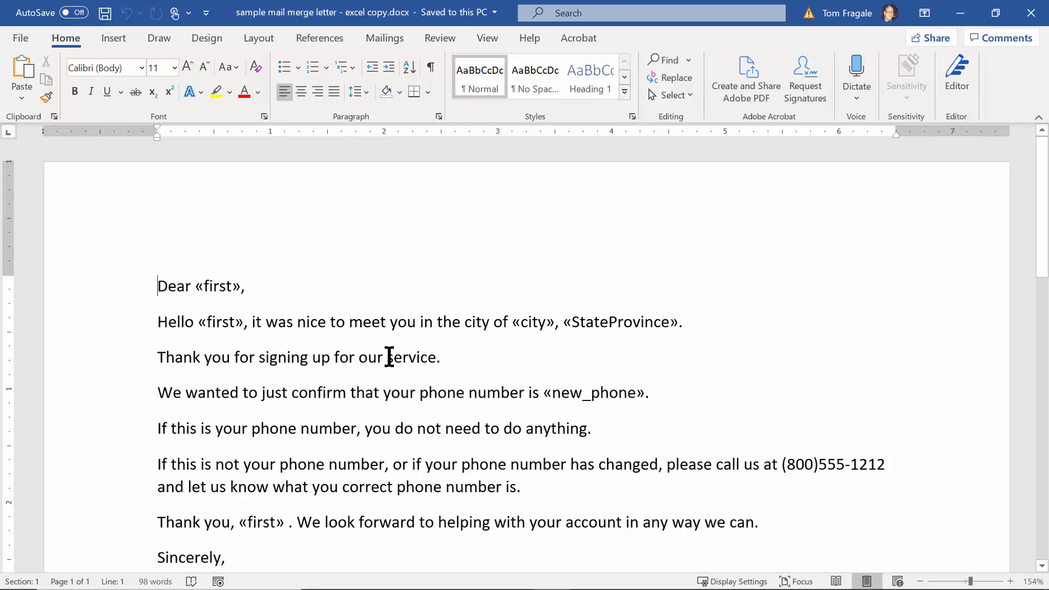
click(389, 357)
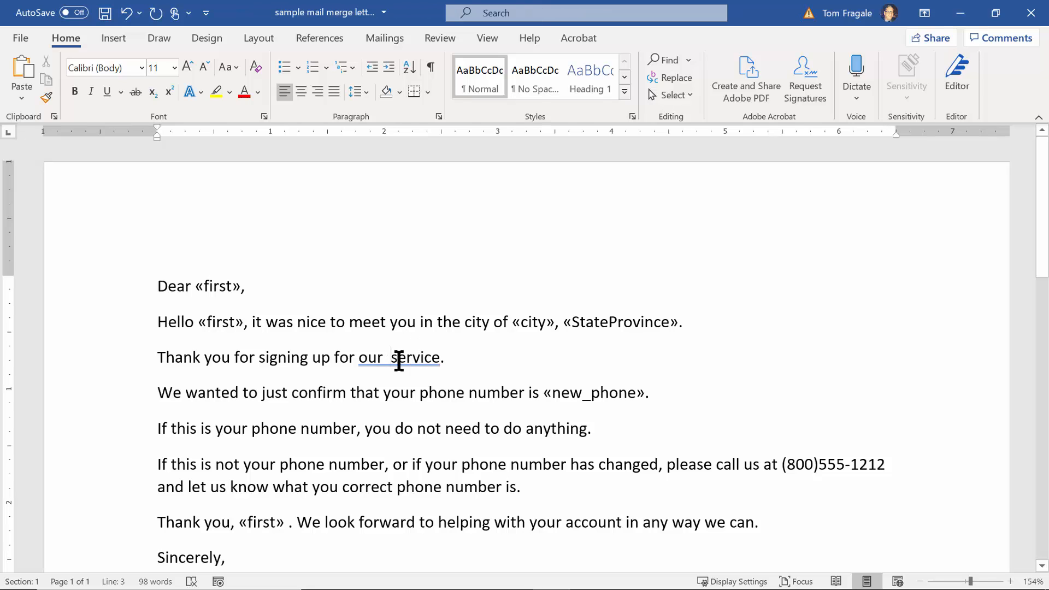
mouse_move(407, 356)
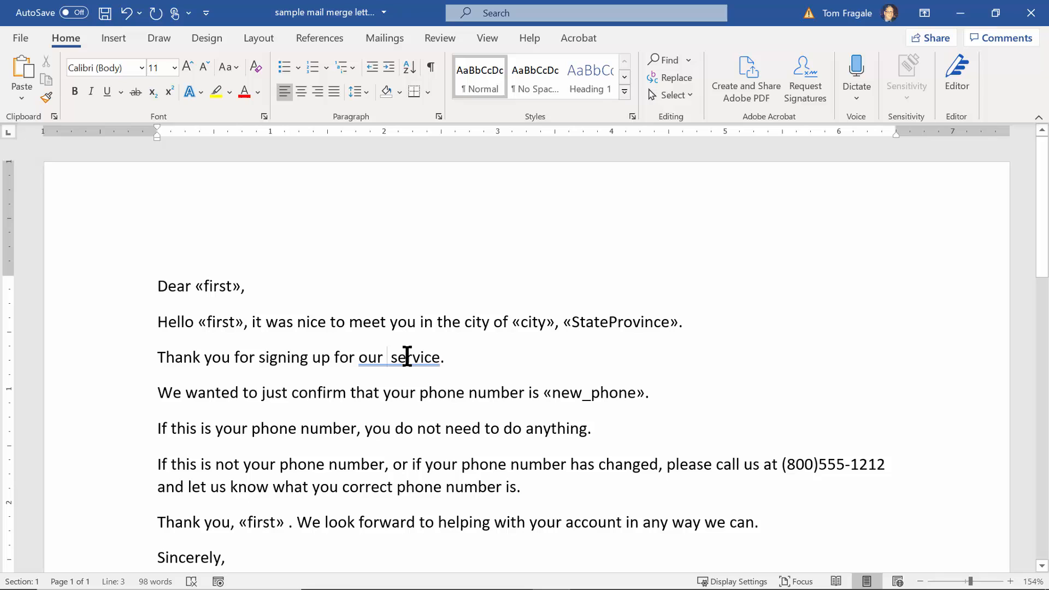
mouse_move(383, 38)
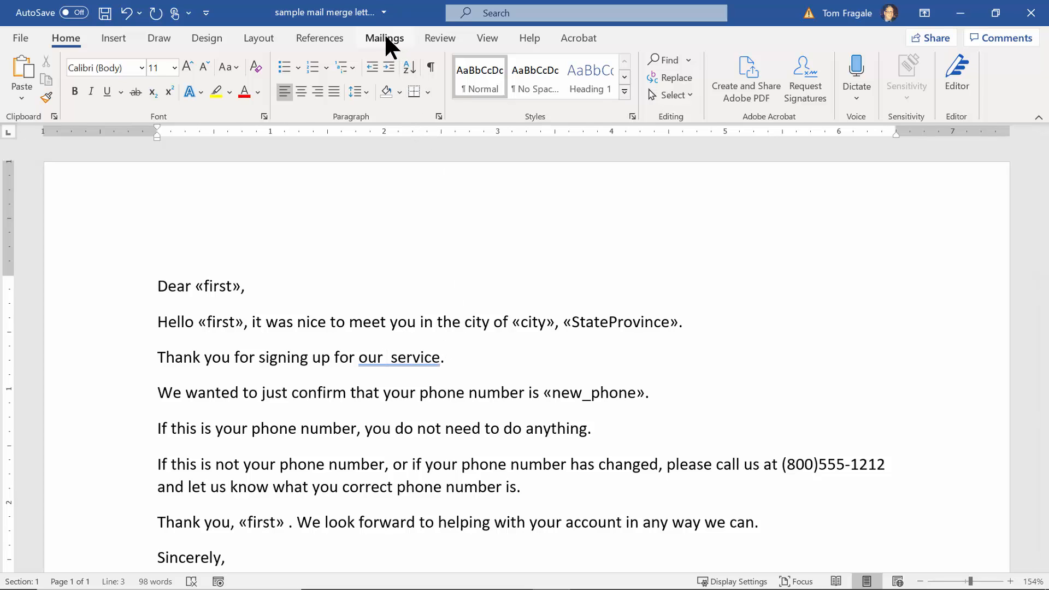
Show the Mailings tools and list the available mail merge rules.
click(384, 39)
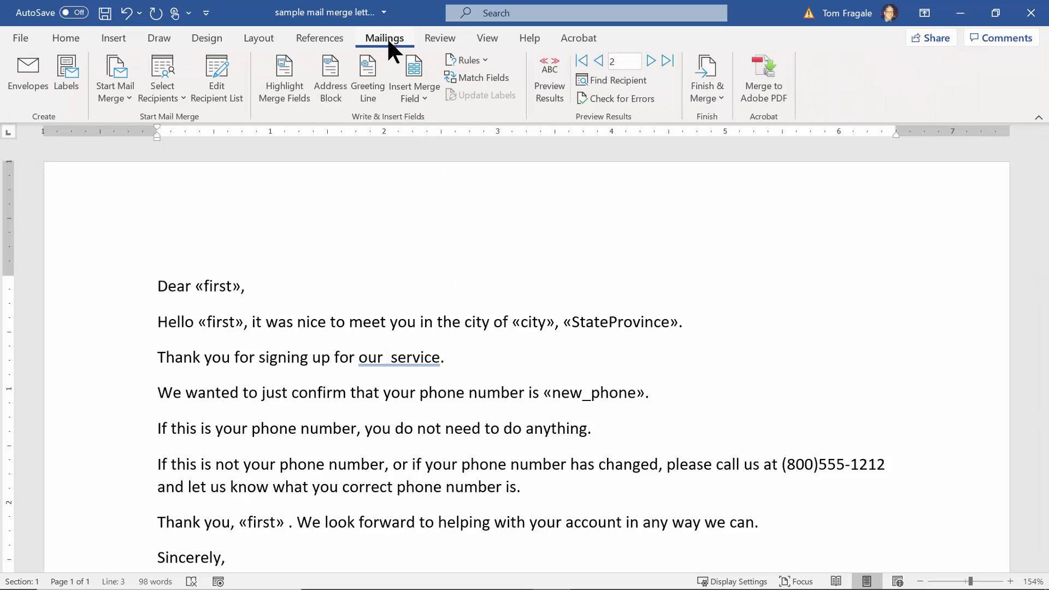
mouse_move(469, 59)
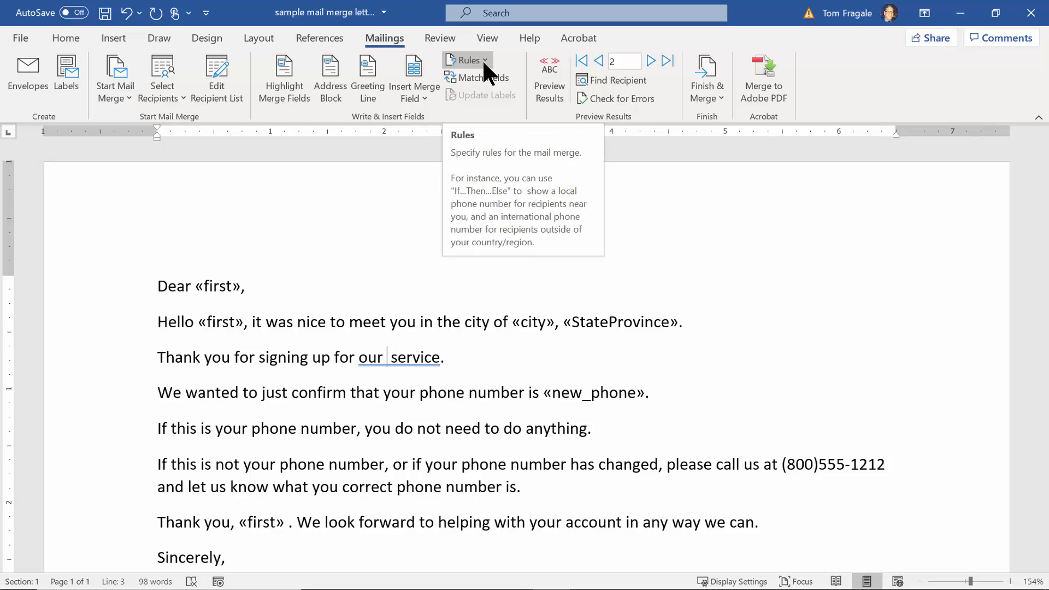
click(466, 61)
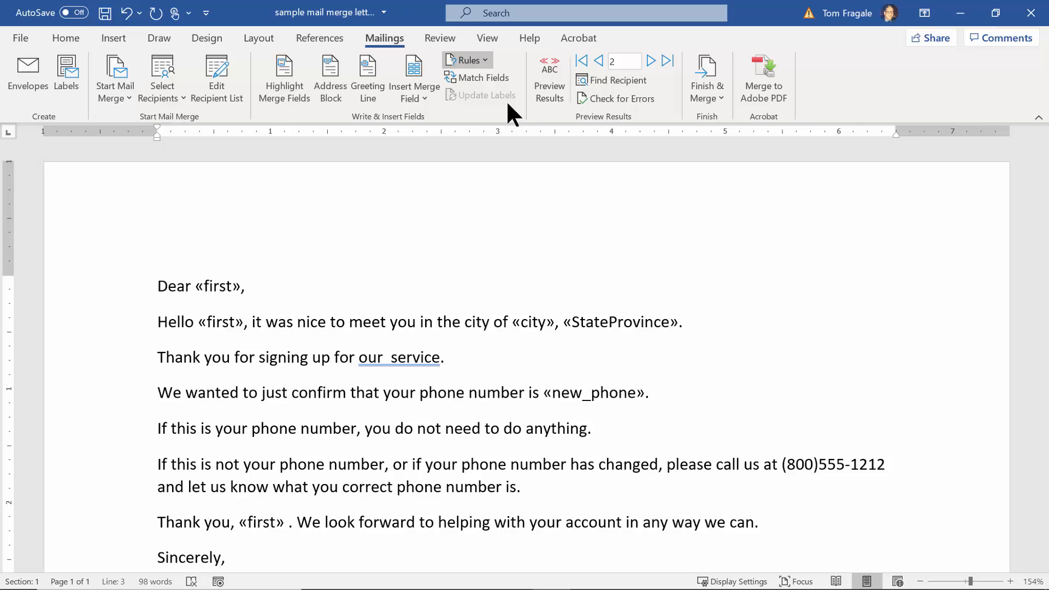
Create a Fill-in field with prompt 'What Service', default 'Home Water Delivery', asked once.
click(467, 59)
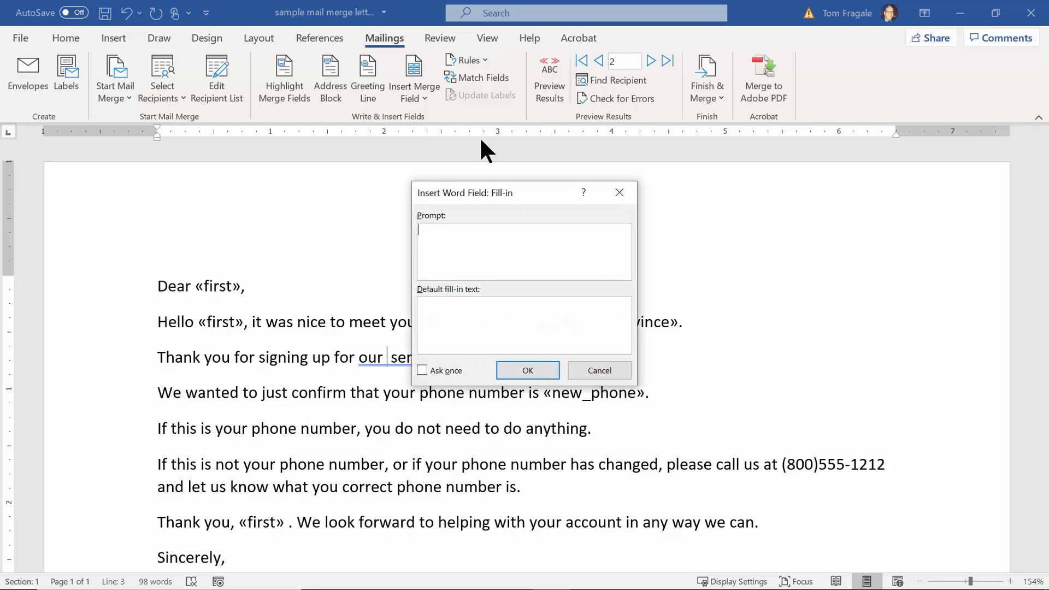
text(What Se)
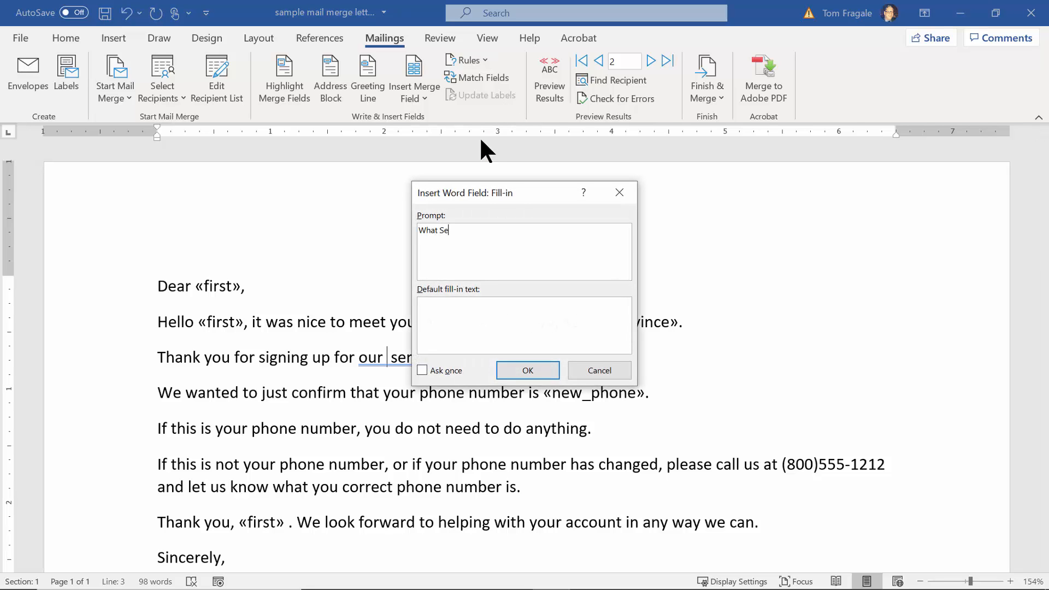
text(rvice)
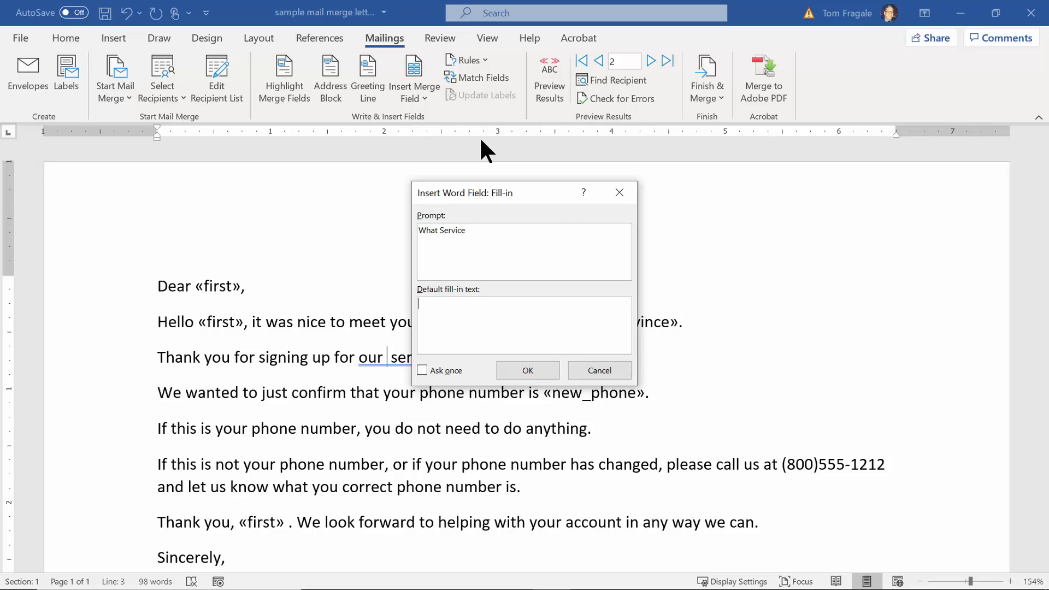
text(Home D)
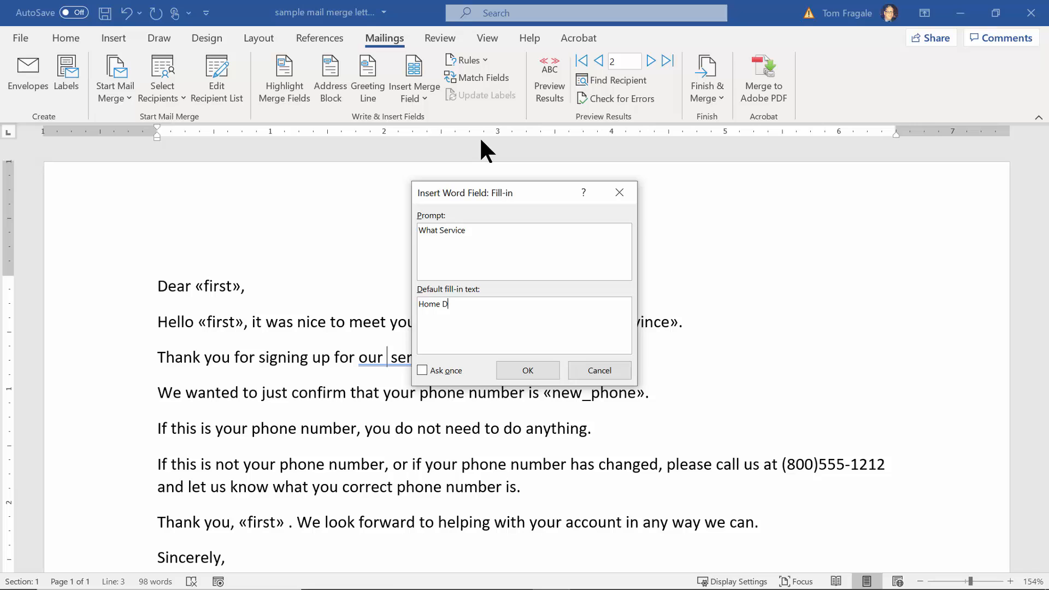
text(Wat)
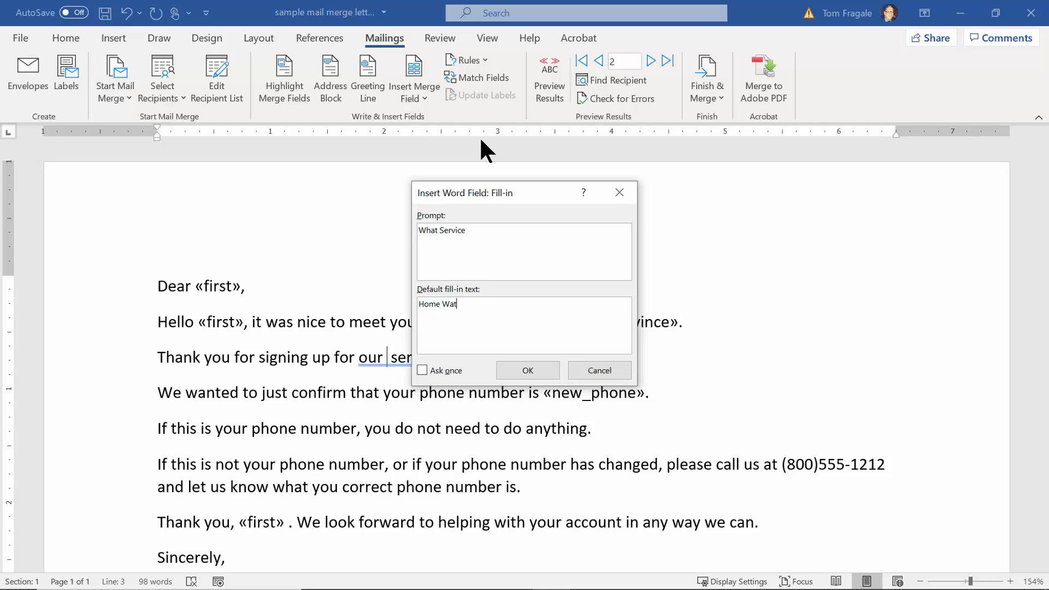
text(er Deliver)
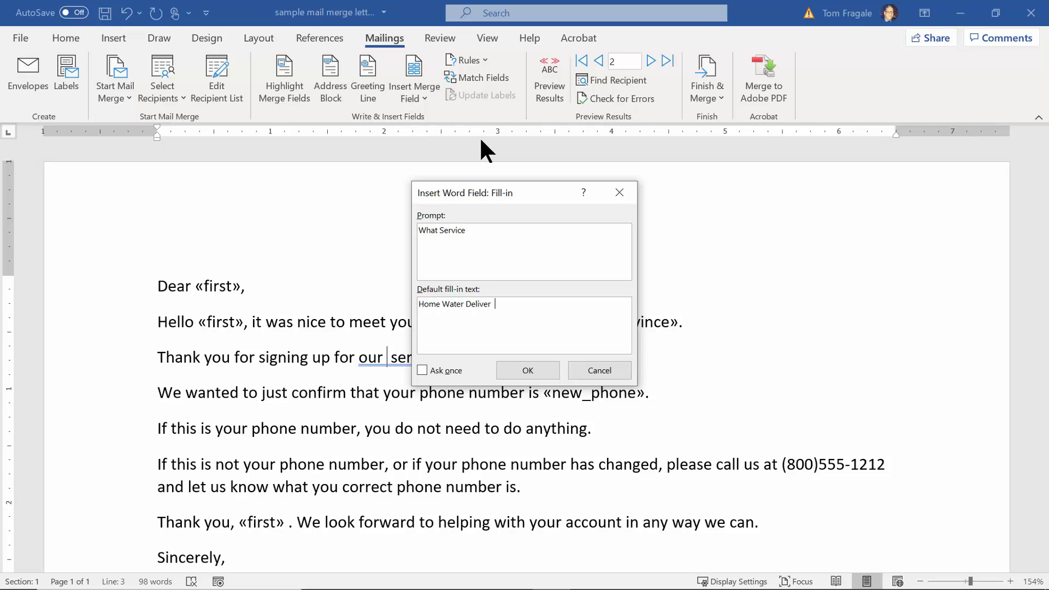
text(y)
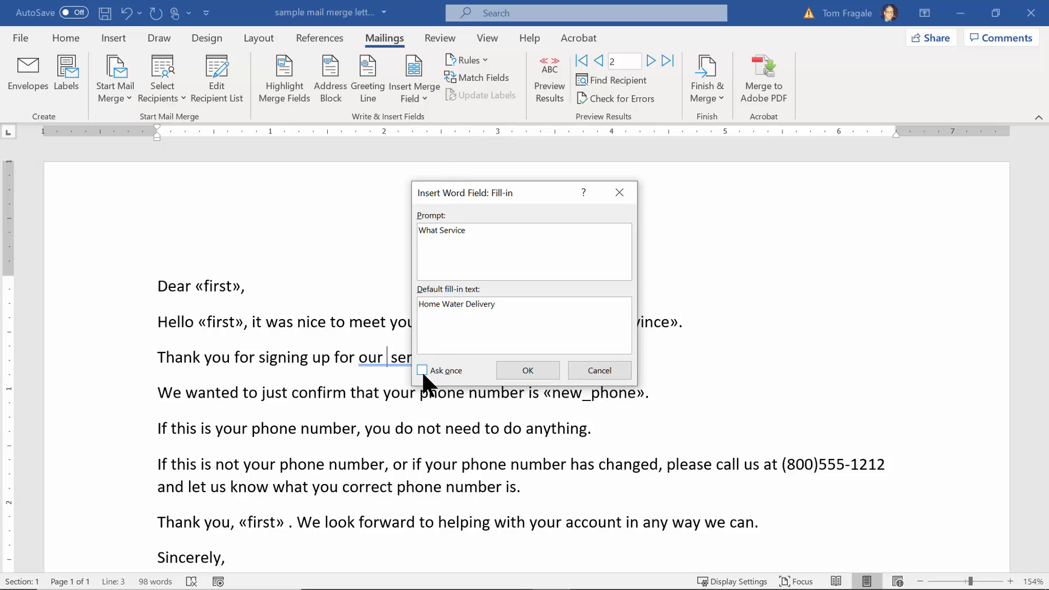
click(423, 371)
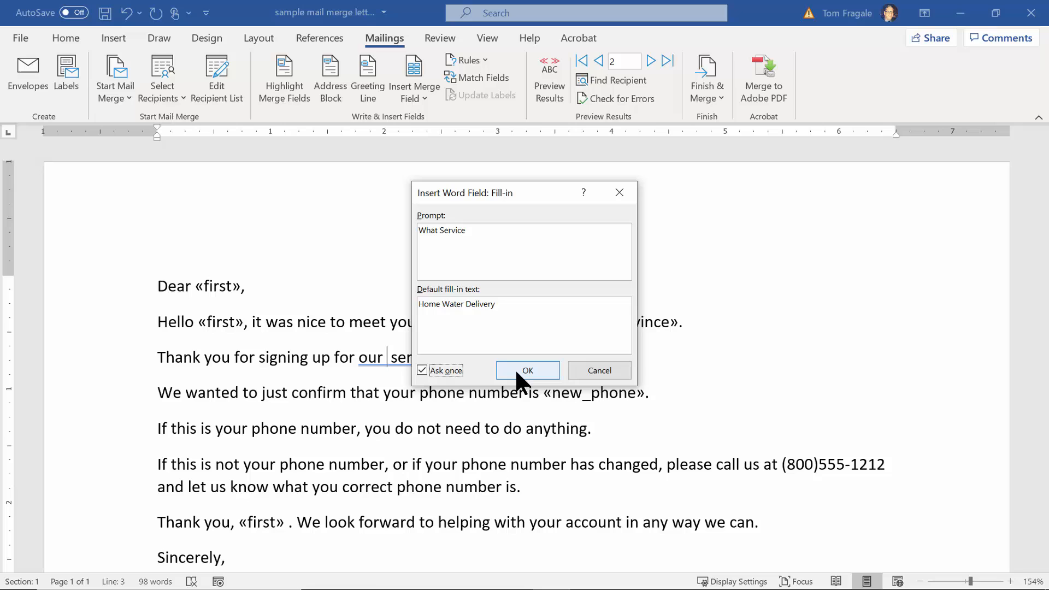
Confirm the Fill-in field and accept 'Home Water Delivery' so the sentence reads correctly.
click(527, 371)
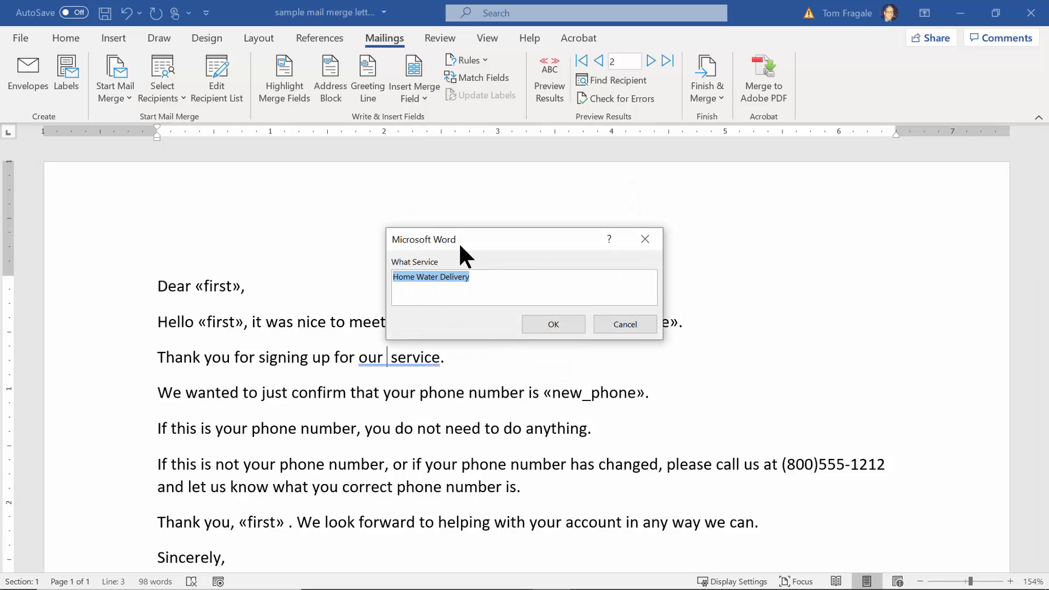
mouse_move(528, 315)
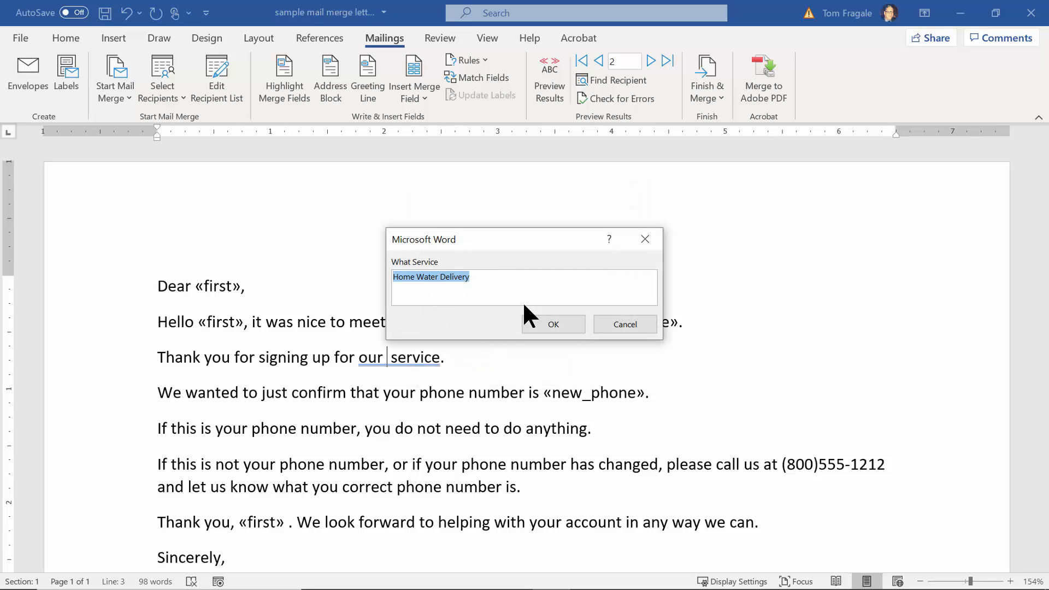
click(553, 324)
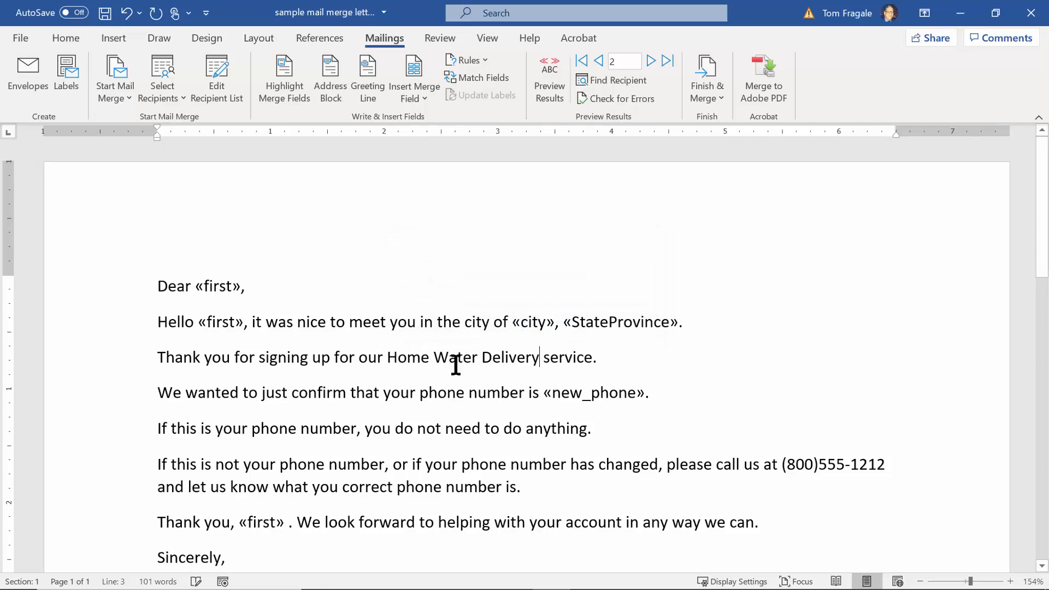
mouse_move(612, 362)
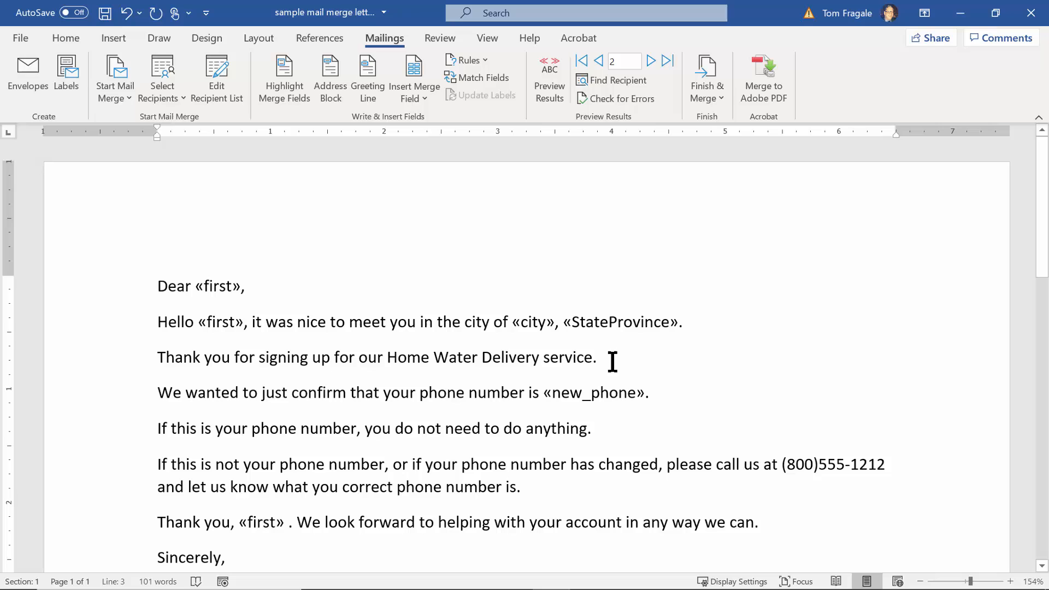
mouse_move(645, 211)
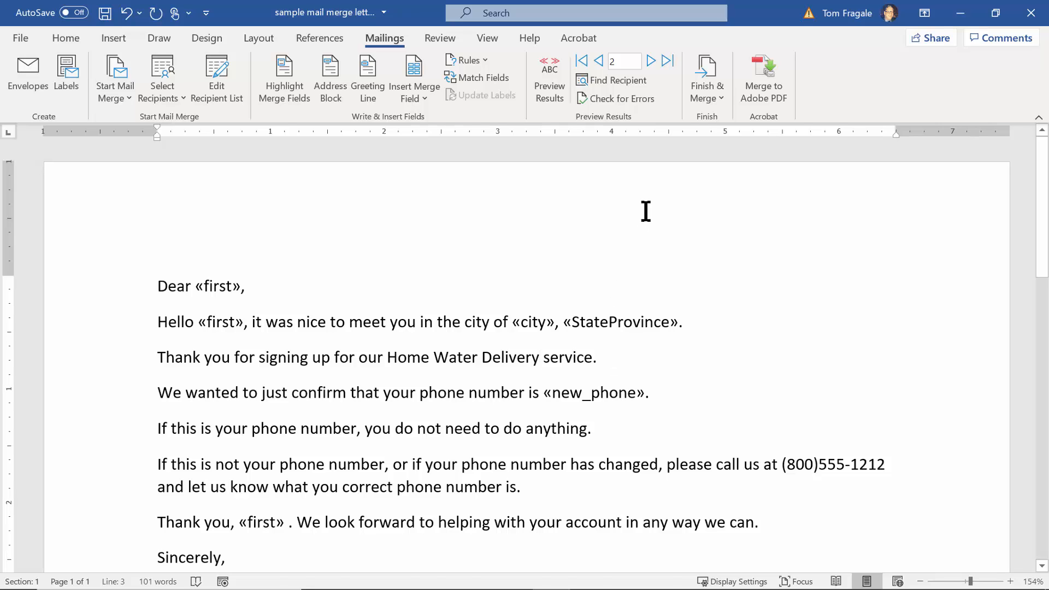
mouse_move(708, 76)
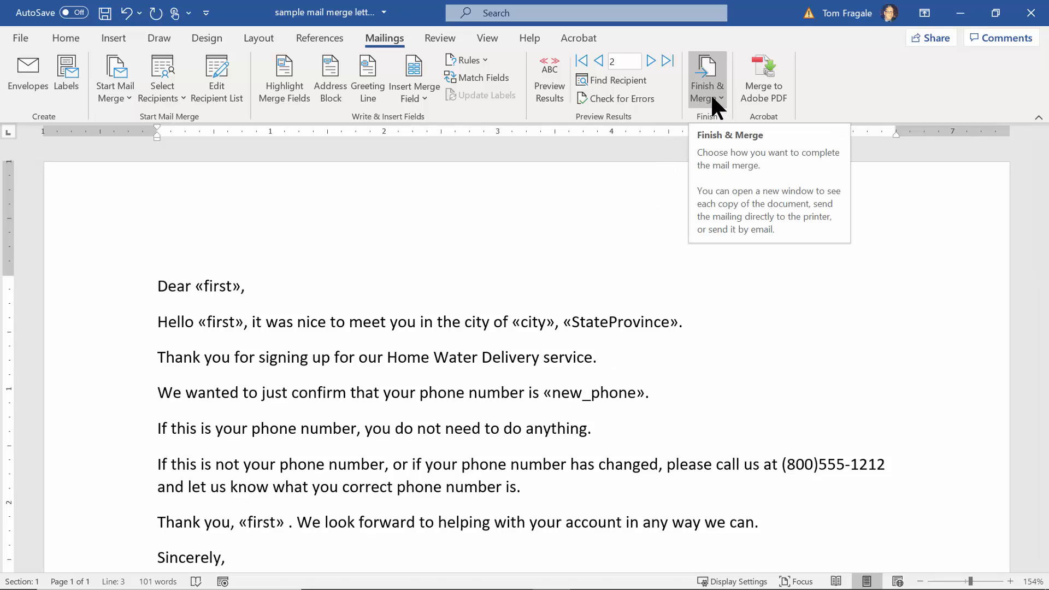
Merge all records into individual letters, accepting 'Home Water Delivery' for the service.
click(707, 75)
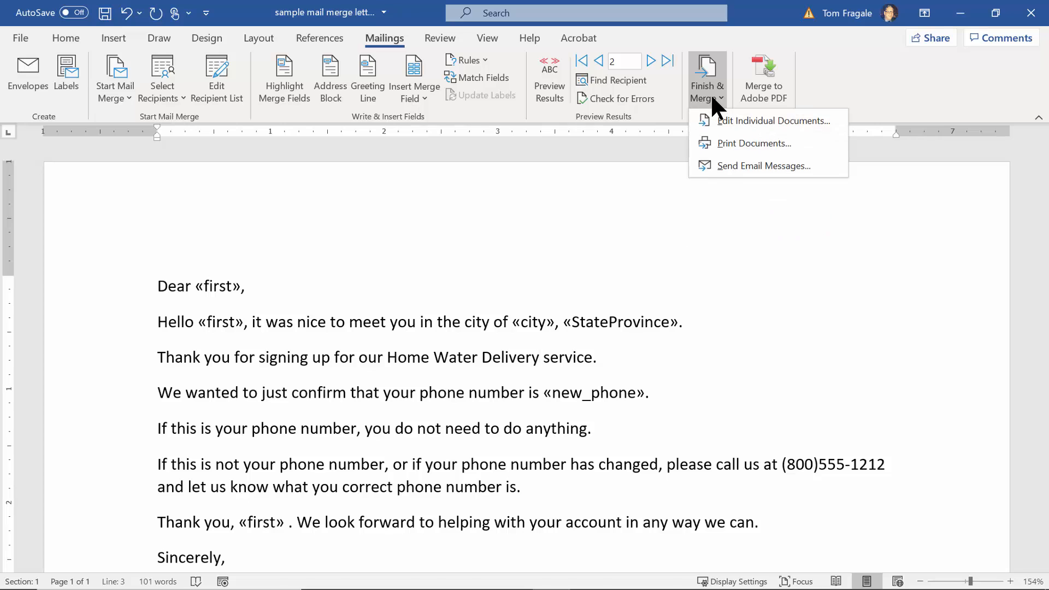
mouse_move(767, 120)
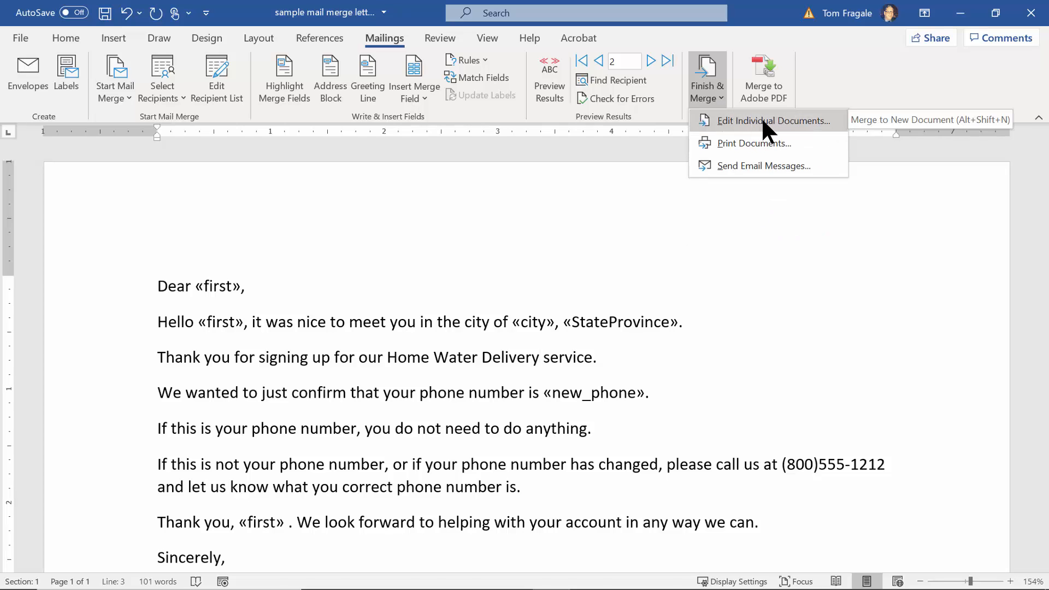
click(768, 120)
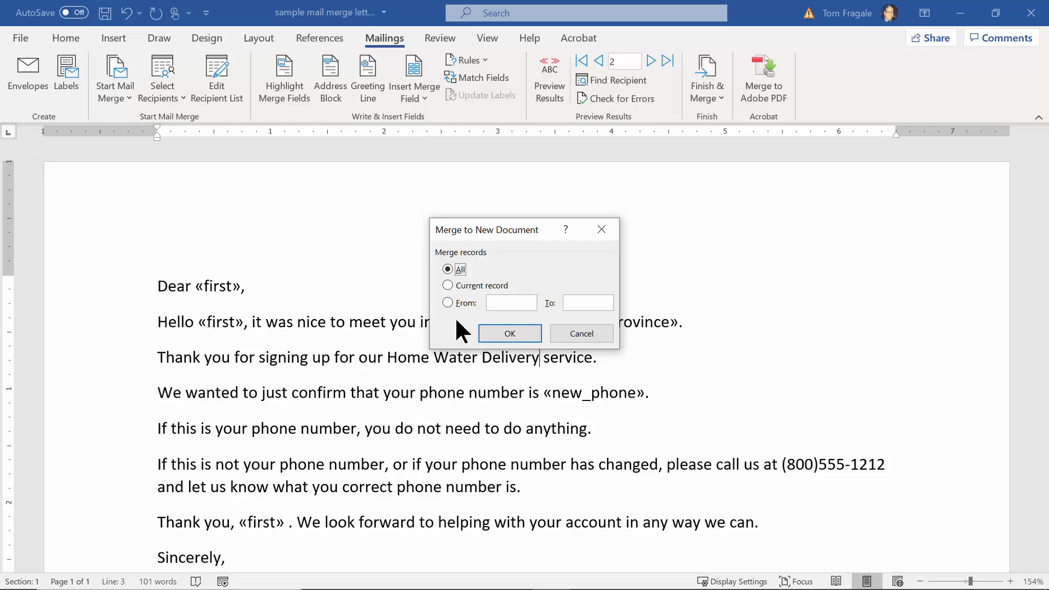
mouse_move(510, 334)
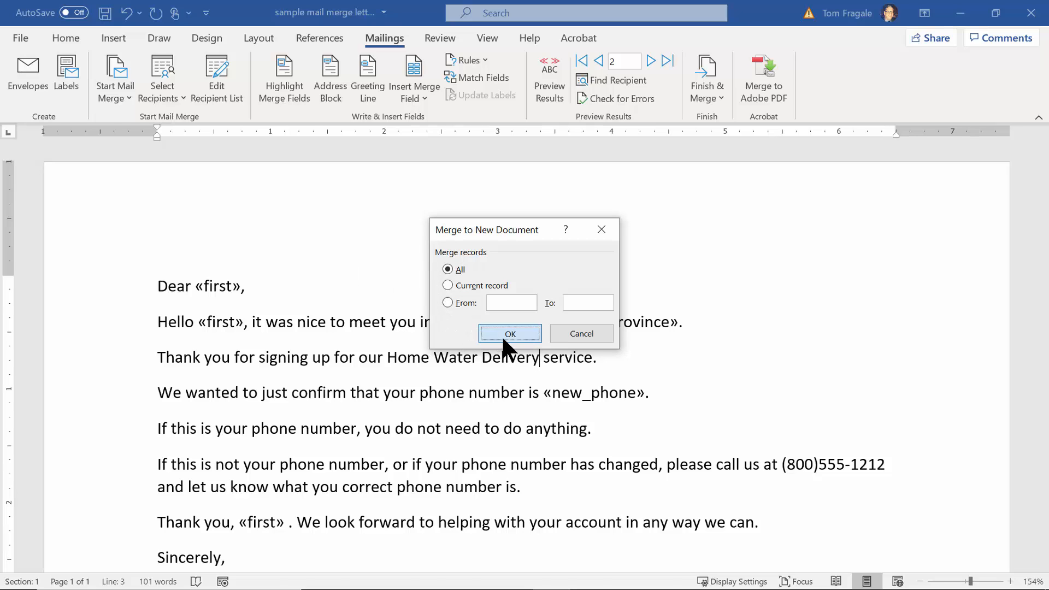
click(511, 333)
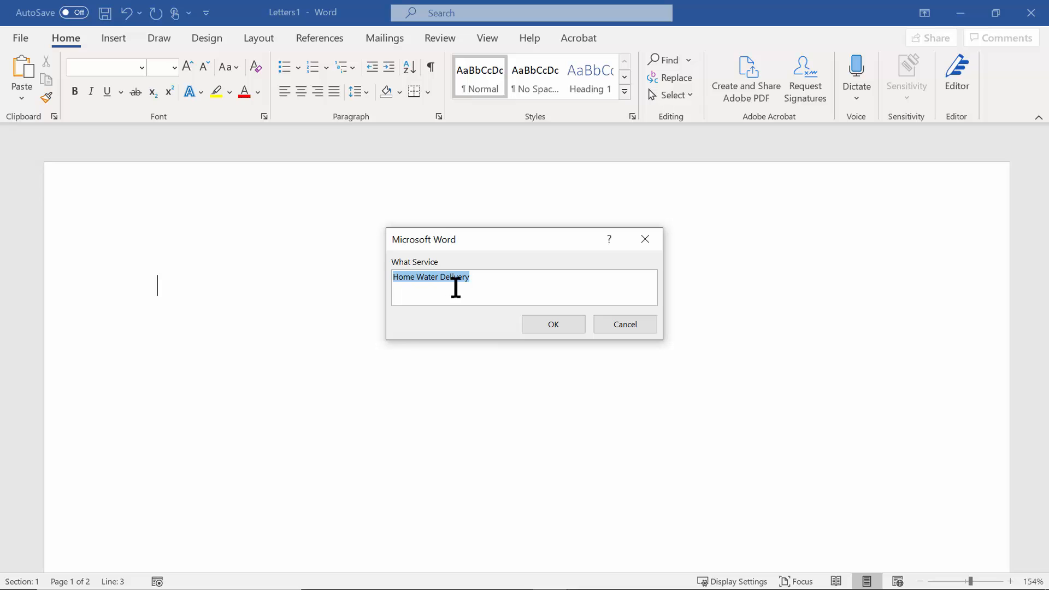
mouse_move(522, 333)
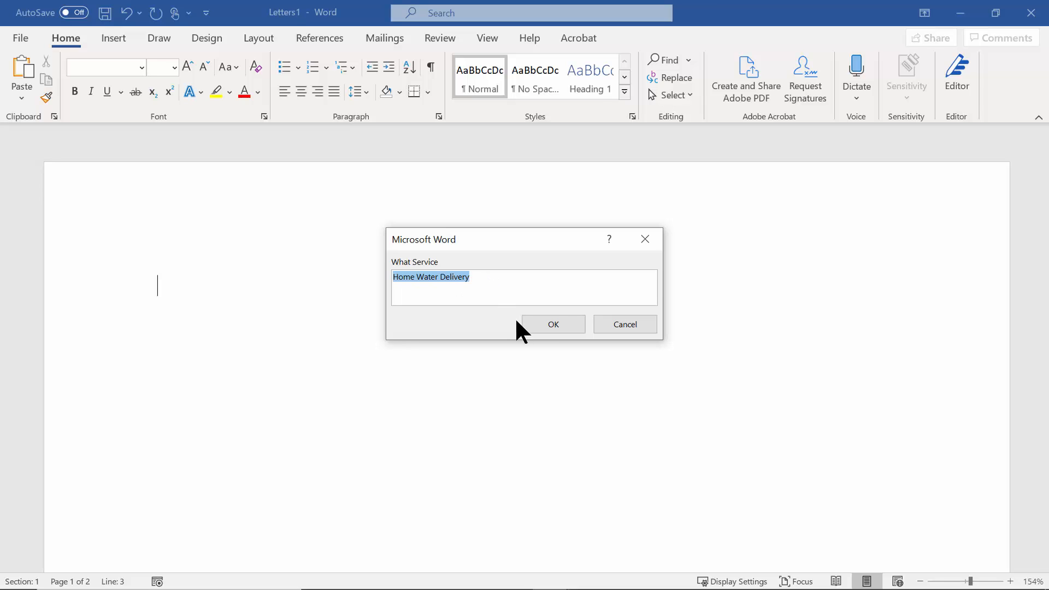
click(553, 324)
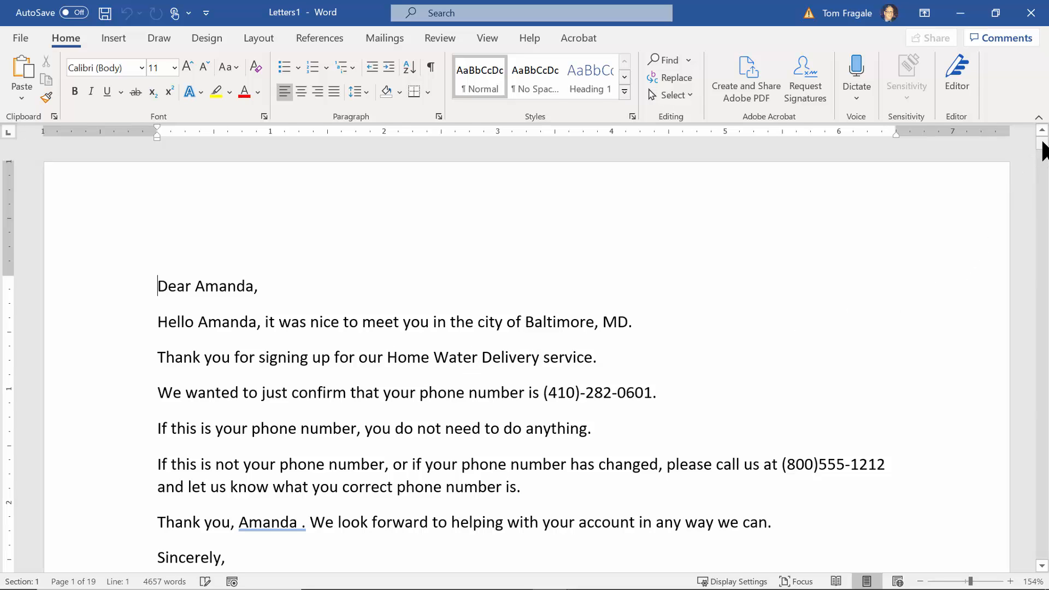
scroll(down, 3)
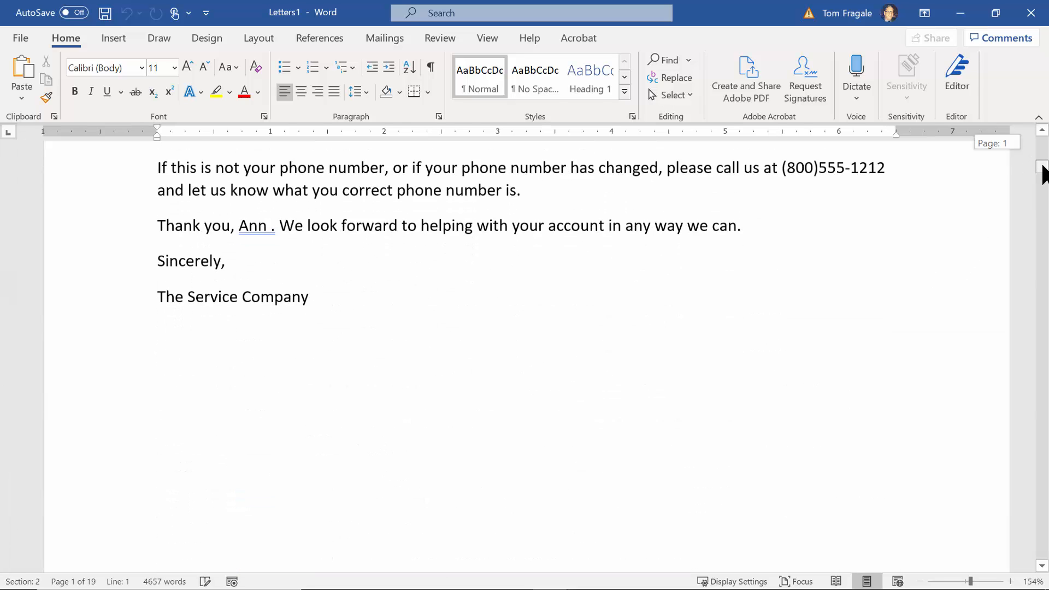
scroll(down, 3)
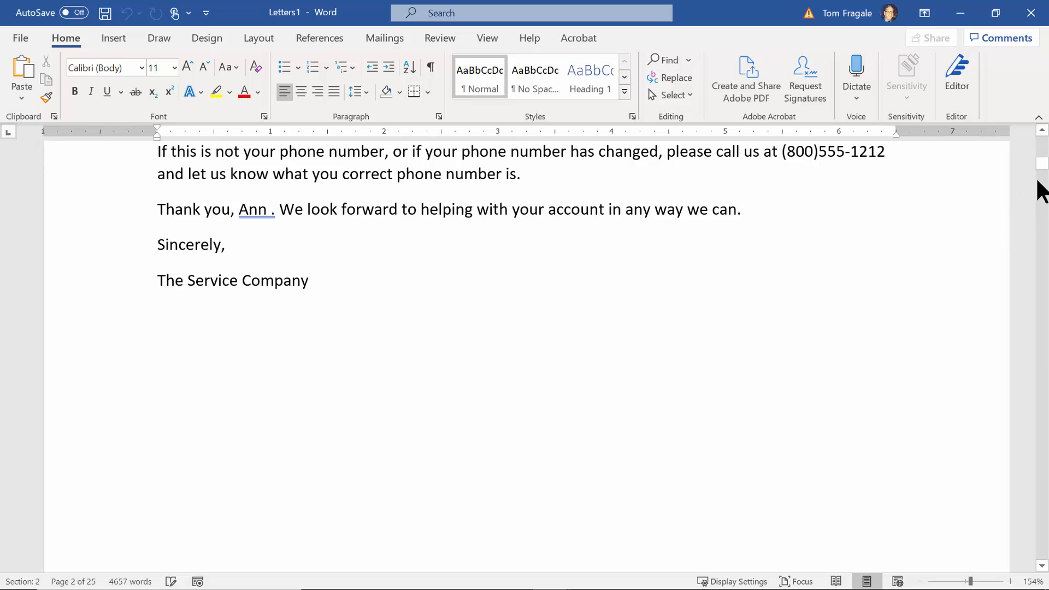
scroll(down, 3)
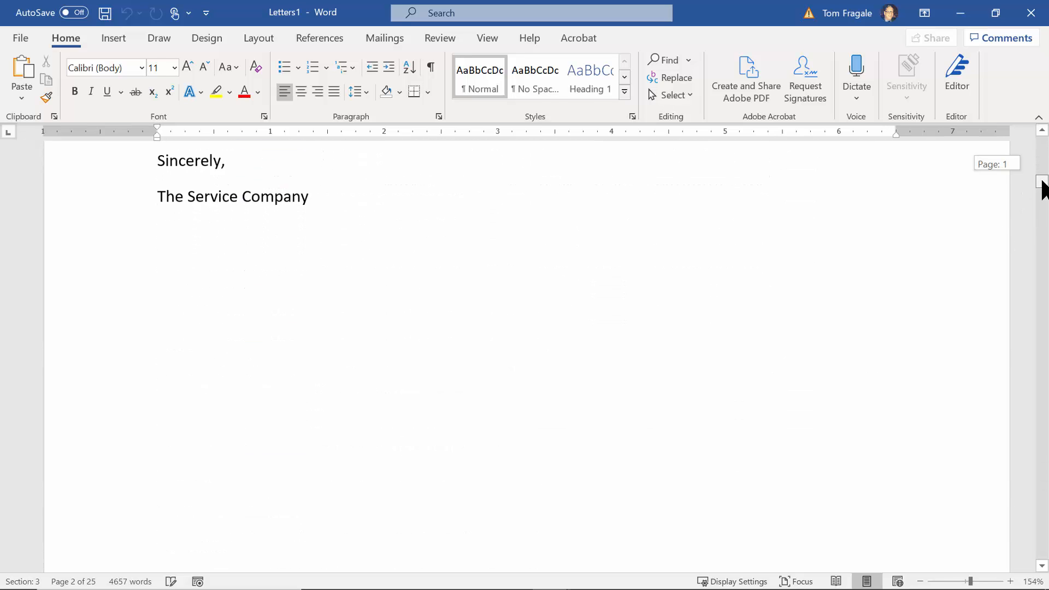
mouse_move(715, 217)
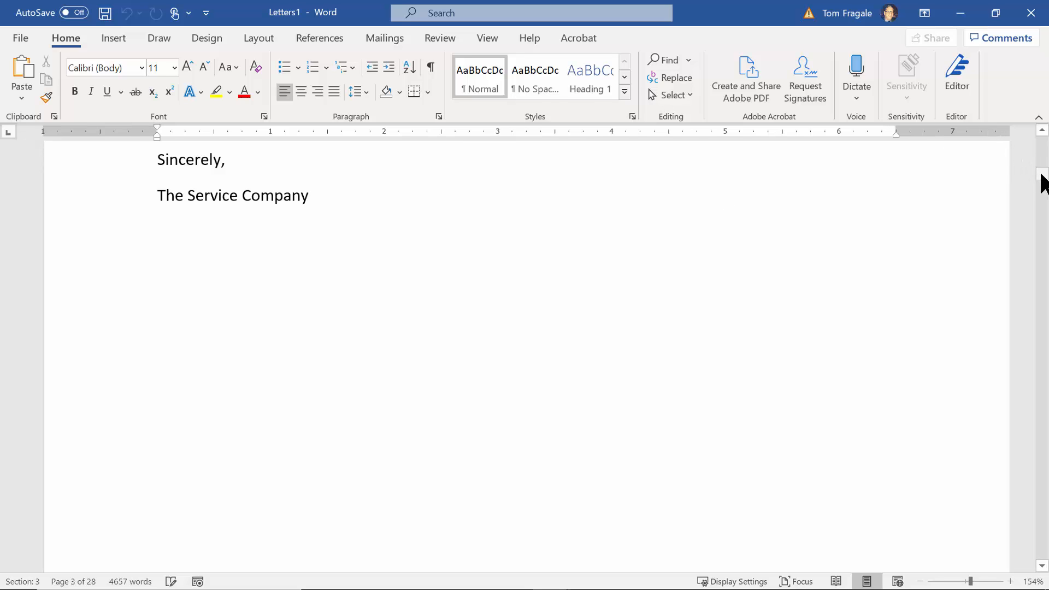
scroll(up, 3)
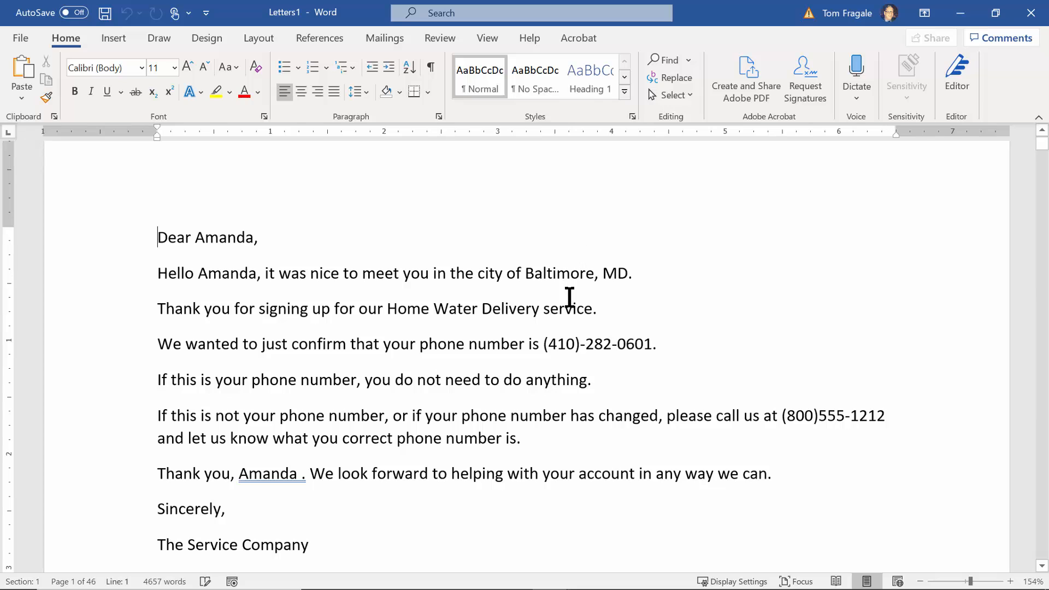
mouse_move(1020, 35)
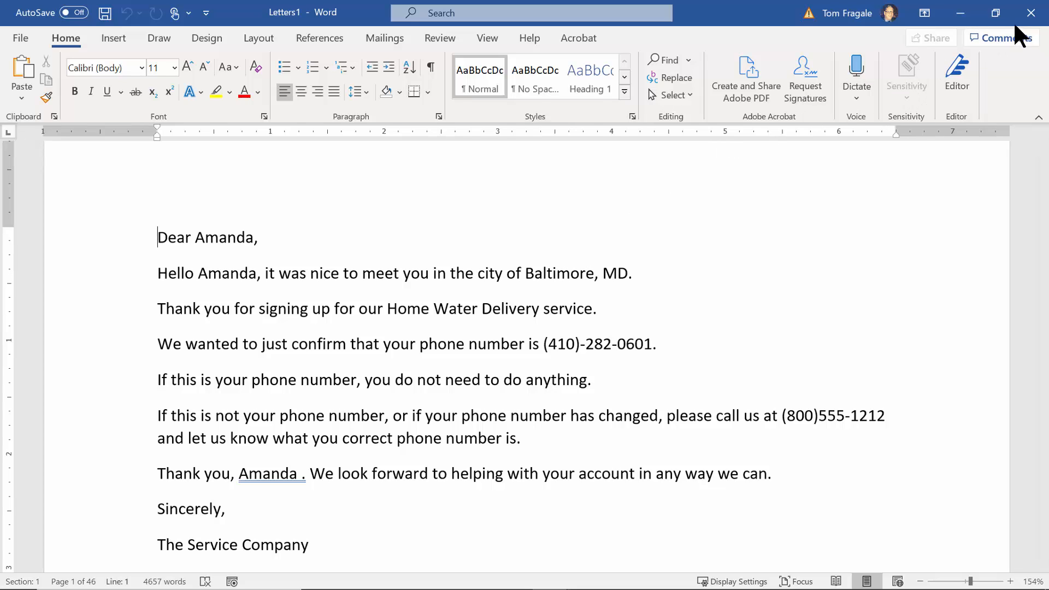
mouse_move(1030, 12)
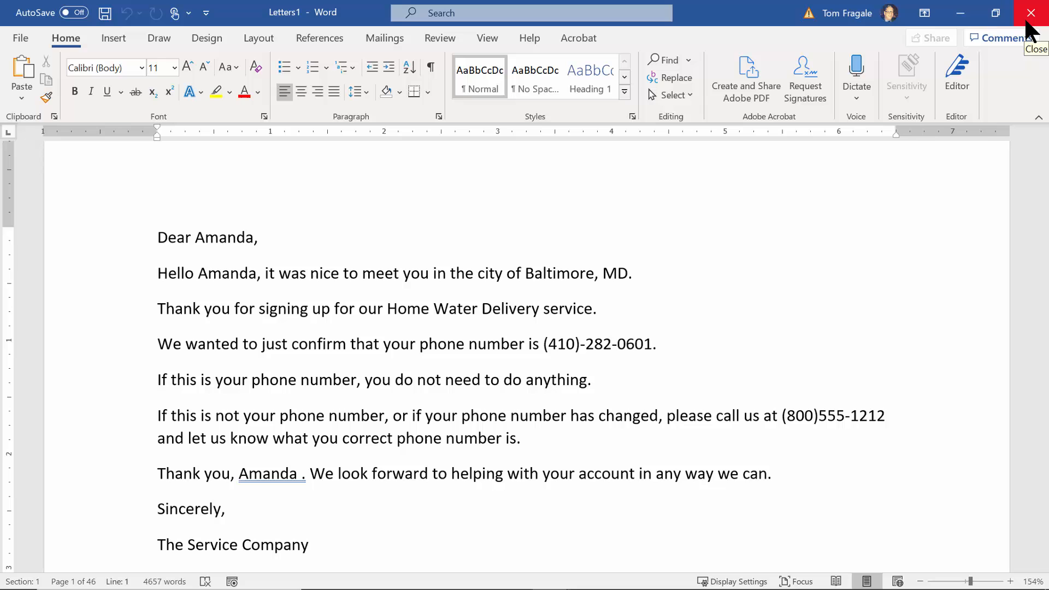
Close Letters1 and start an If...Then...Else rule after 'service.' in the template.
click(1036, 12)
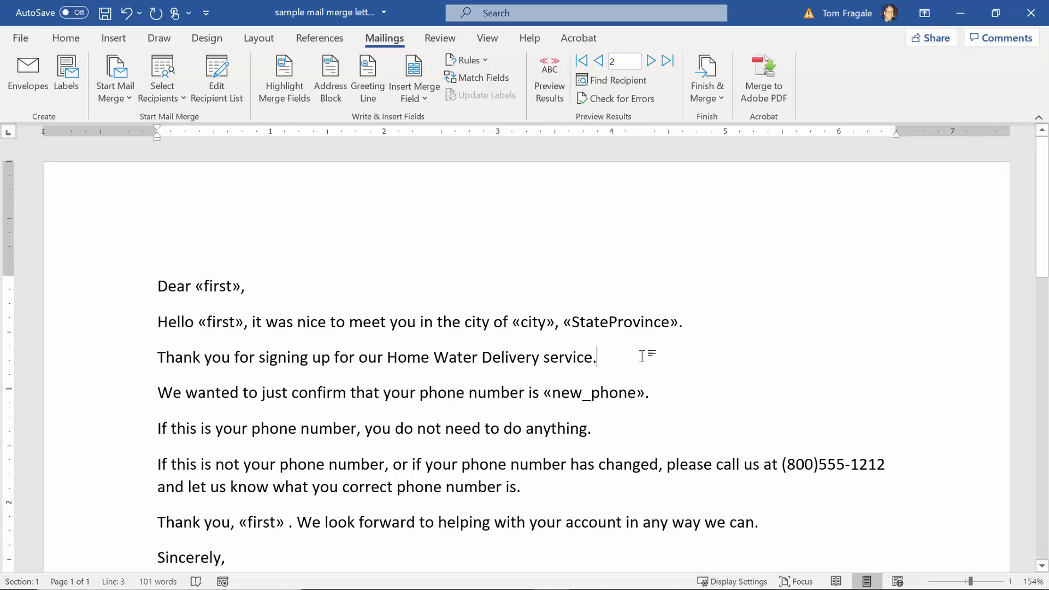
mouse_move(718, 335)
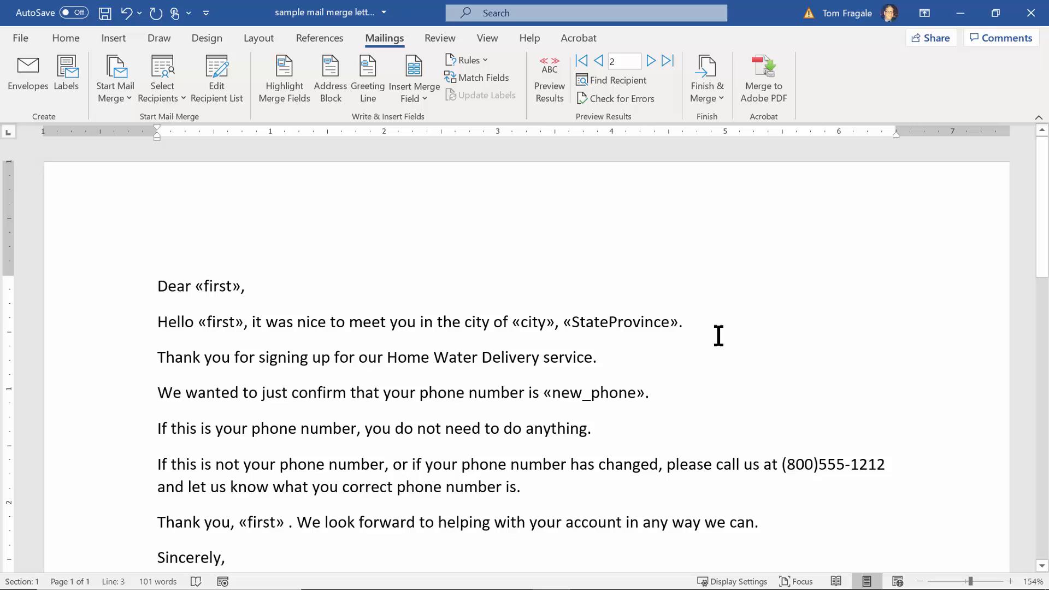
click(602, 356)
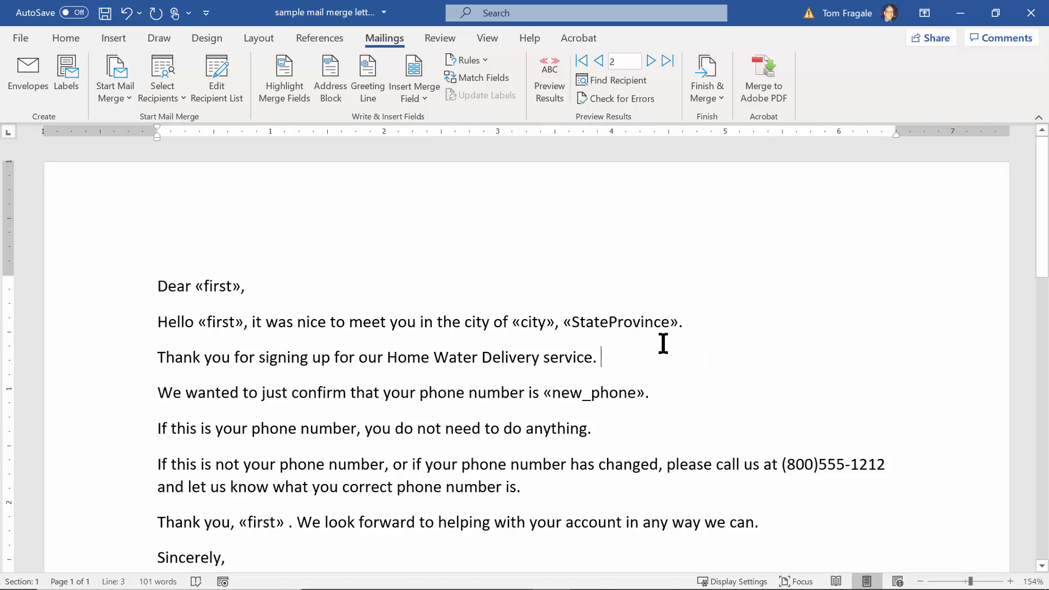
mouse_move(643, 350)
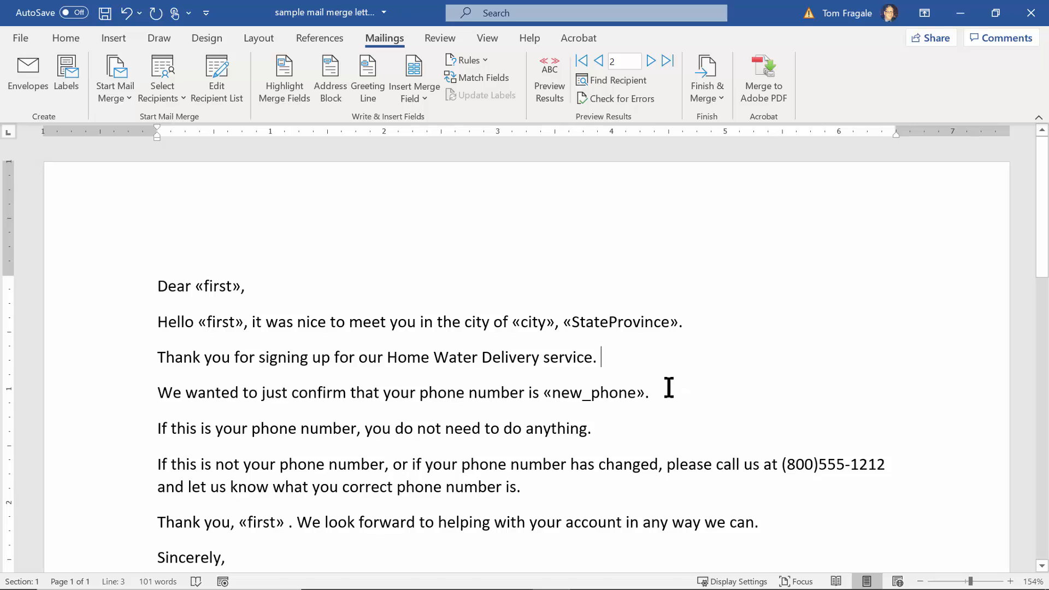
mouse_move(478, 77)
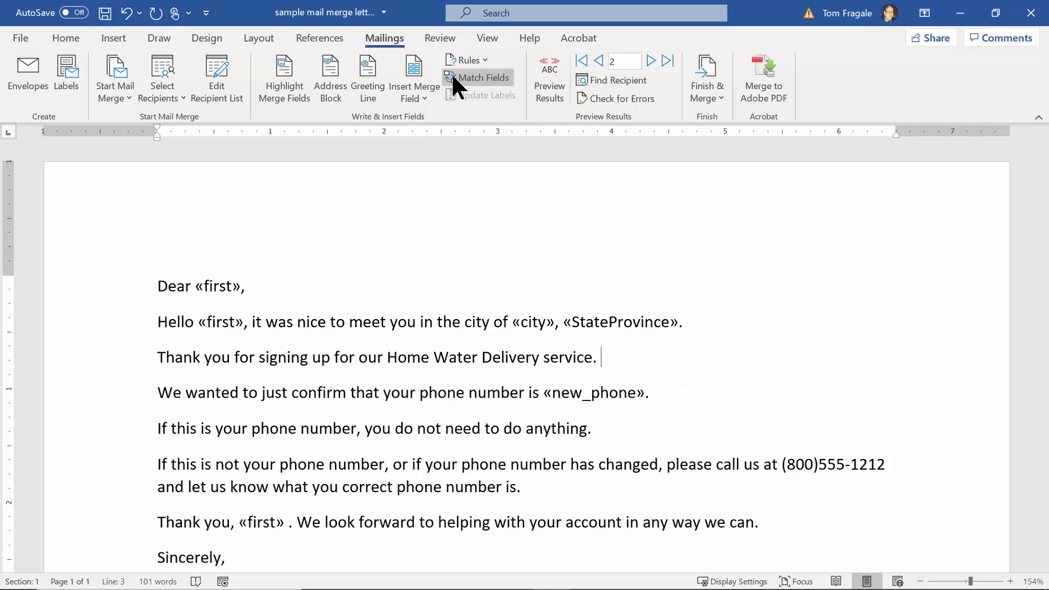
mouse_move(419, 51)
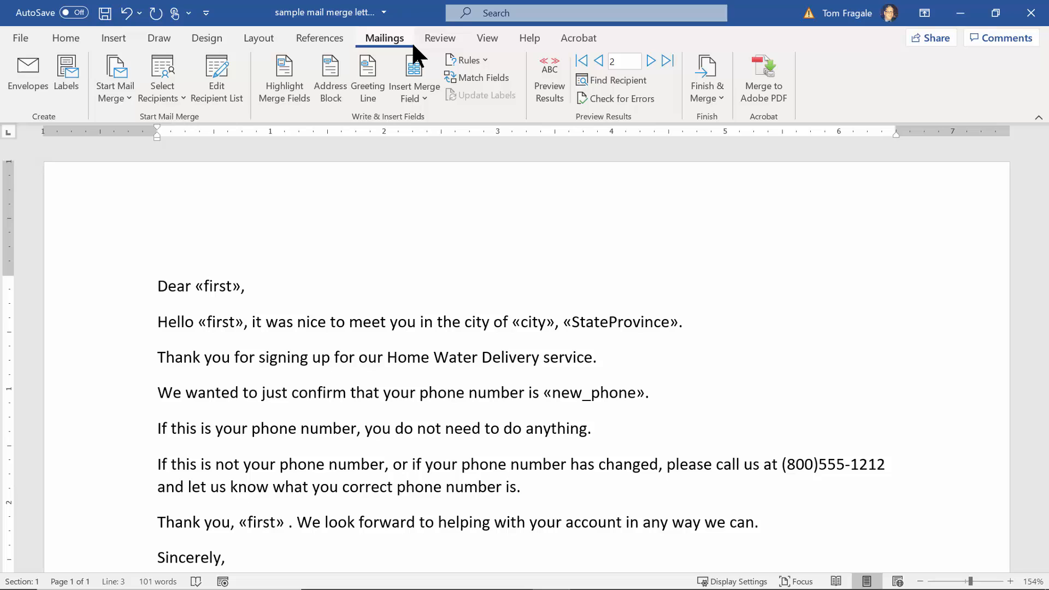
click(469, 60)
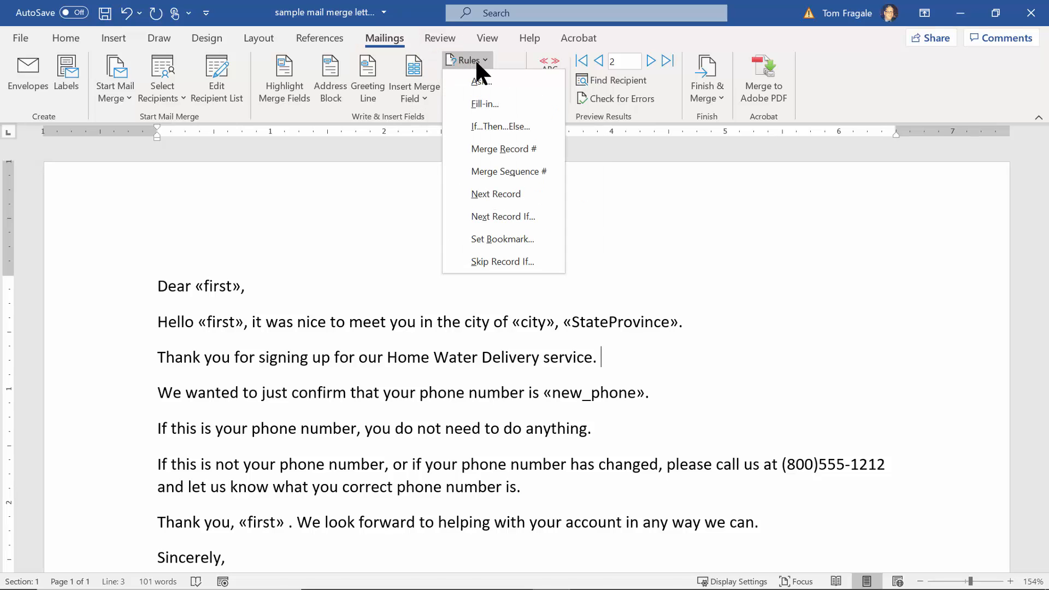
mouse_move(500, 127)
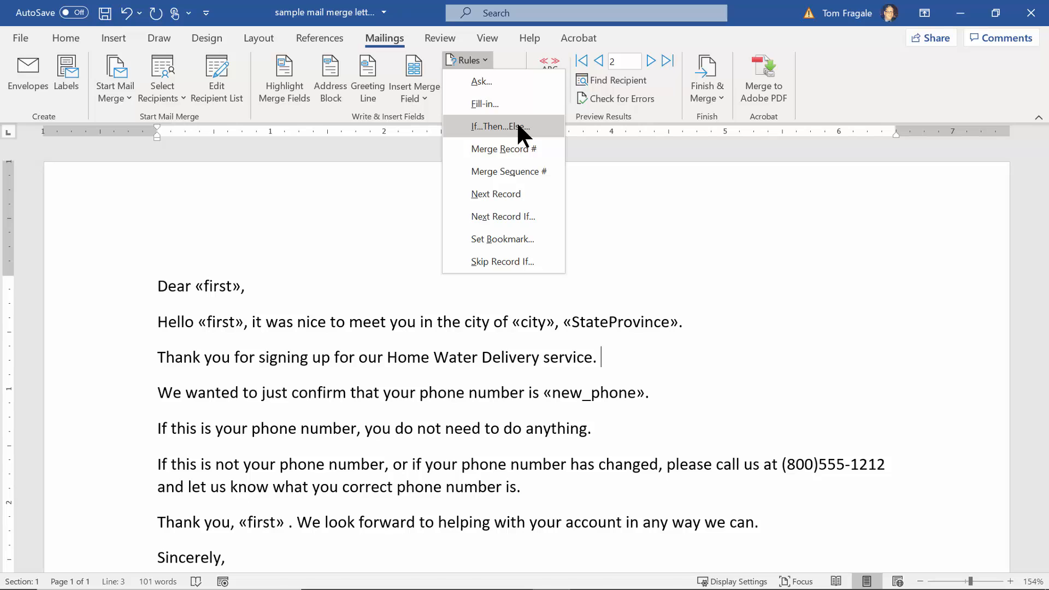
click(501, 126)
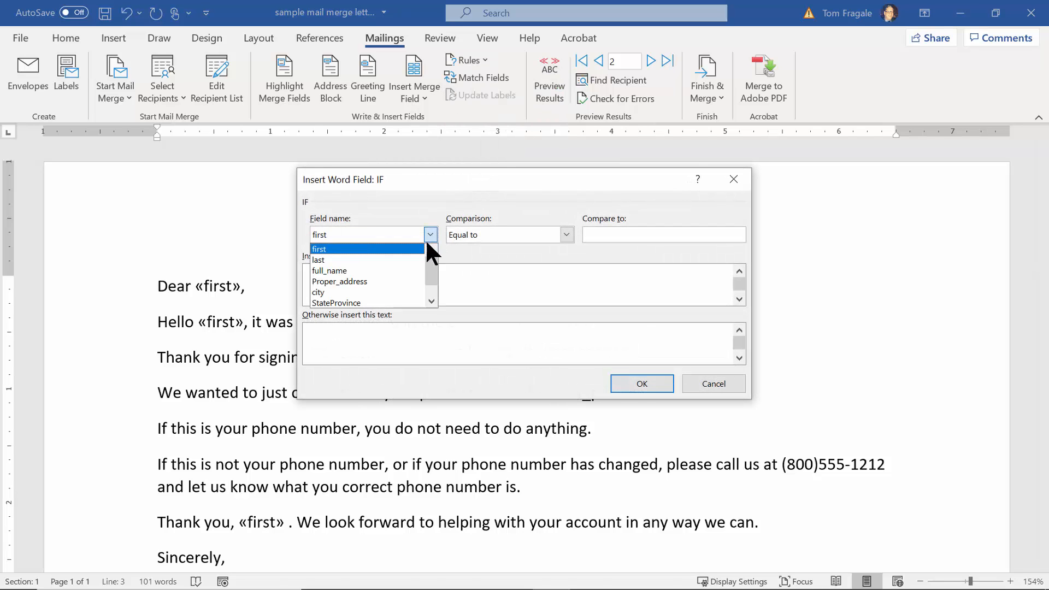
Set the IF condition to StateProvince equal to TX and discard a misspelled draft note.
click(336, 303)
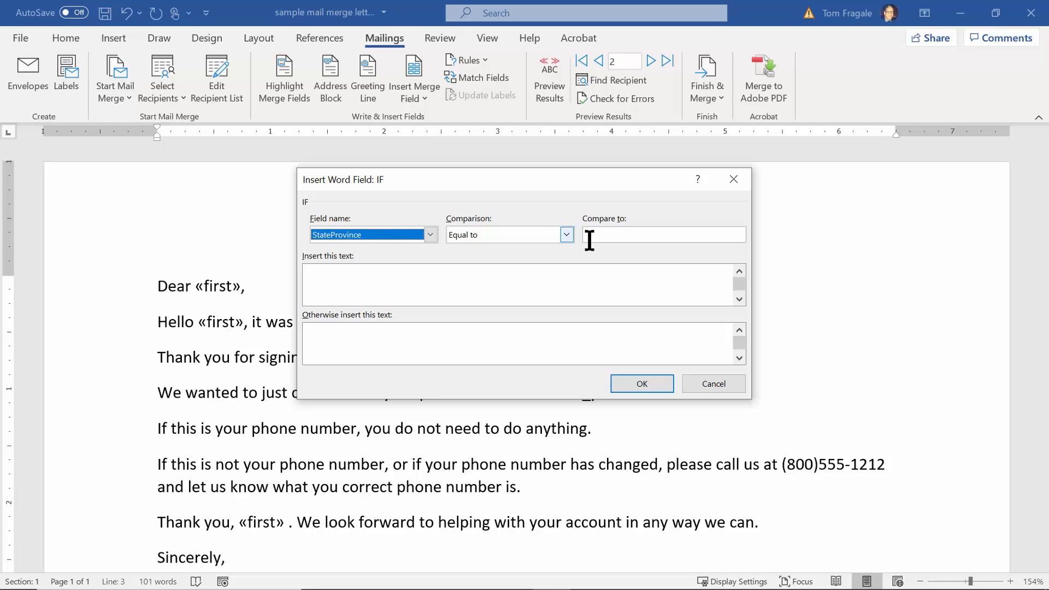
text(TX)
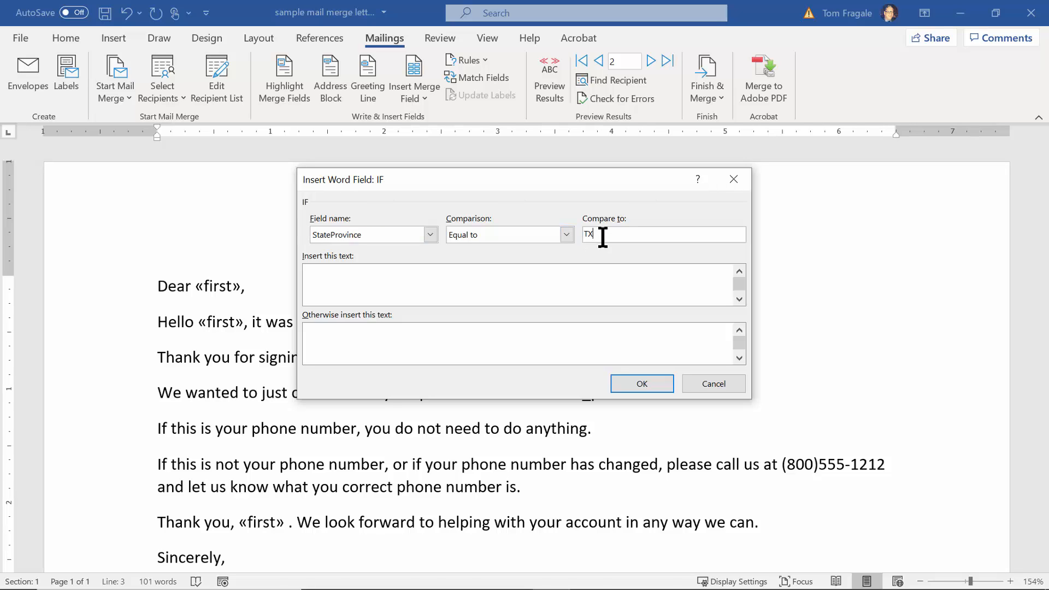
mouse_move(605, 258)
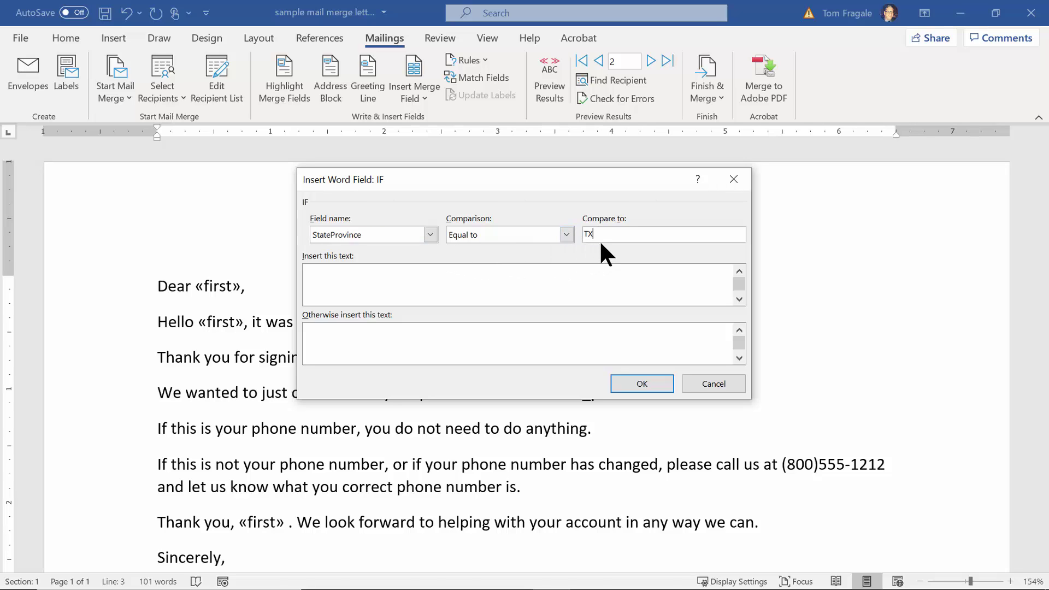
click(474, 285)
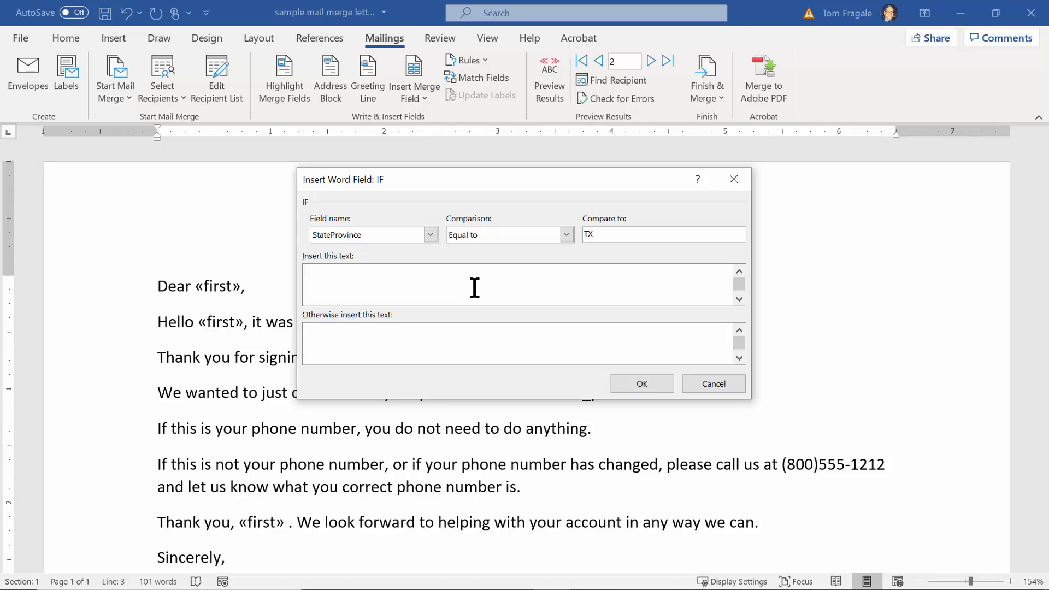
text(Ths)
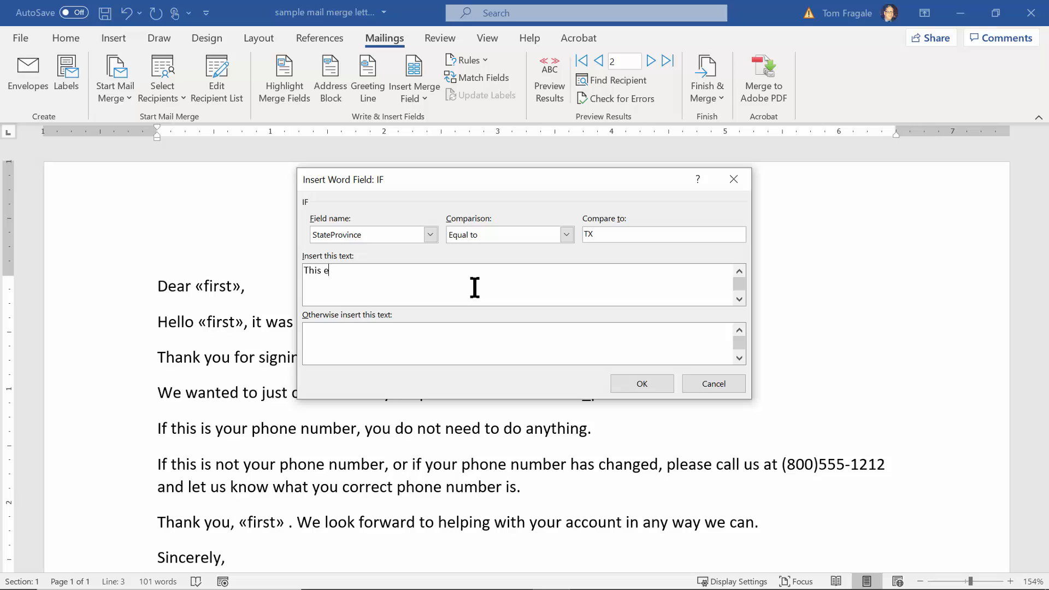
text(s)
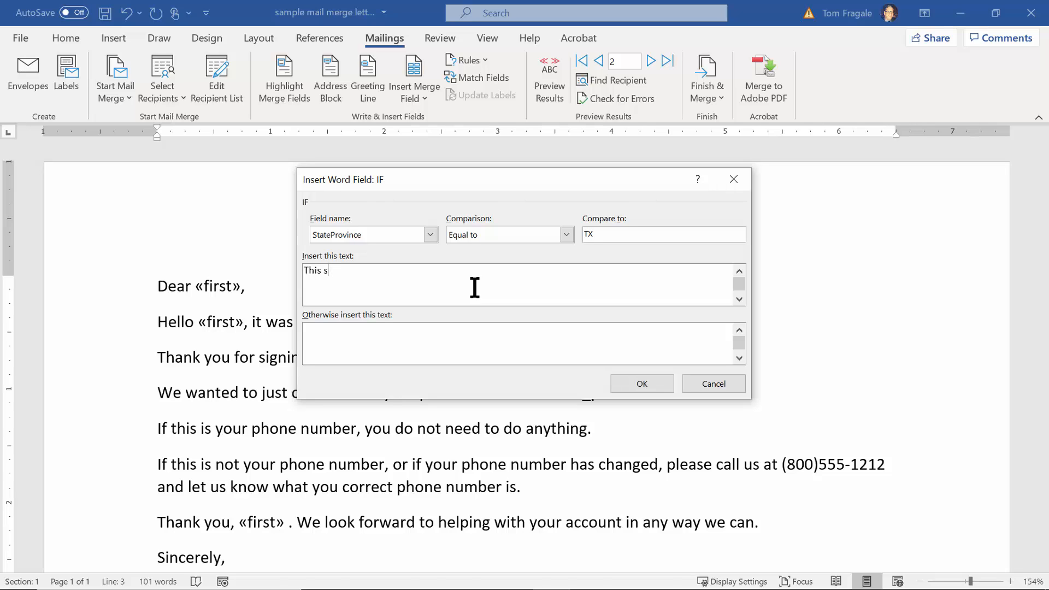
text(erice)
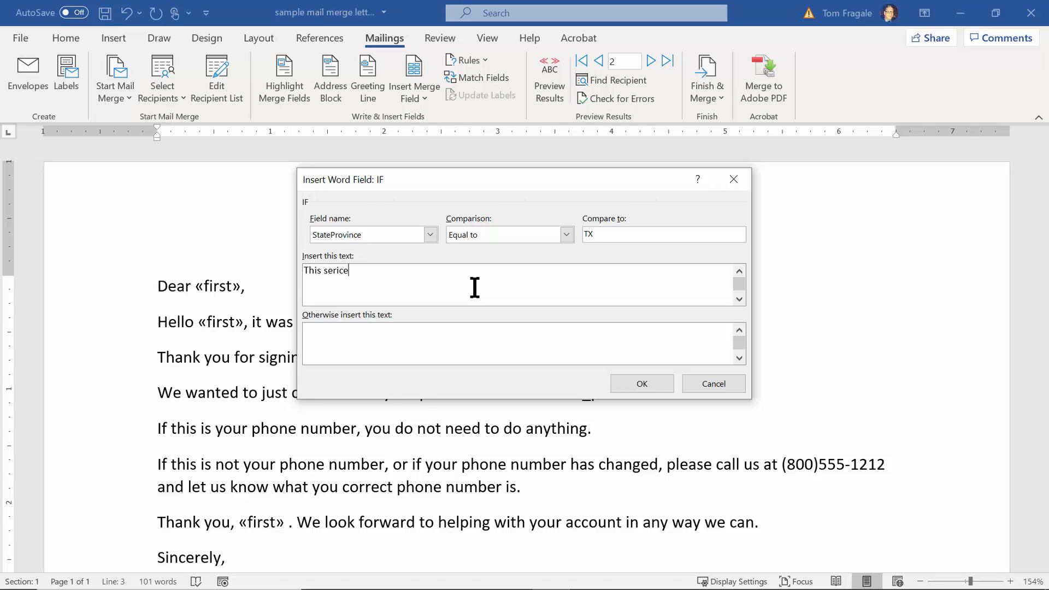
key(Backspace)
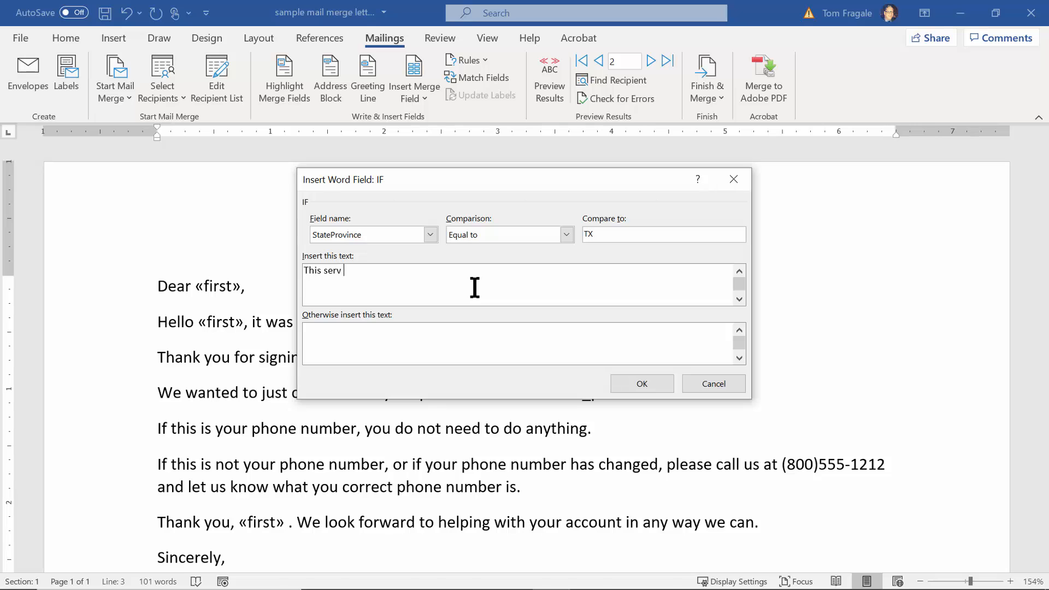
text(ice will)
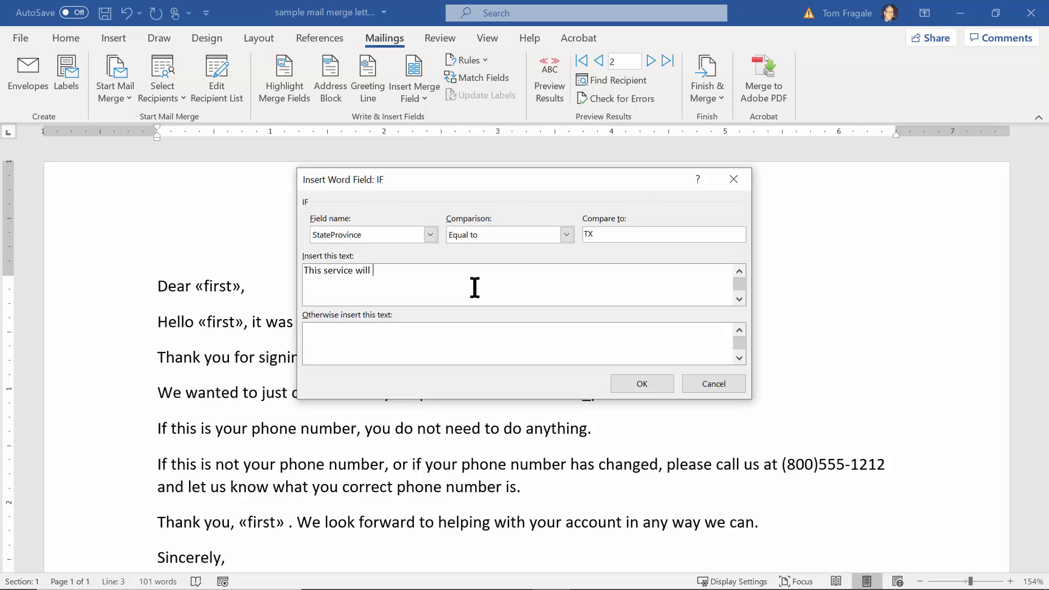
text(loonget)
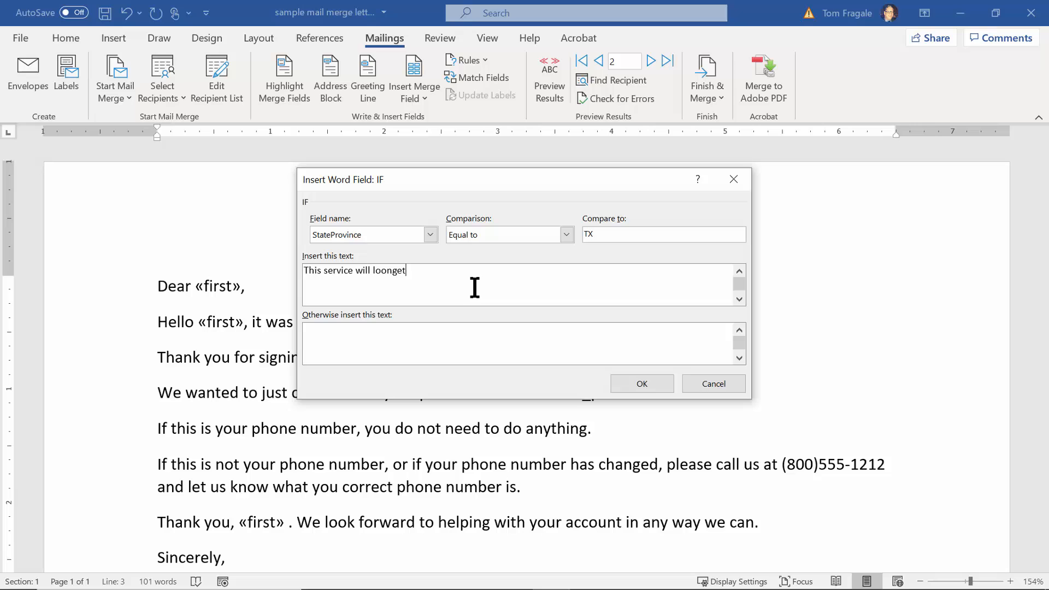
key(ctrl+a)
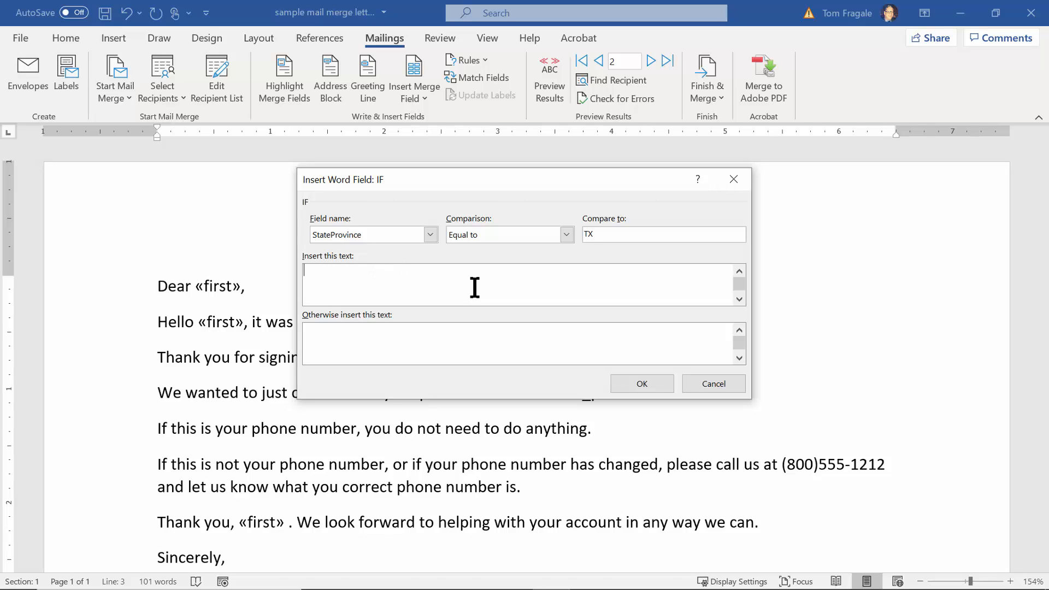
Enter the note that the service is only available in Texas thru 12/31/2021.
text(Plea)
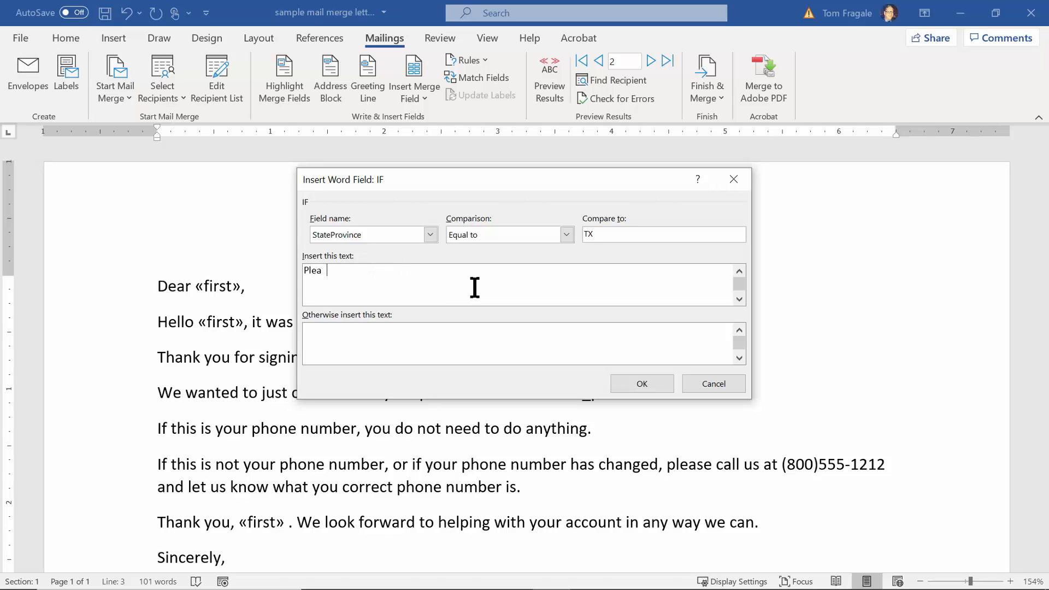
text(se note:)
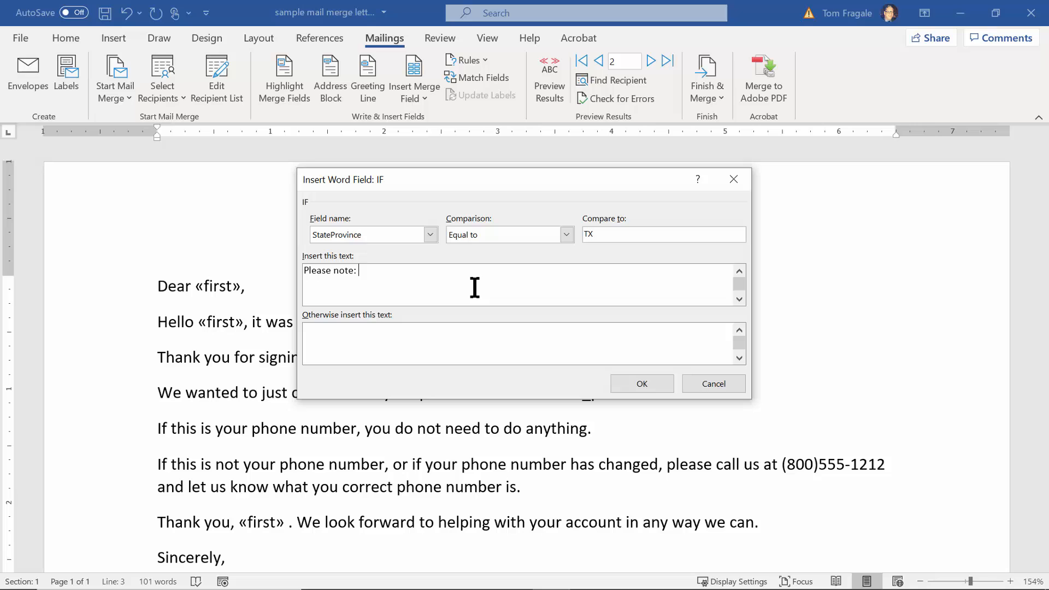
text(This se)
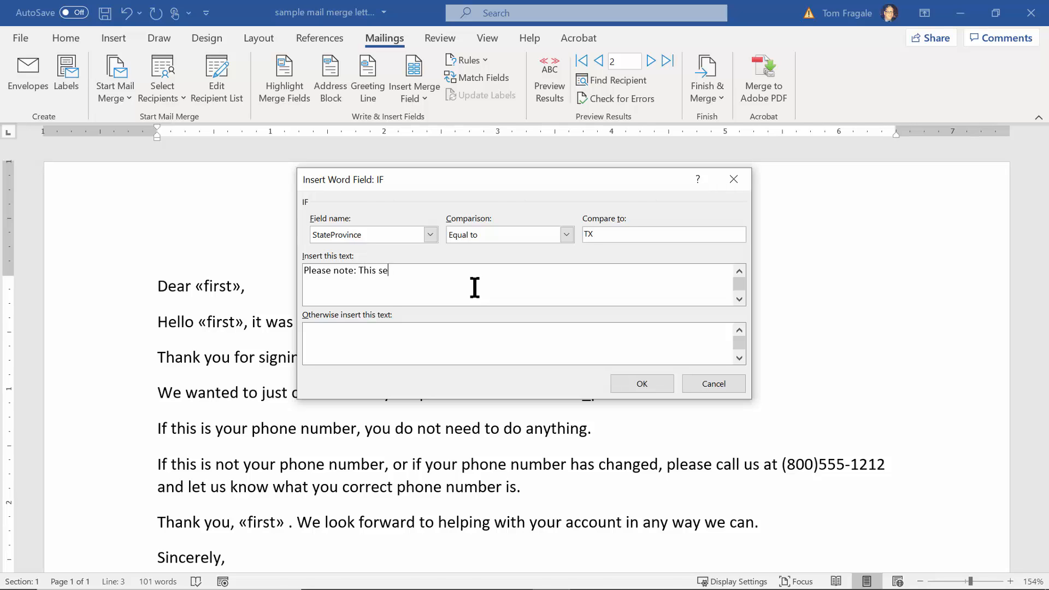
text(ri)
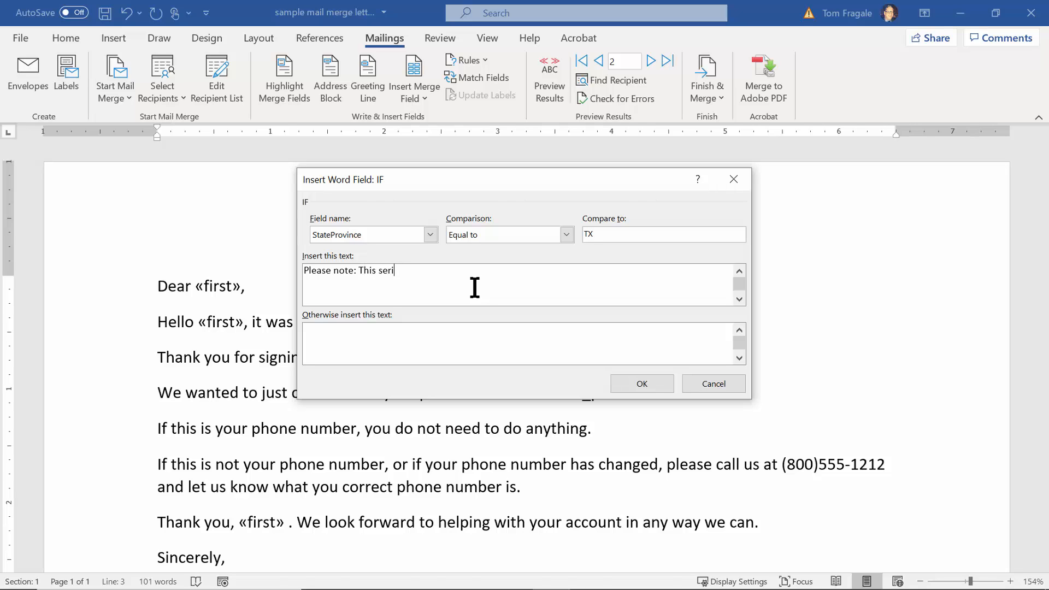
text(vice)
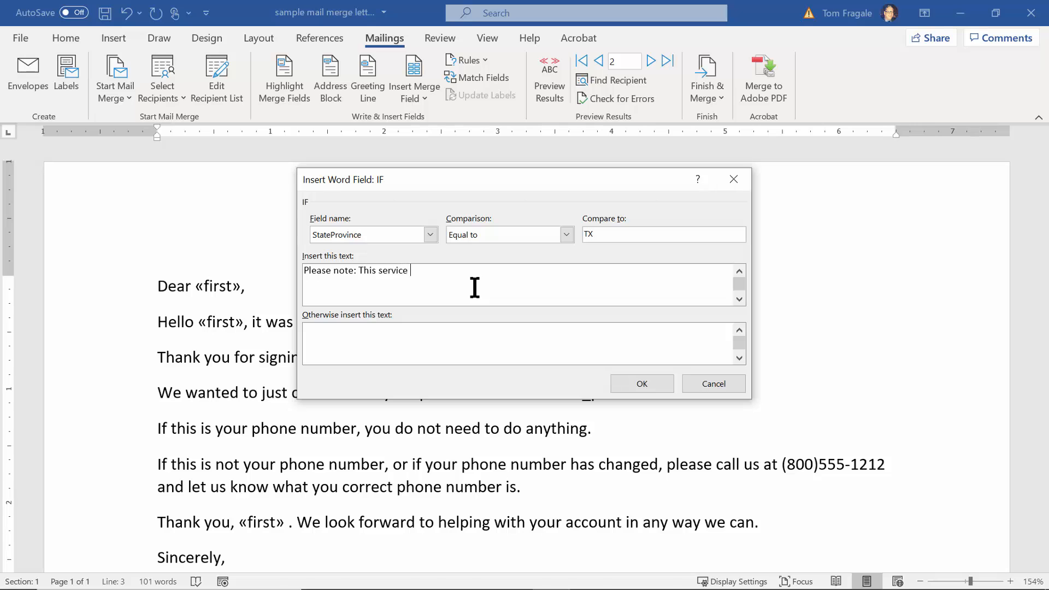
text(will only be avail)
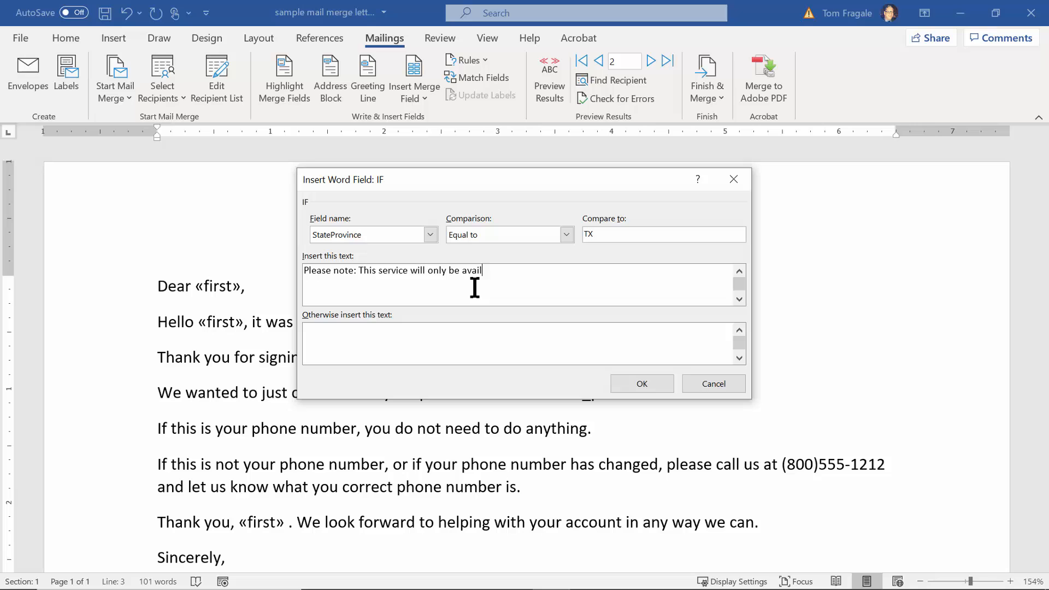
text(able in the)
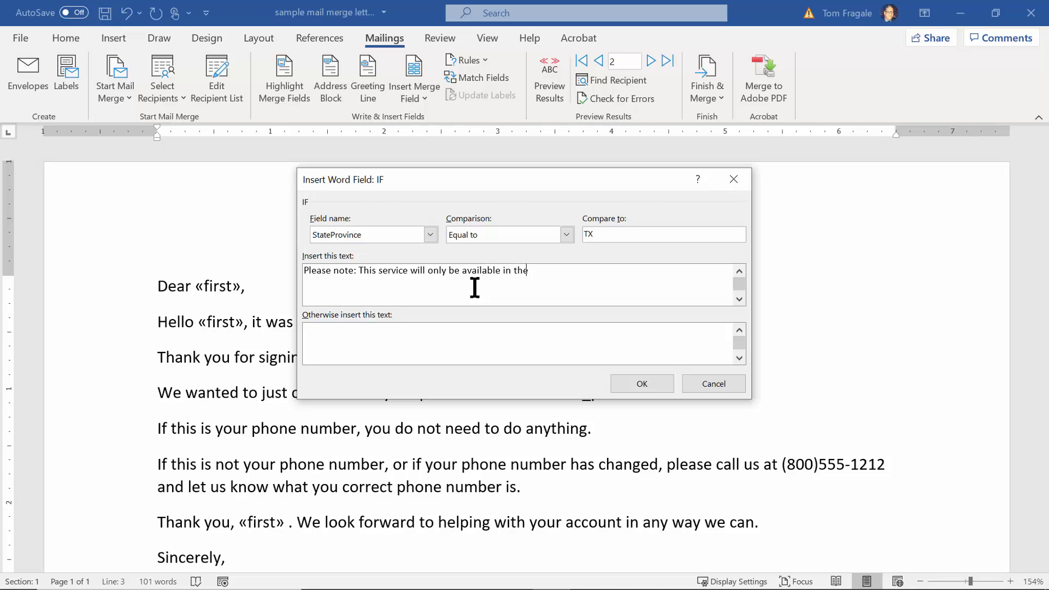
text(s)
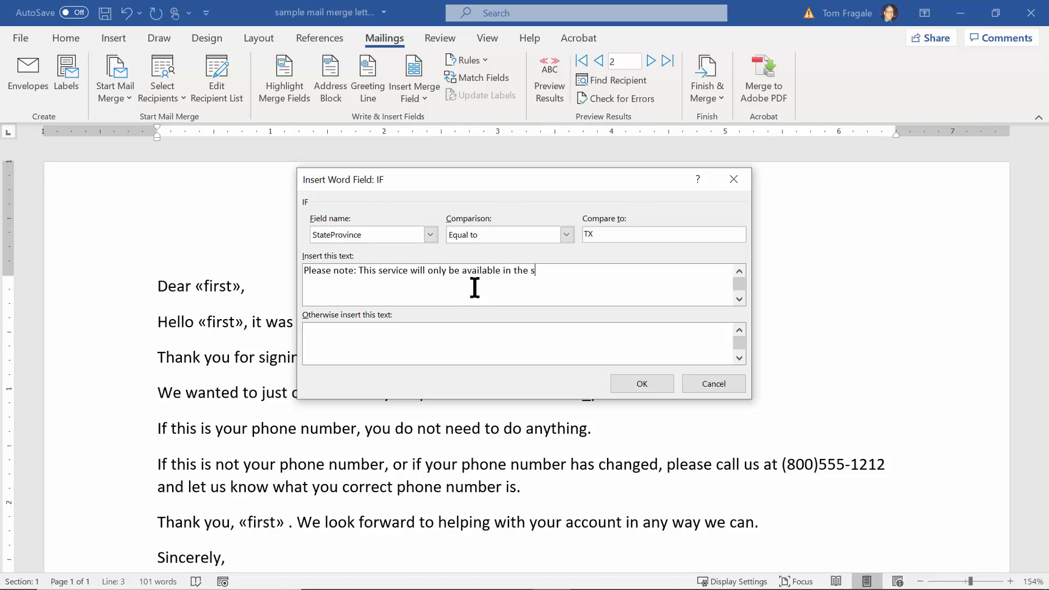
text(tate of)
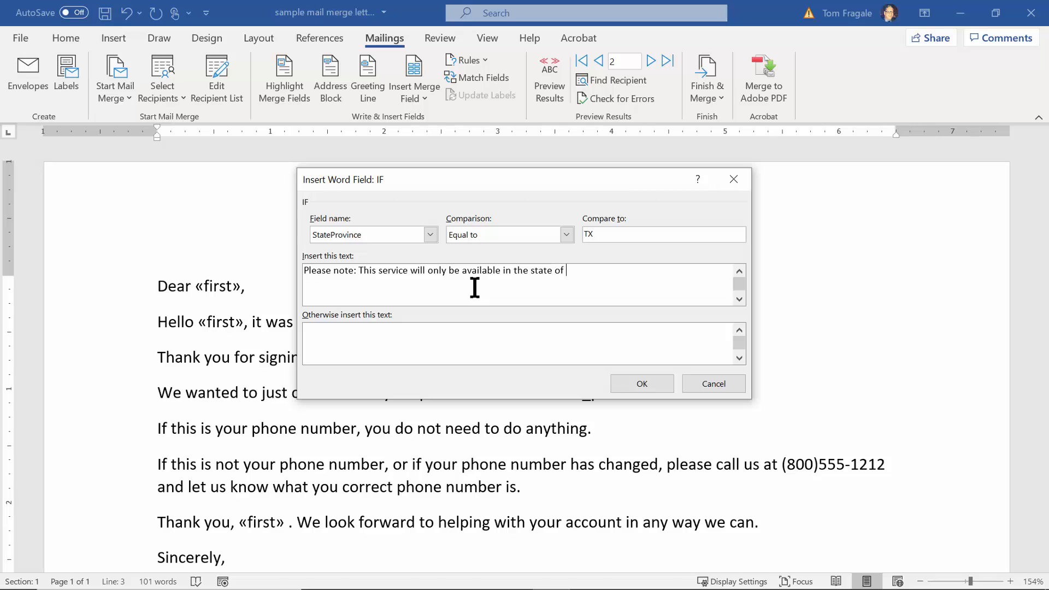
text(Tex)
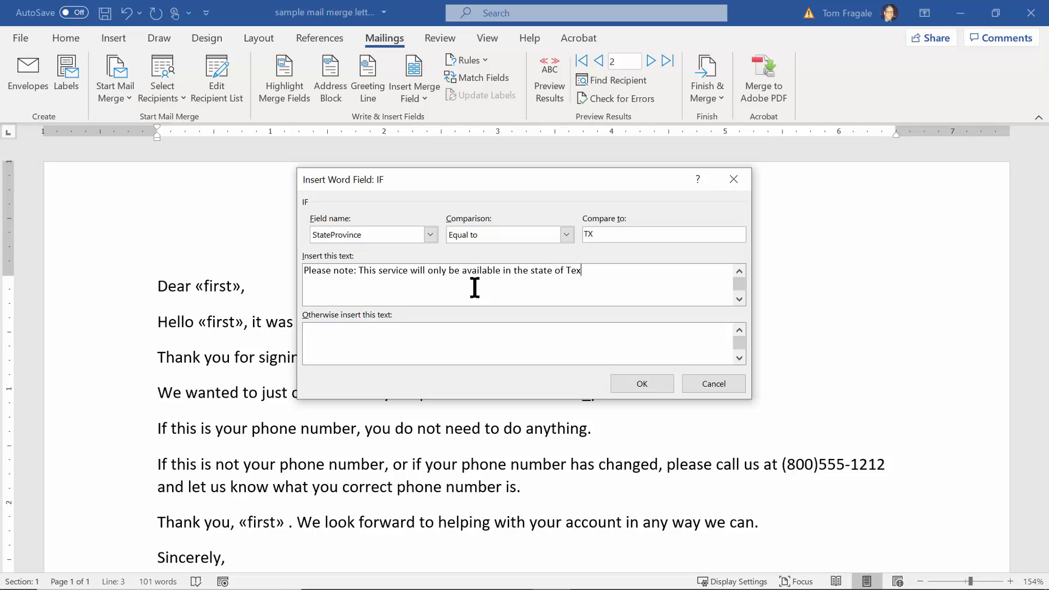
text(as)
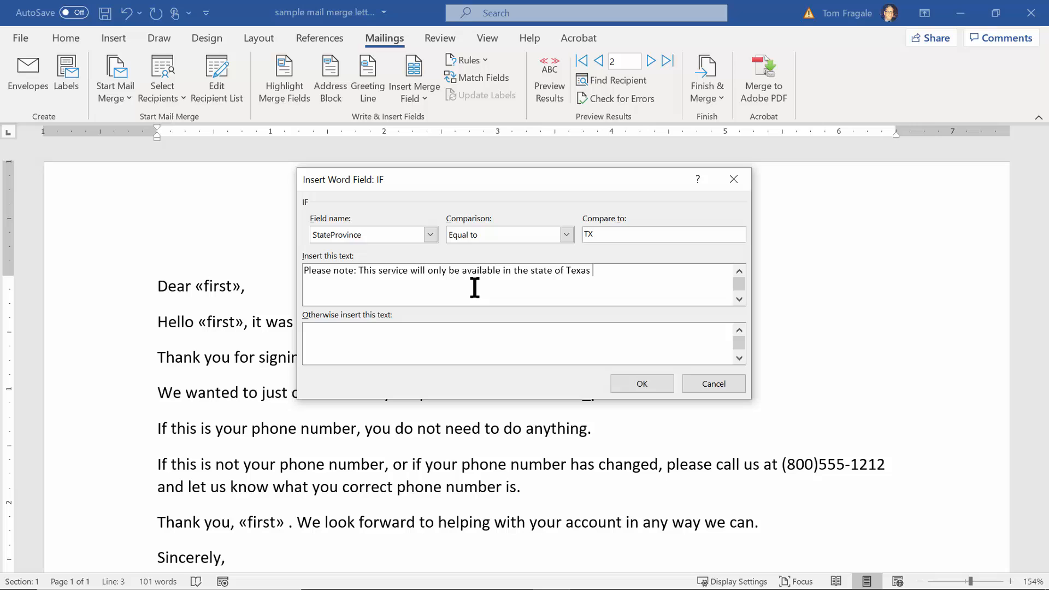
text(thru)
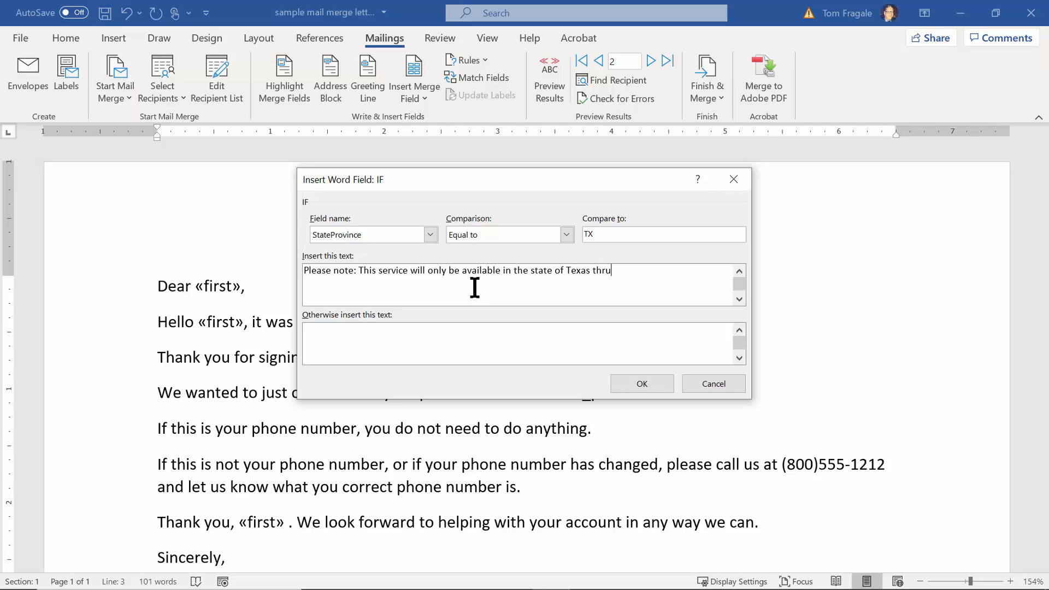
text(12/31)
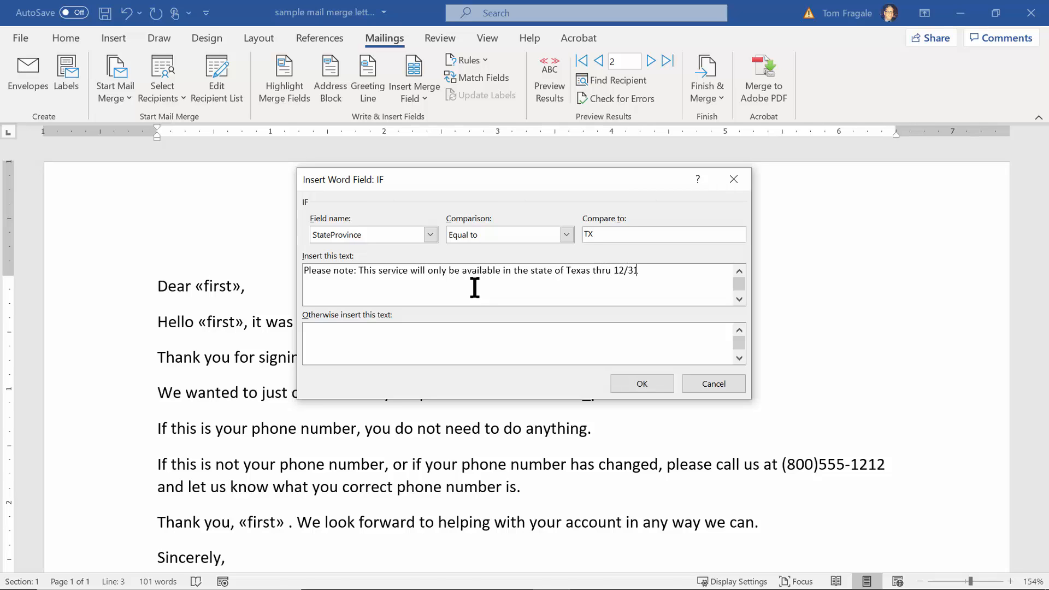
text(/2021)
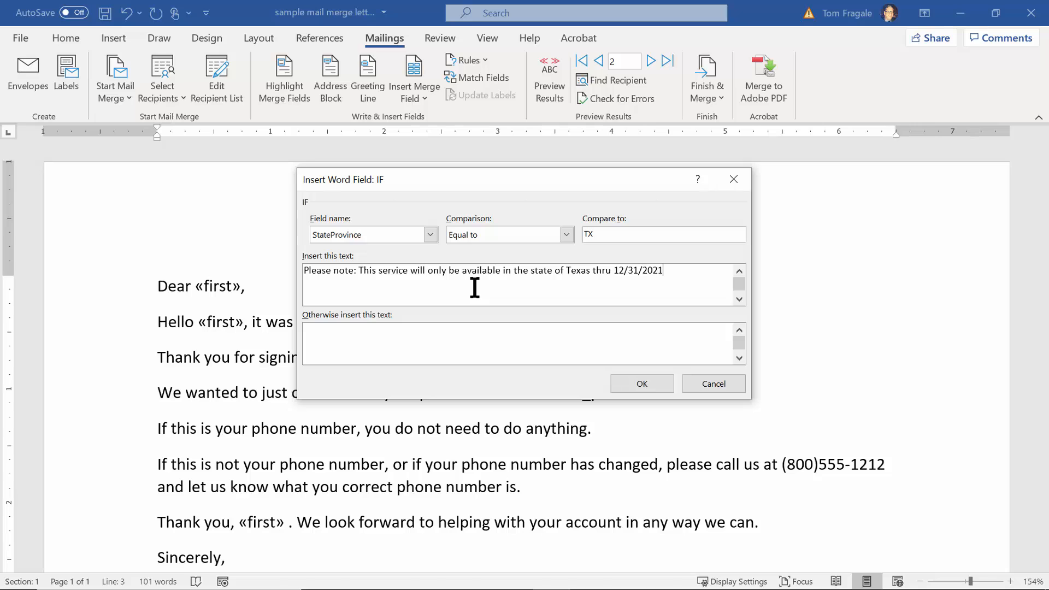
text(.)
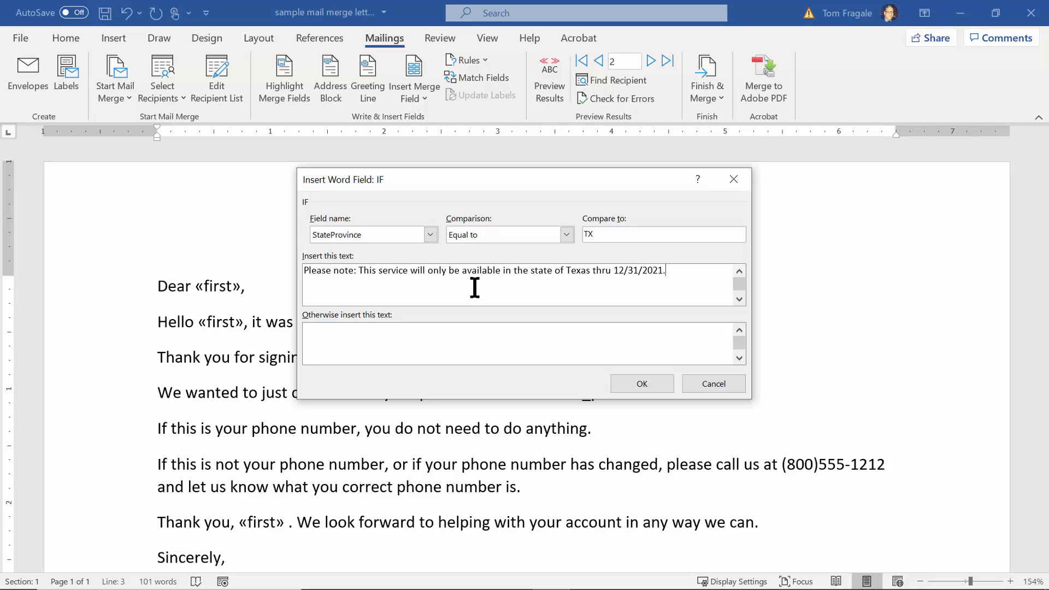
mouse_move(550, 268)
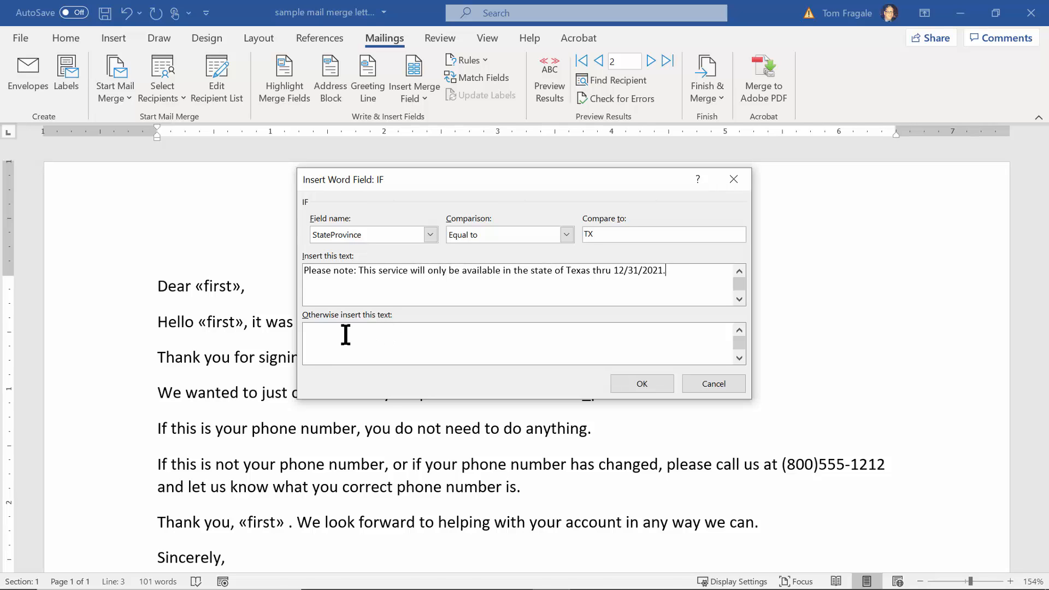
mouse_move(584, 386)
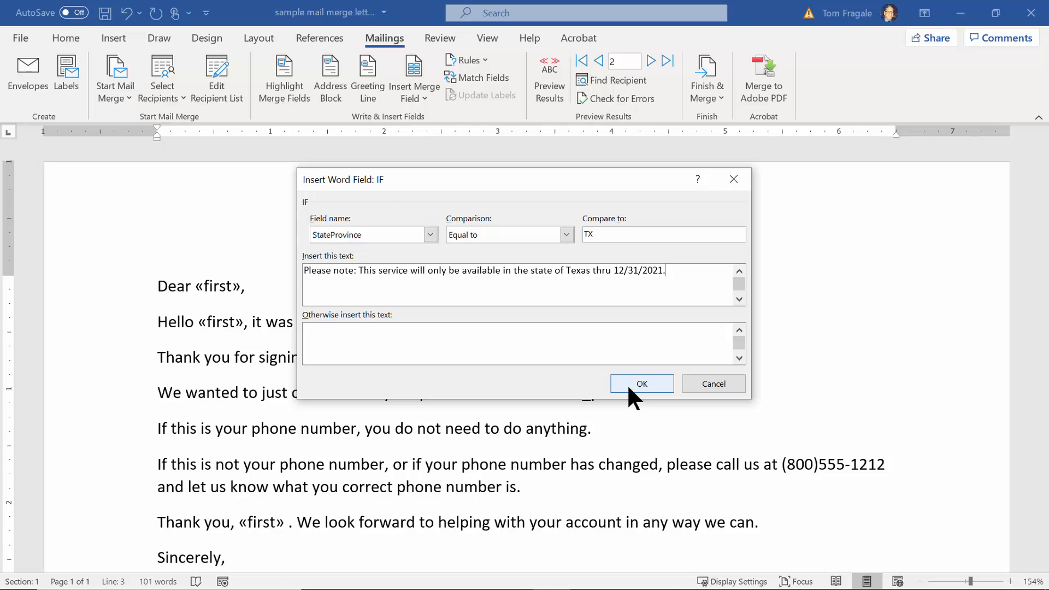
Insert the Texas IF note, then merge all records into a new individual-letters document.
click(641, 384)
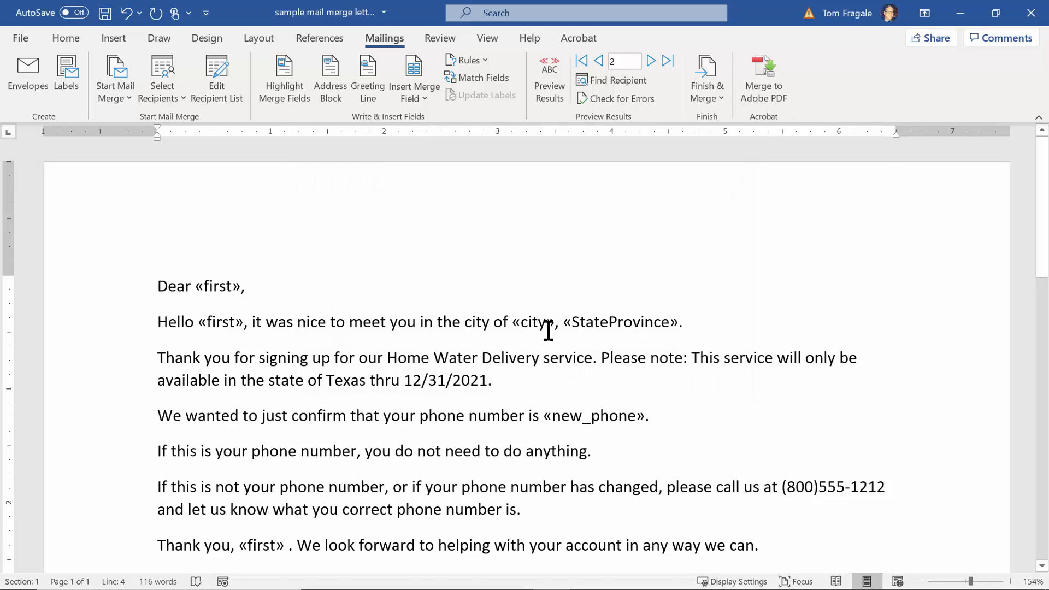
mouse_move(622, 183)
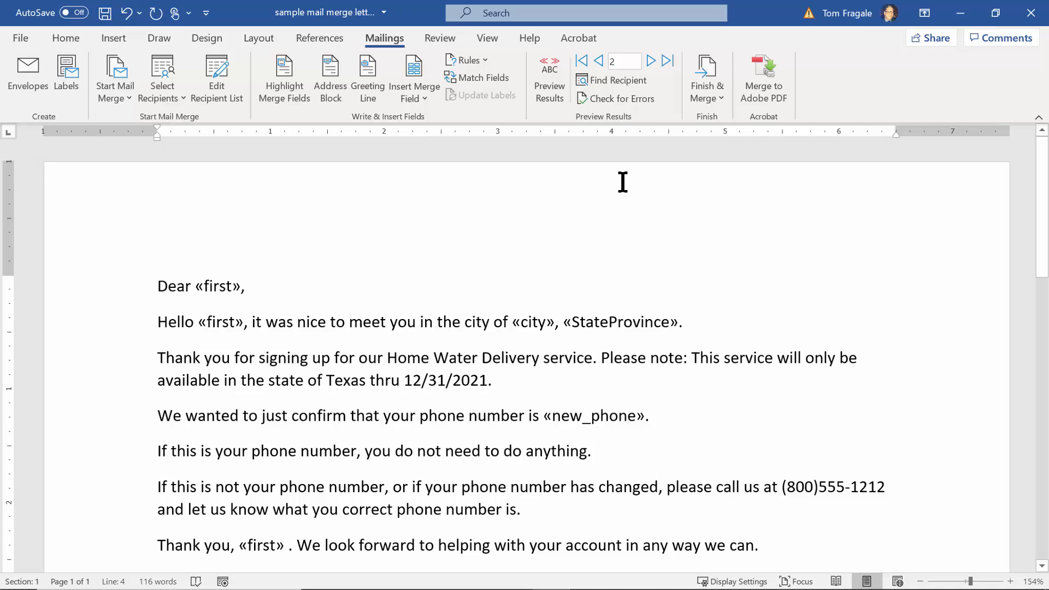
mouse_move(698, 111)
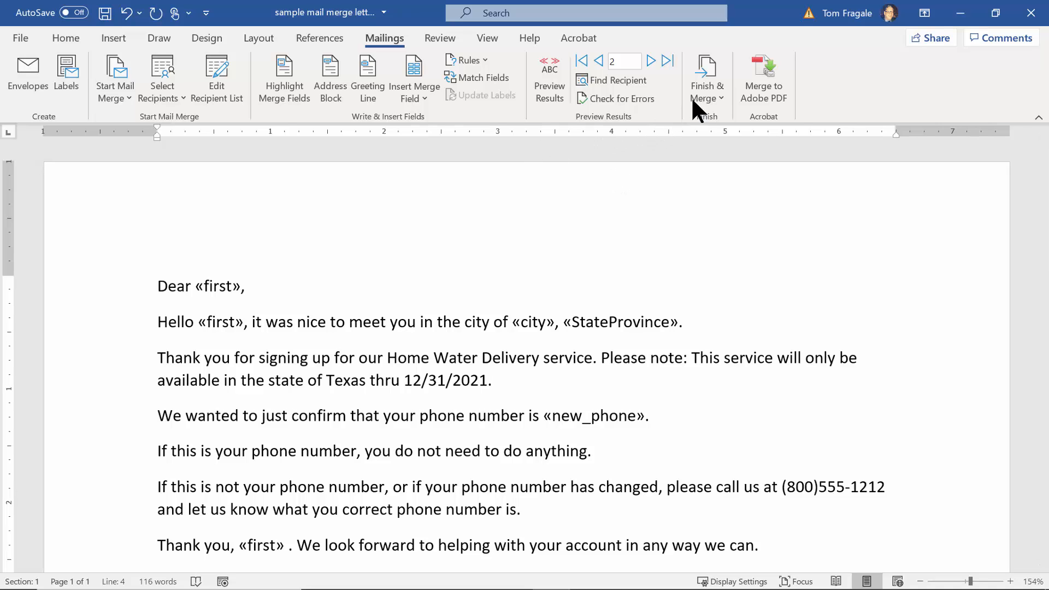
click(708, 77)
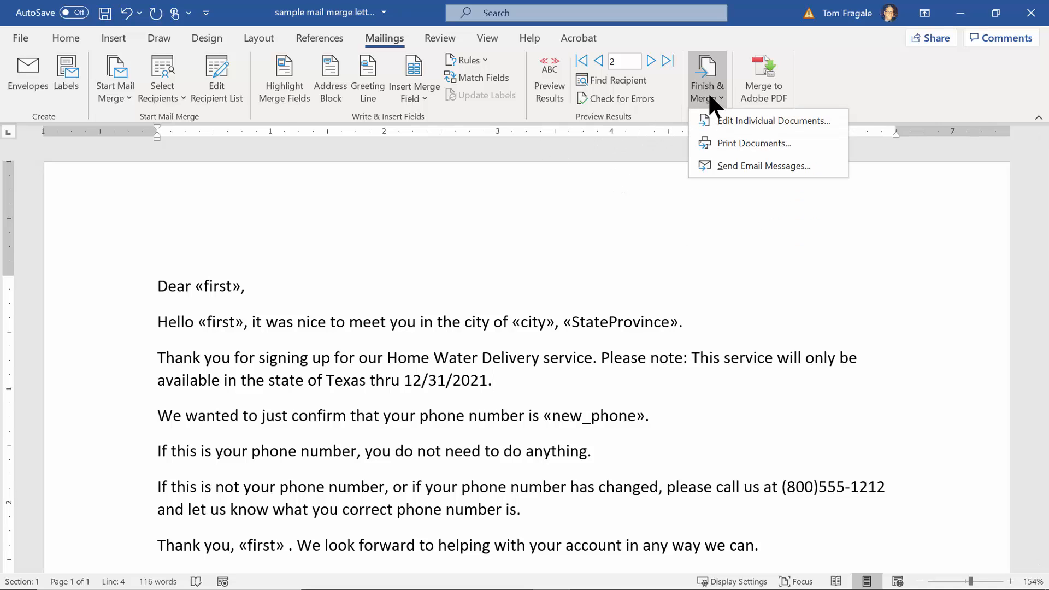
mouse_move(773, 121)
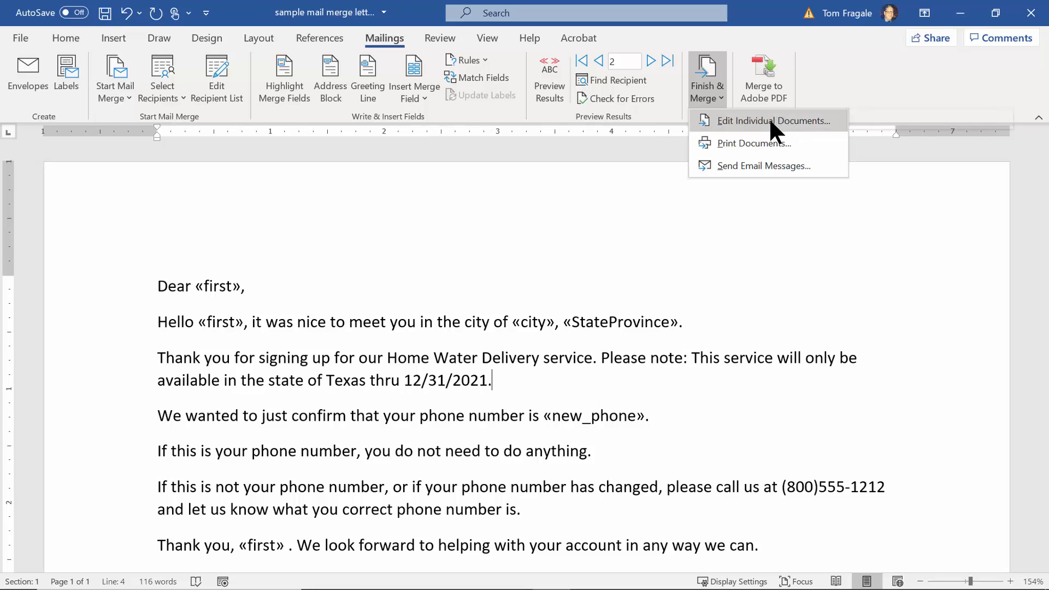
click(774, 120)
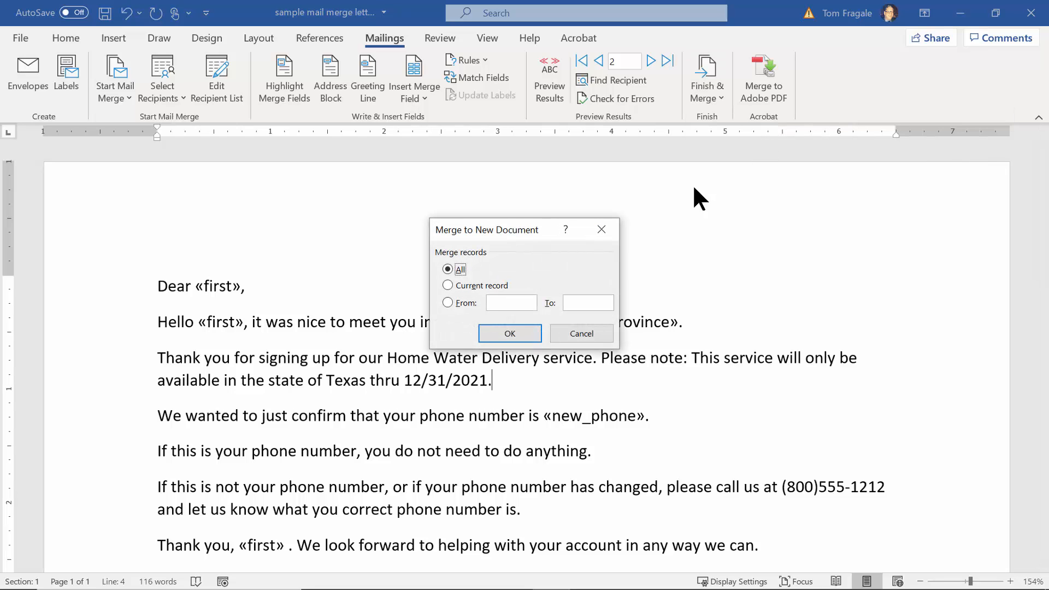
click(509, 334)
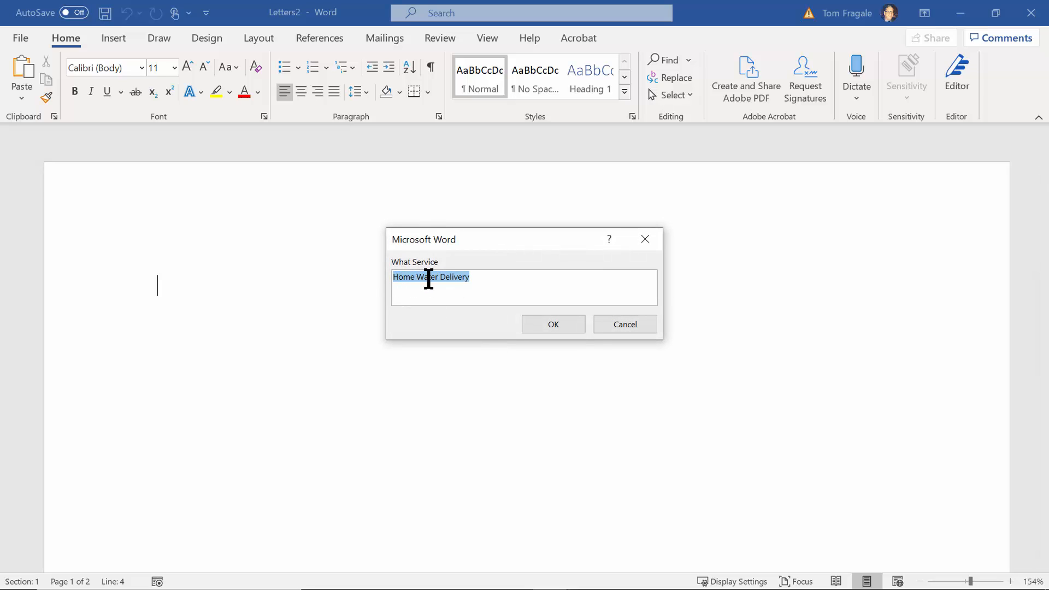
mouse_move(553, 325)
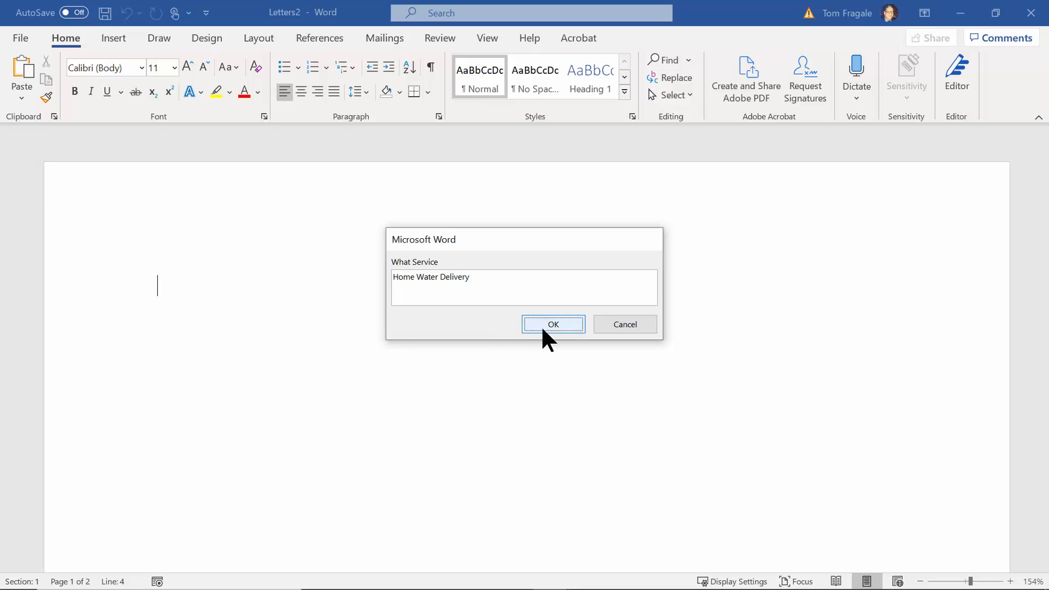
Accept 'Home Water Delivery' and scroll through the 46 merged letters to review them.
click(553, 323)
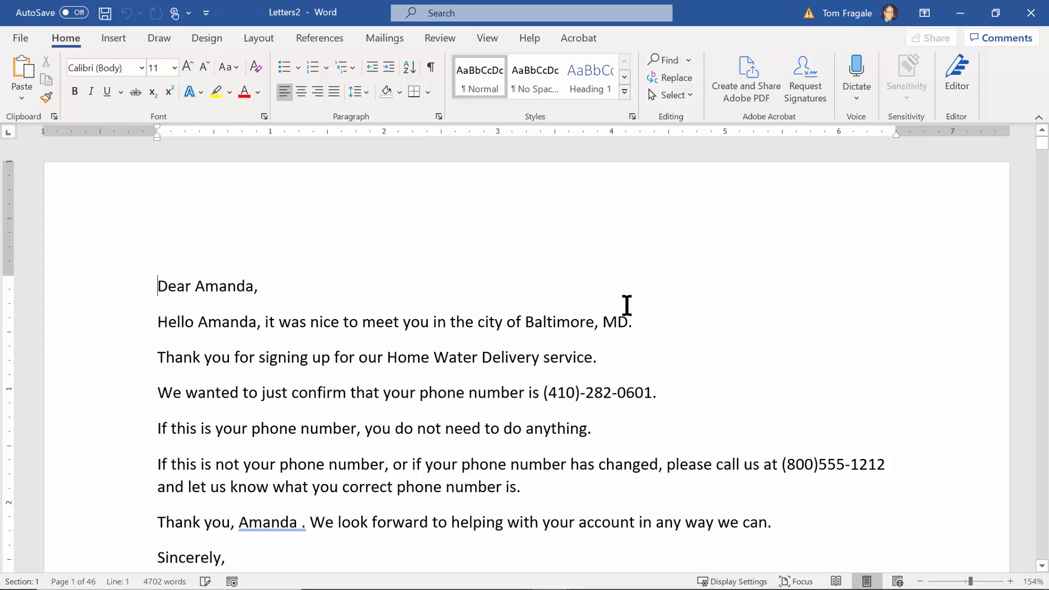
mouse_move(710, 310)
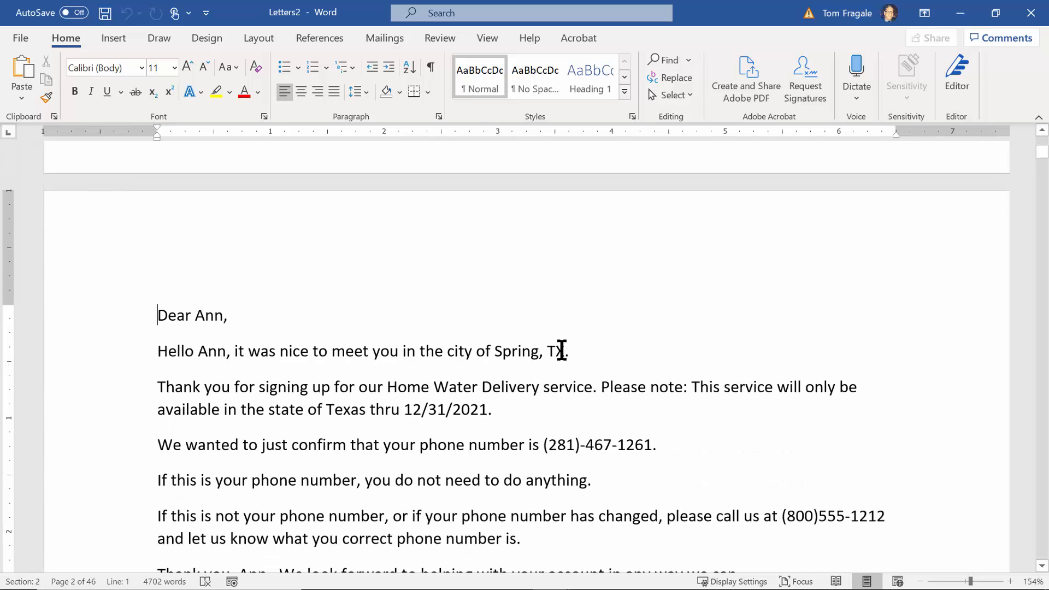
text(.)
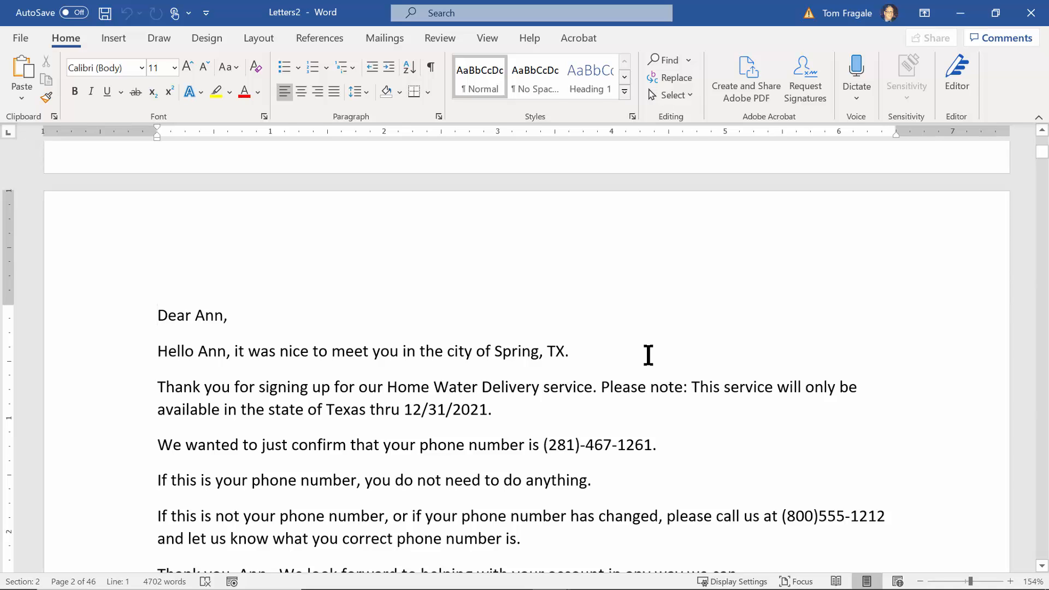
scroll(down, 3)
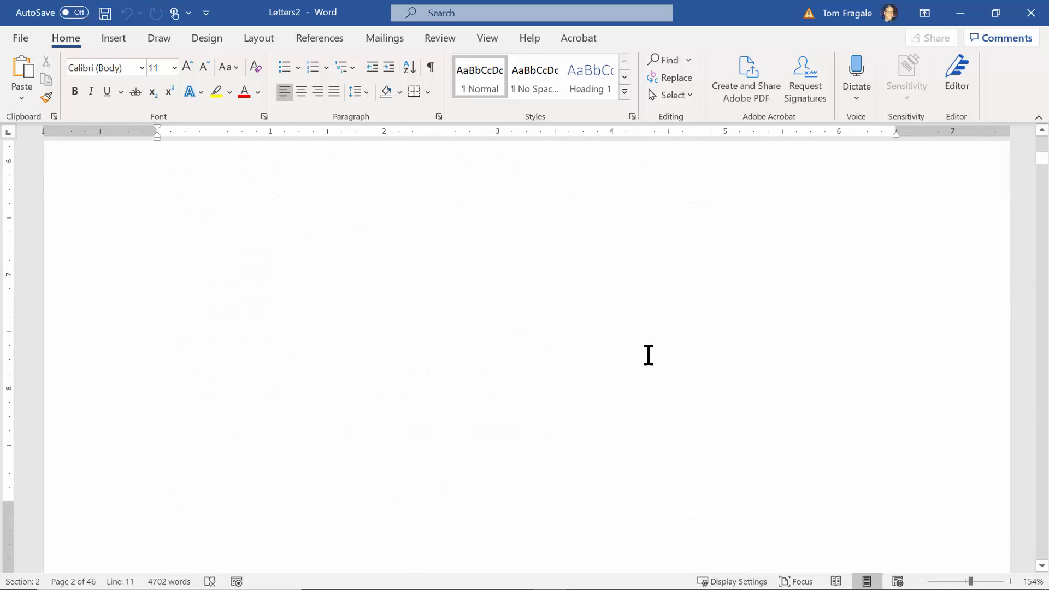
scroll(down, 3)
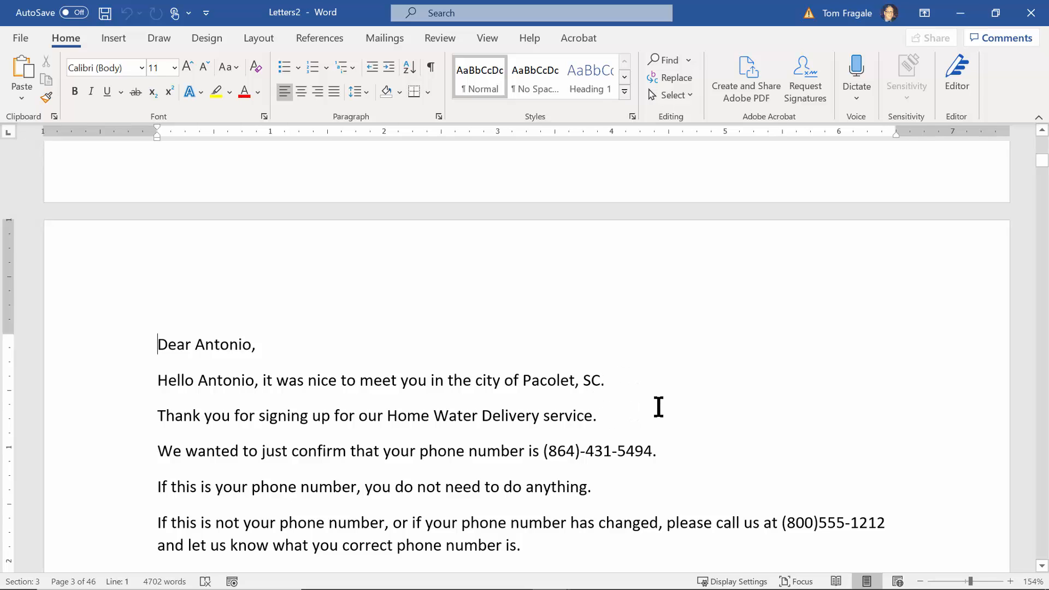
scroll(down, 3)
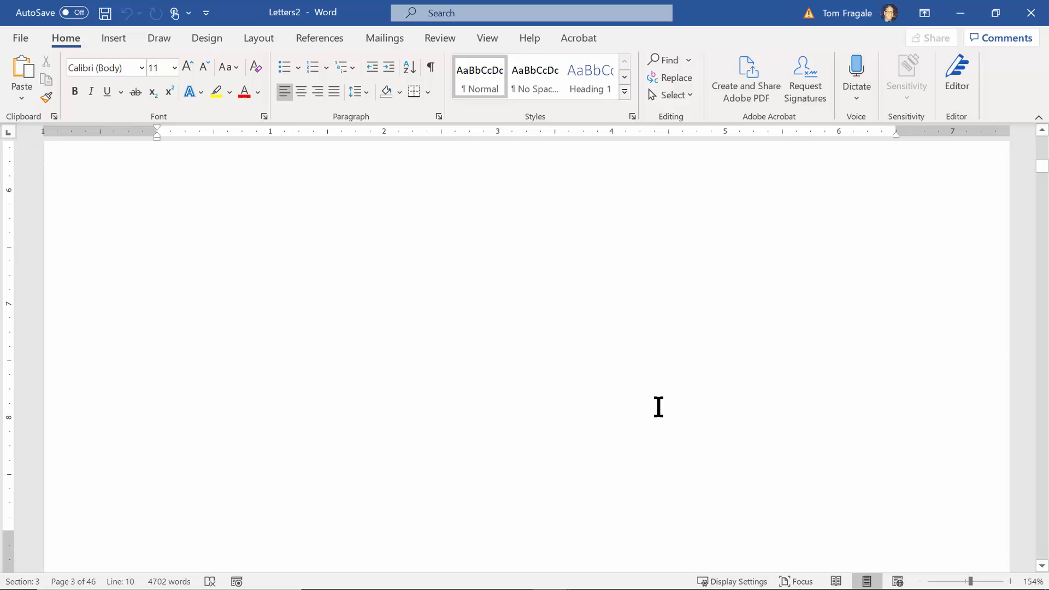
scroll(down, 3)
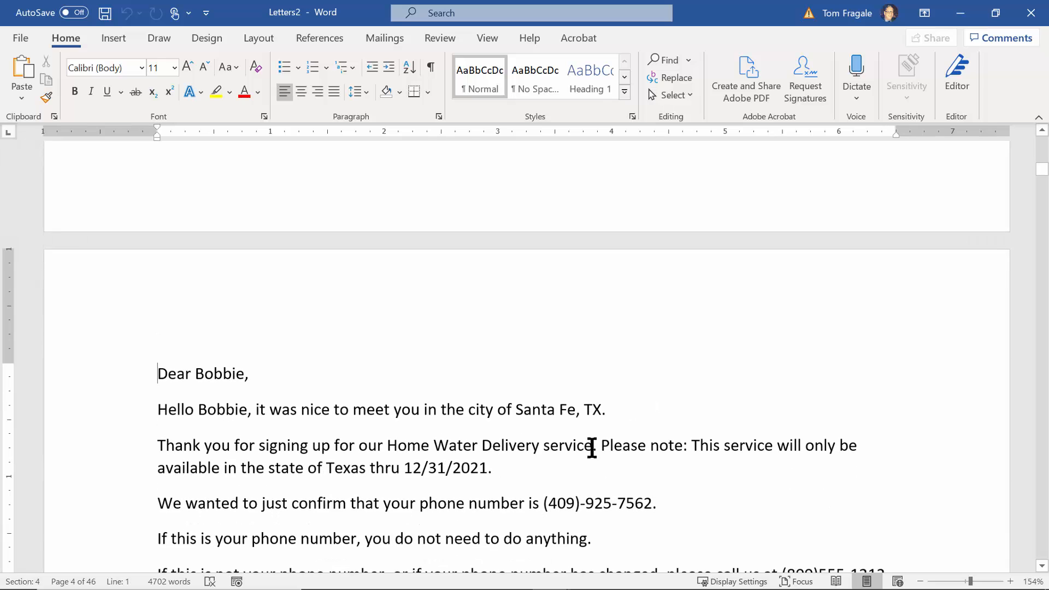
mouse_move(596, 305)
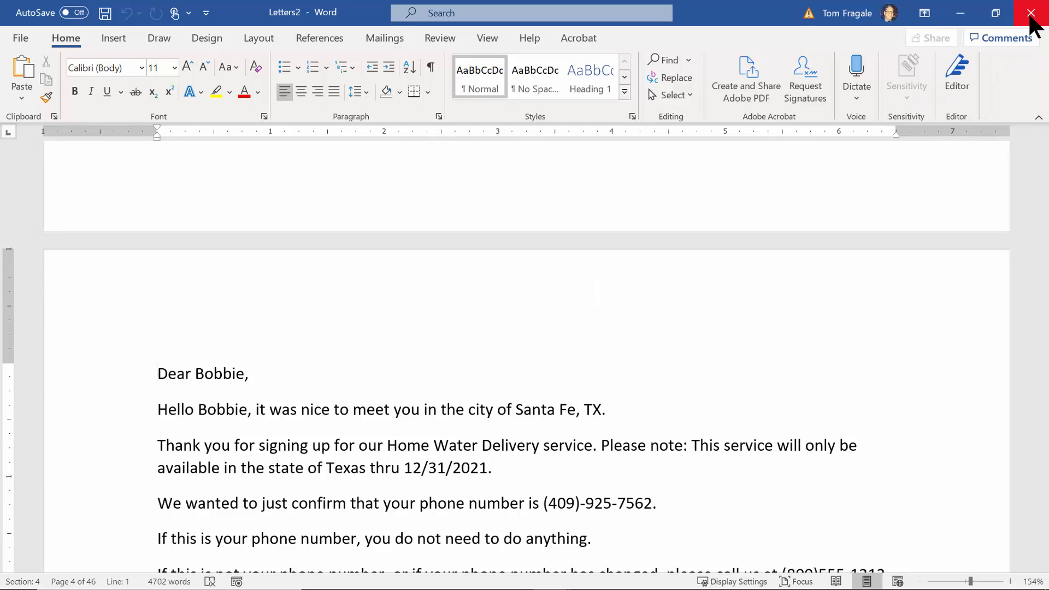
Close Letters2 without saving and show the merge Rules list on the template.
click(1031, 13)
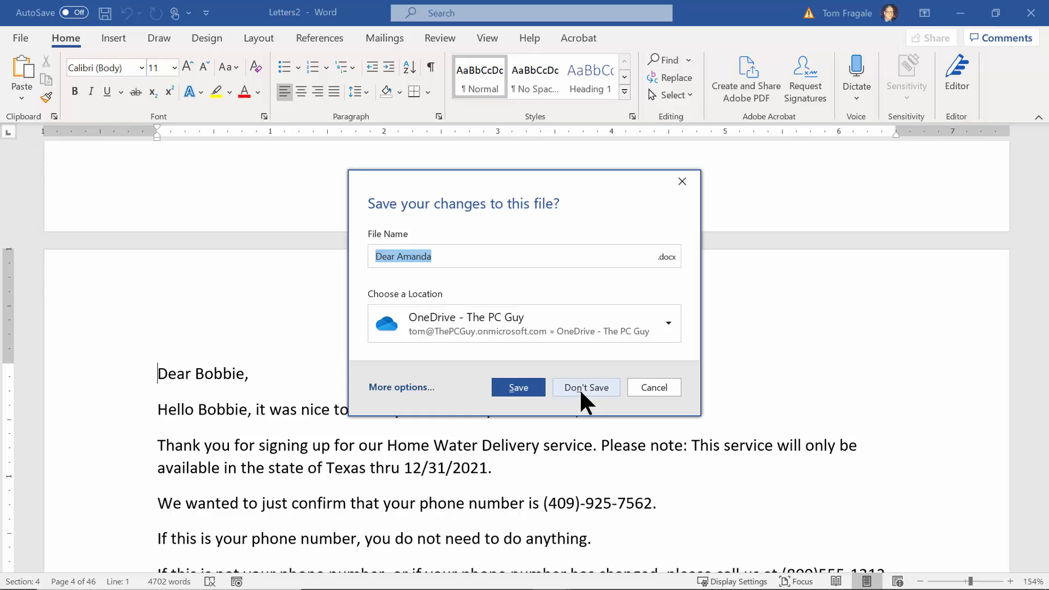
click(586, 387)
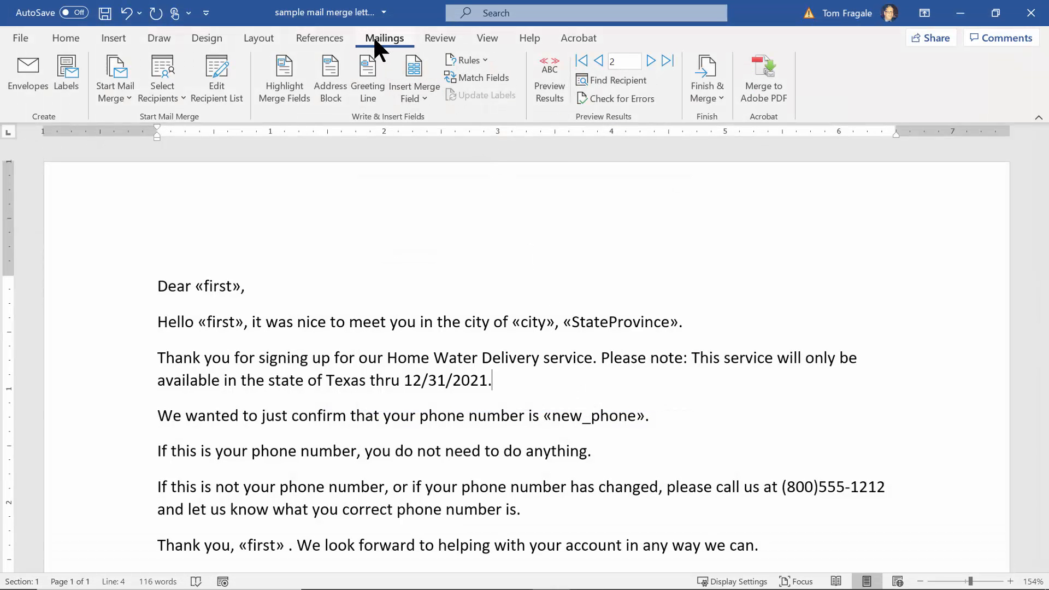
click(470, 60)
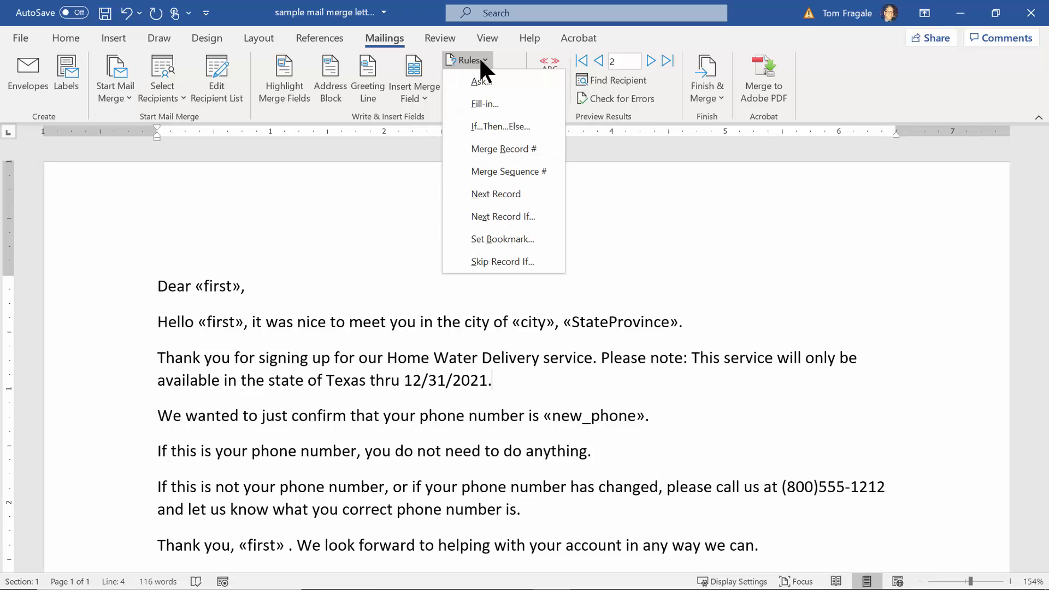
mouse_move(503, 103)
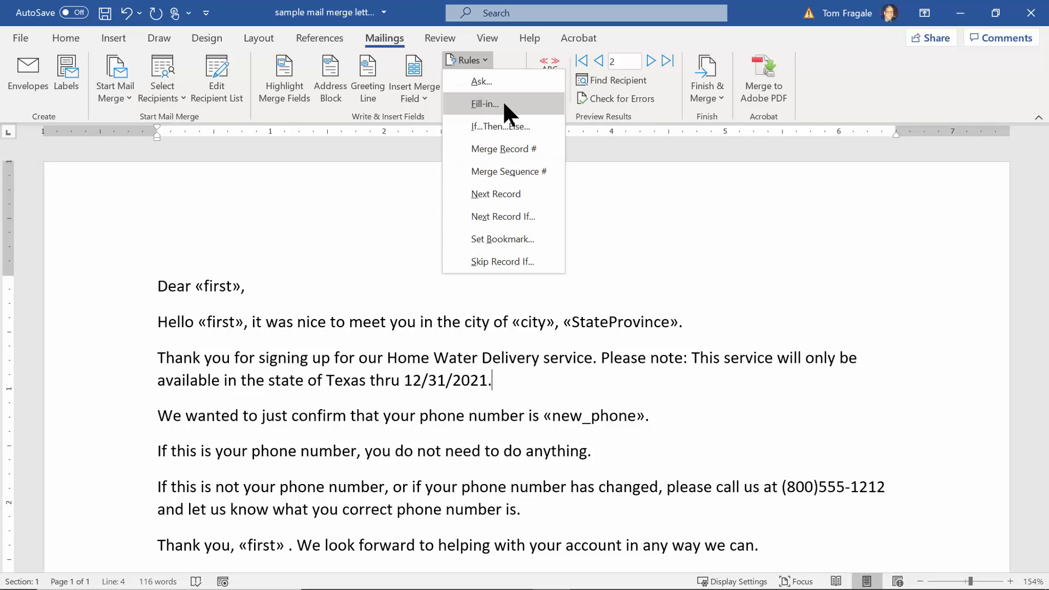
mouse_move(539, 110)
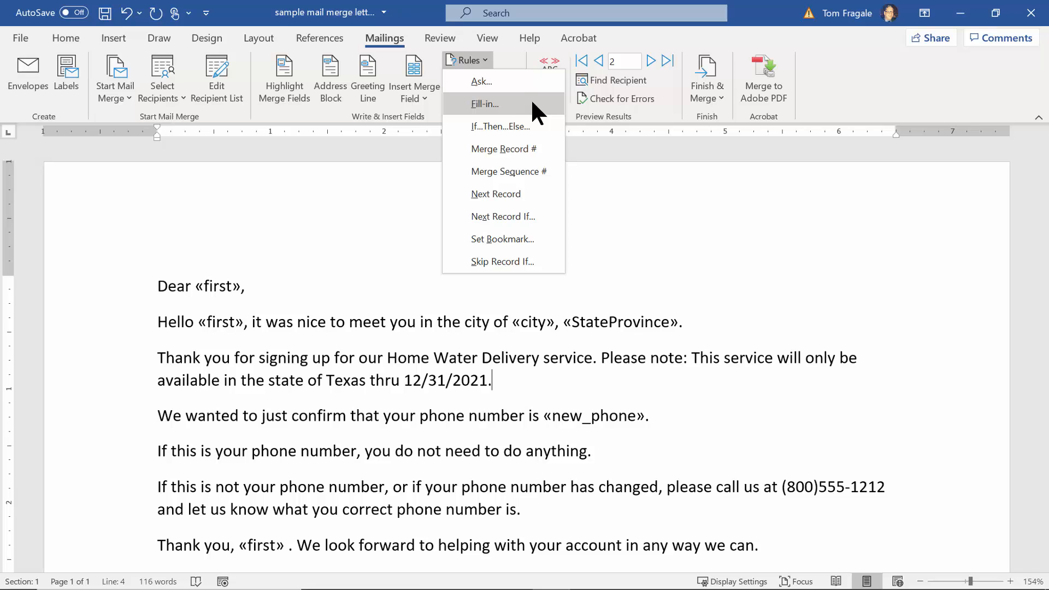
mouse_move(524, 131)
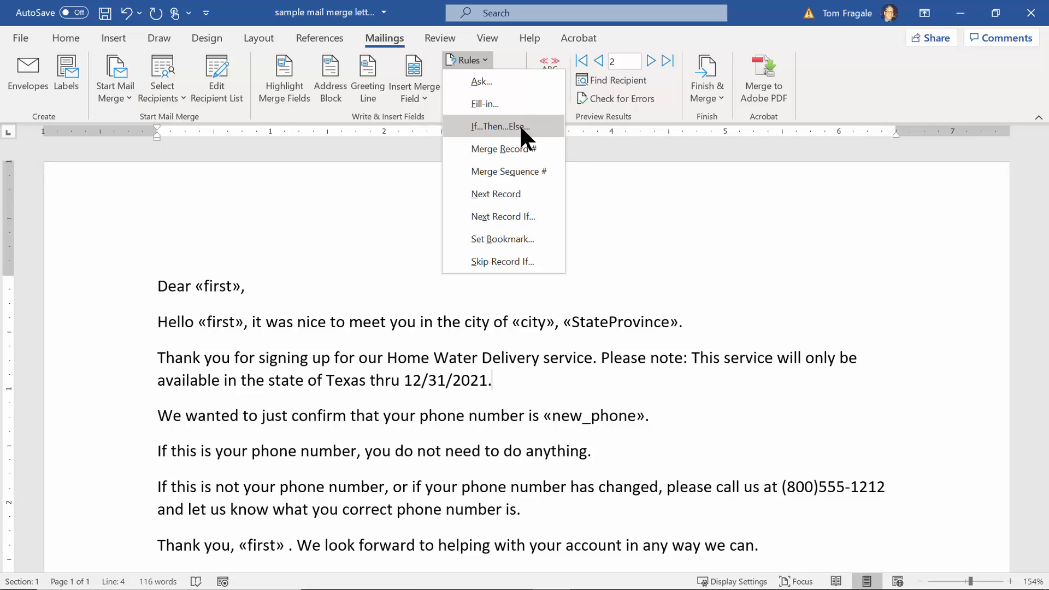
mouse_move(536, 138)
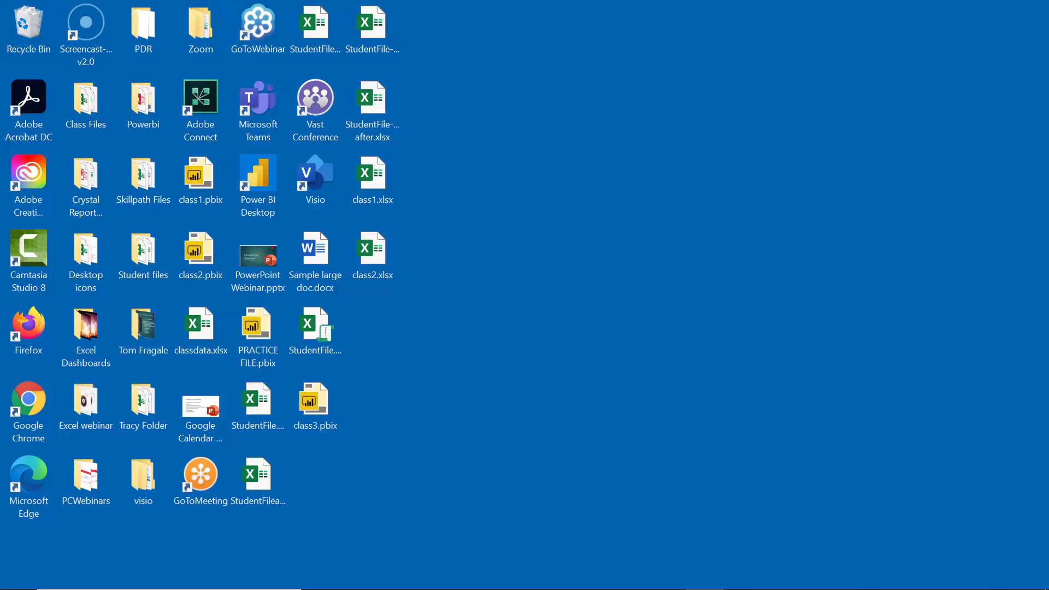
mouse_move(645, 309)
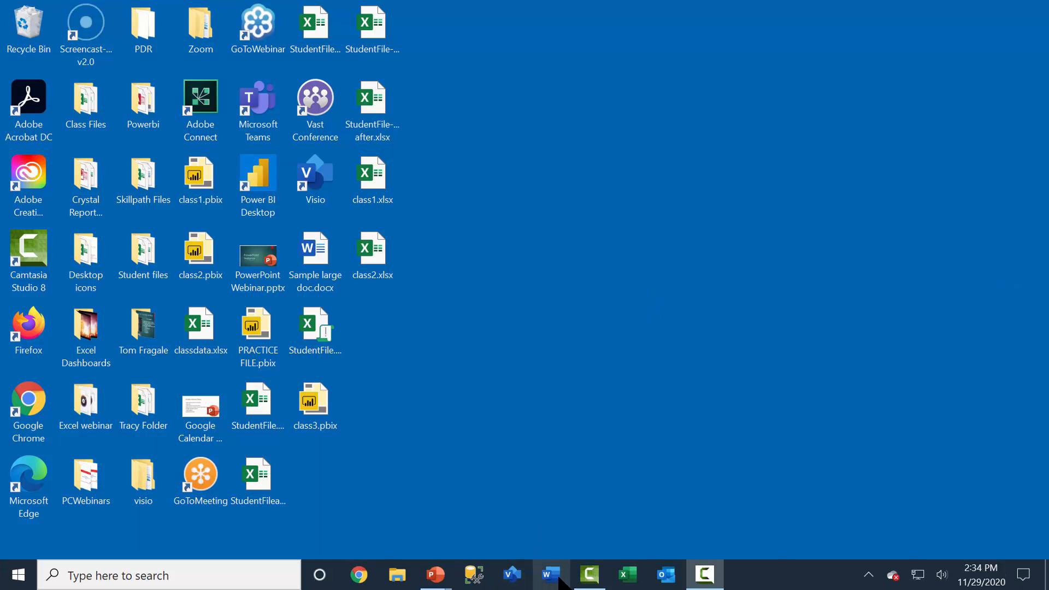
Reopen 'sample mail merge letter - excel copy.docx' from Word's Recent list.
click(551, 574)
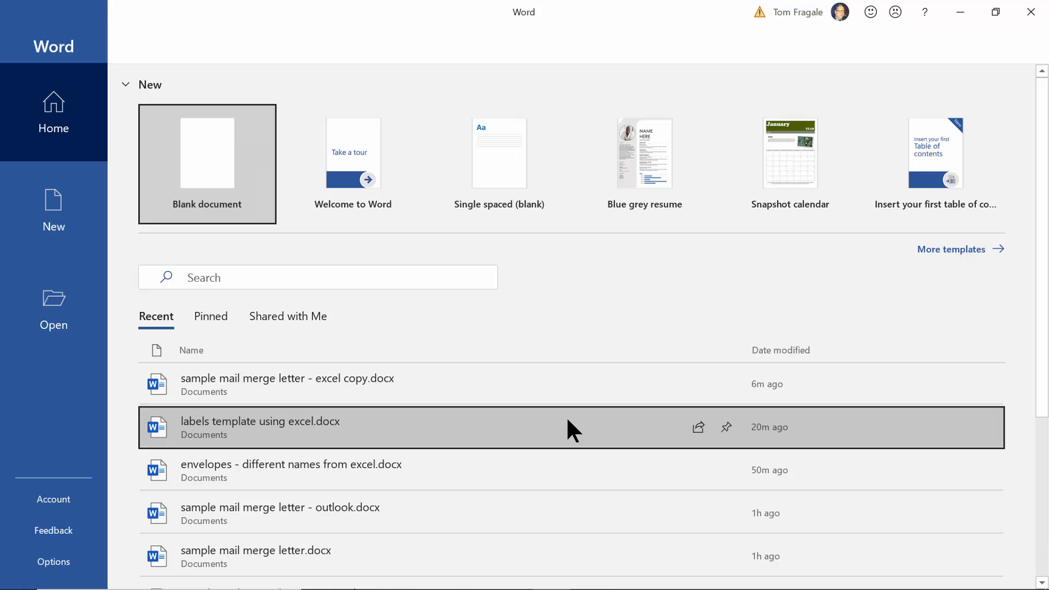
mouse_move(288, 384)
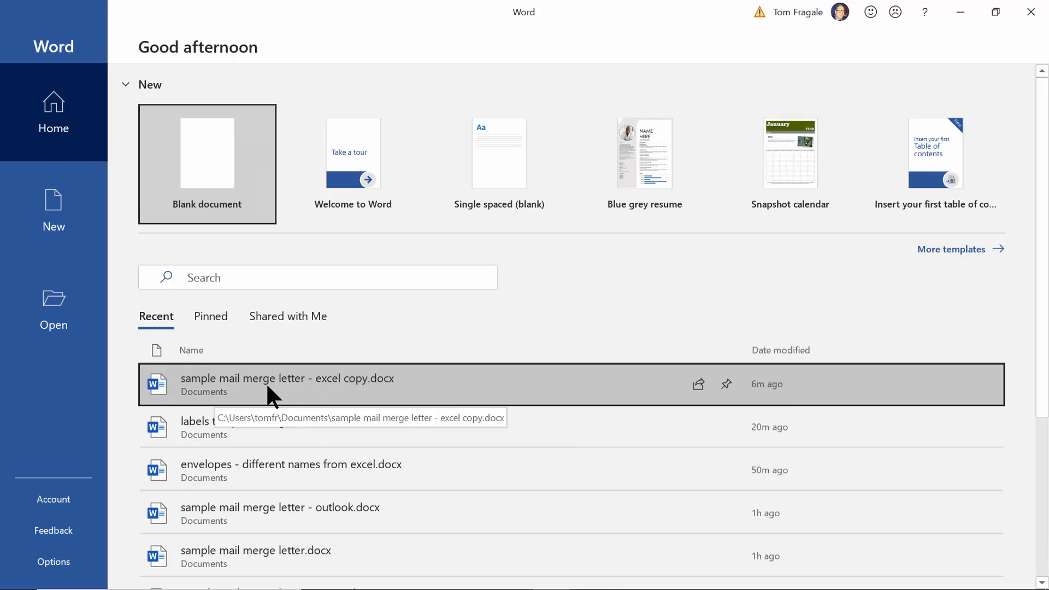
mouse_move(316, 404)
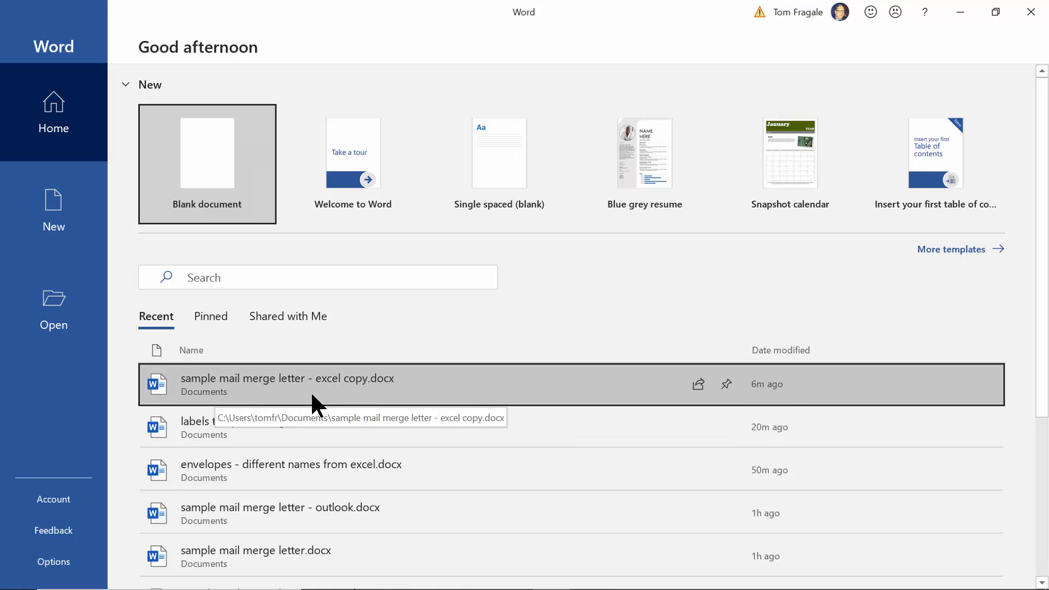
click(287, 384)
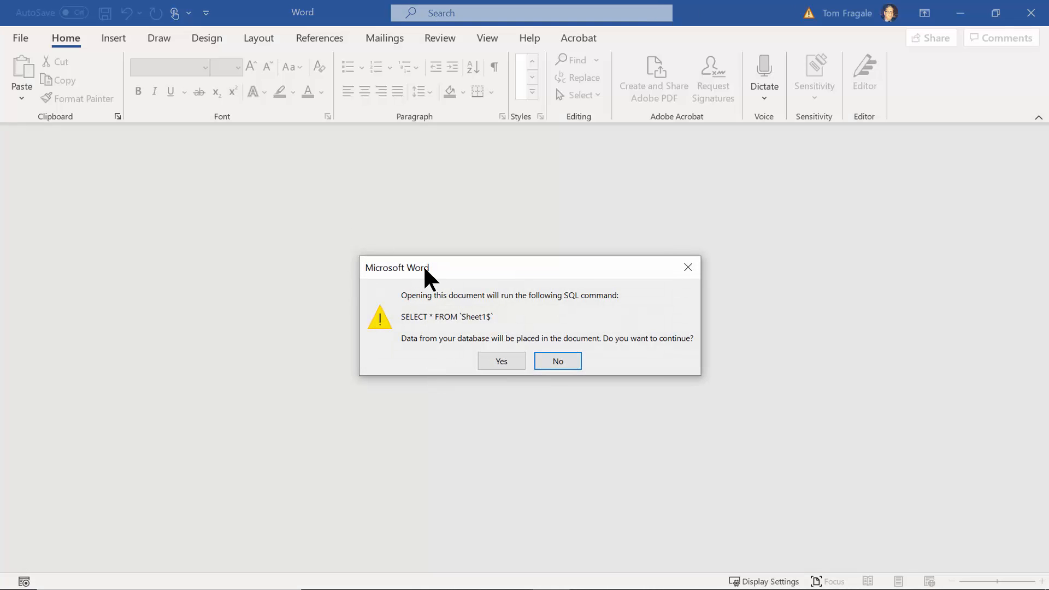
mouse_move(502, 361)
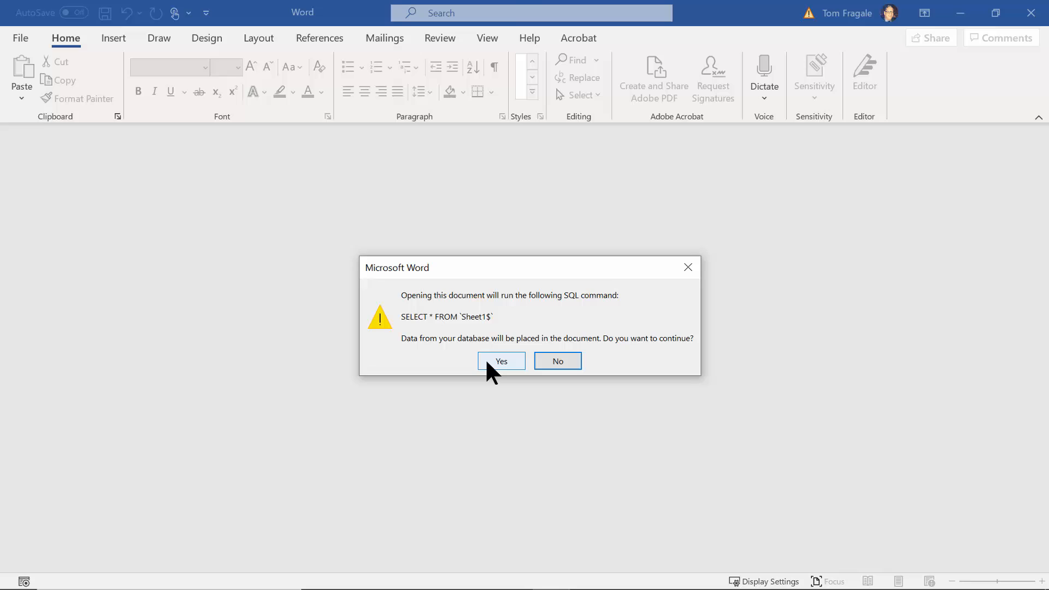
Confirm the SQL data query and delete the 'Dear «first»,' greeting line.
click(501, 361)
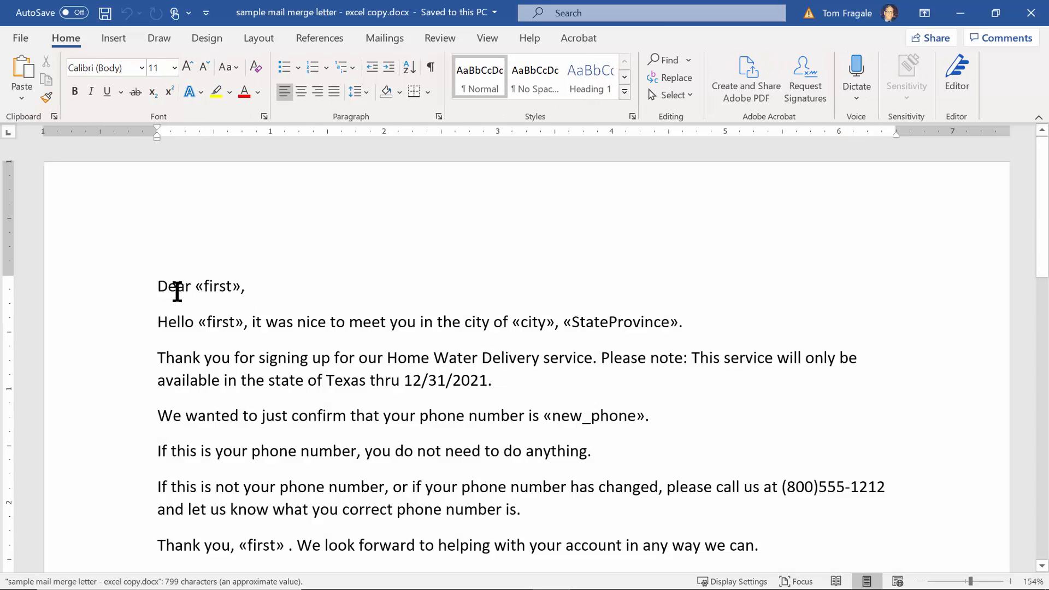
mouse_move(246, 287)
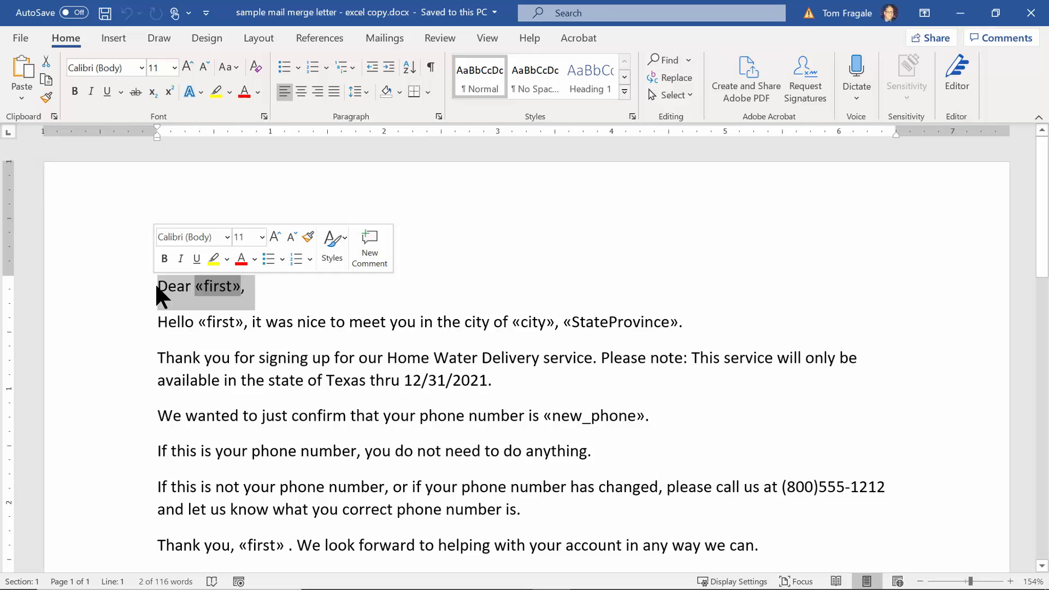
key(Delete)
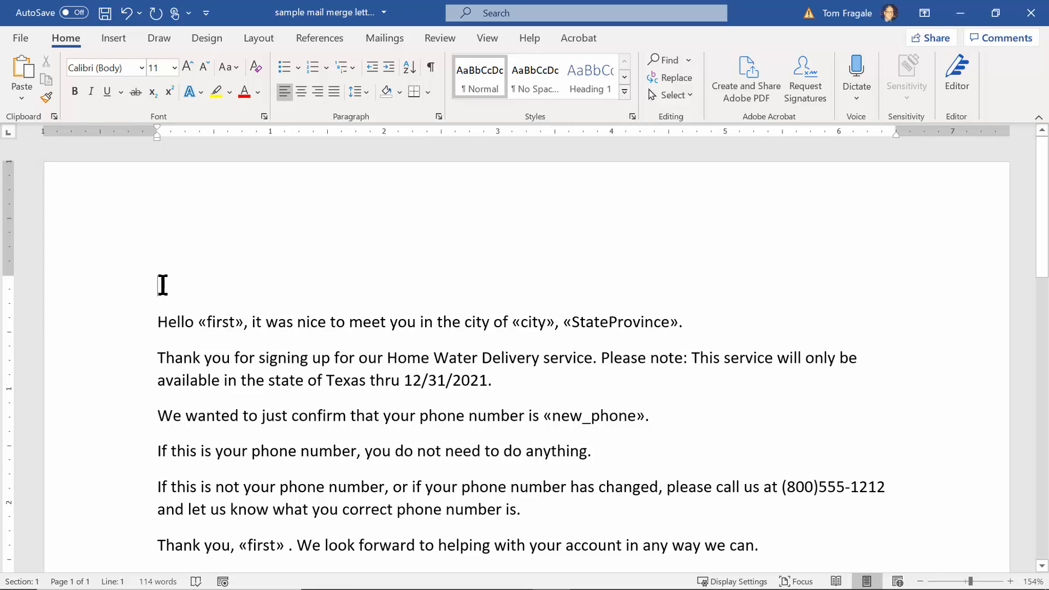
mouse_move(384, 38)
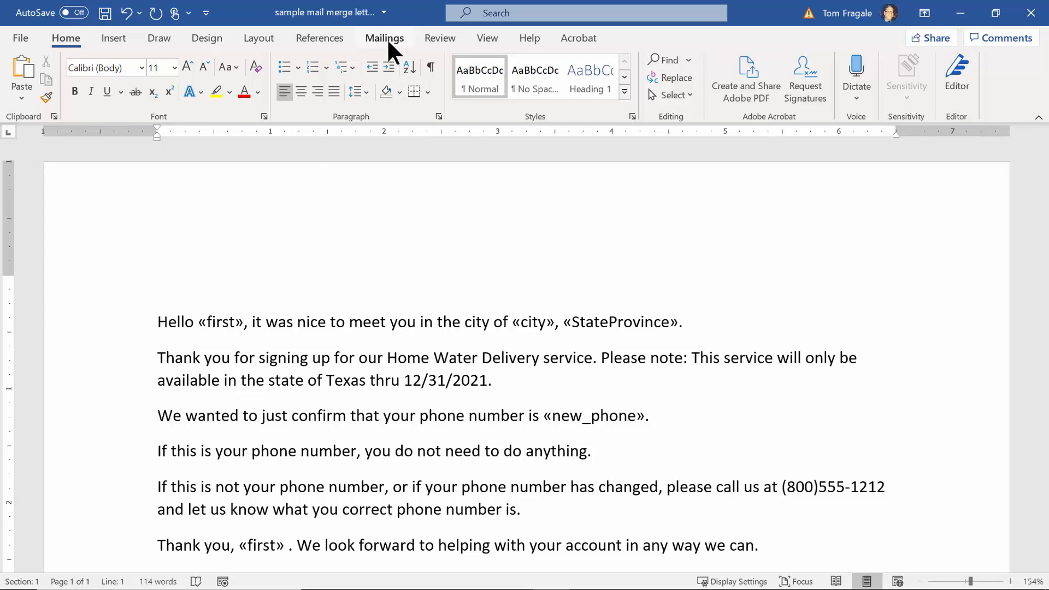
Start a Greeting Line field using the first-name-only 'Joshua' name format.
click(384, 38)
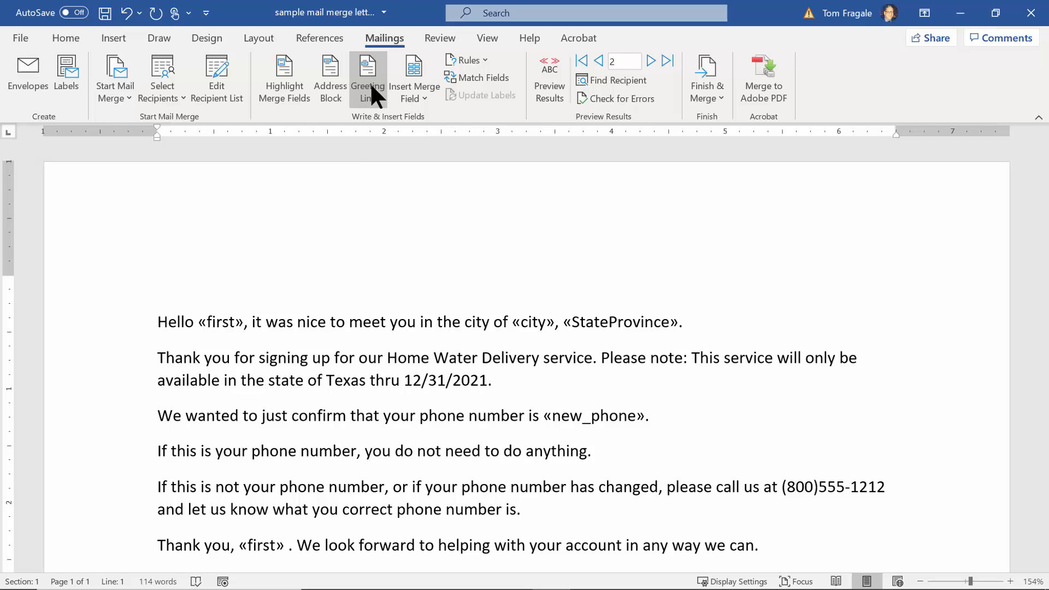
click(367, 75)
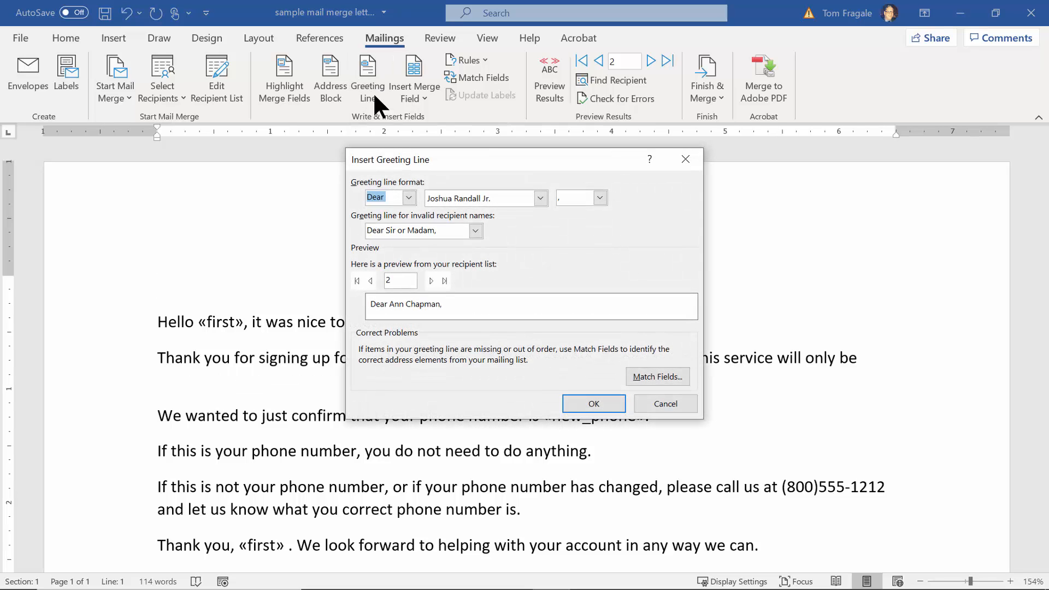
click(408, 198)
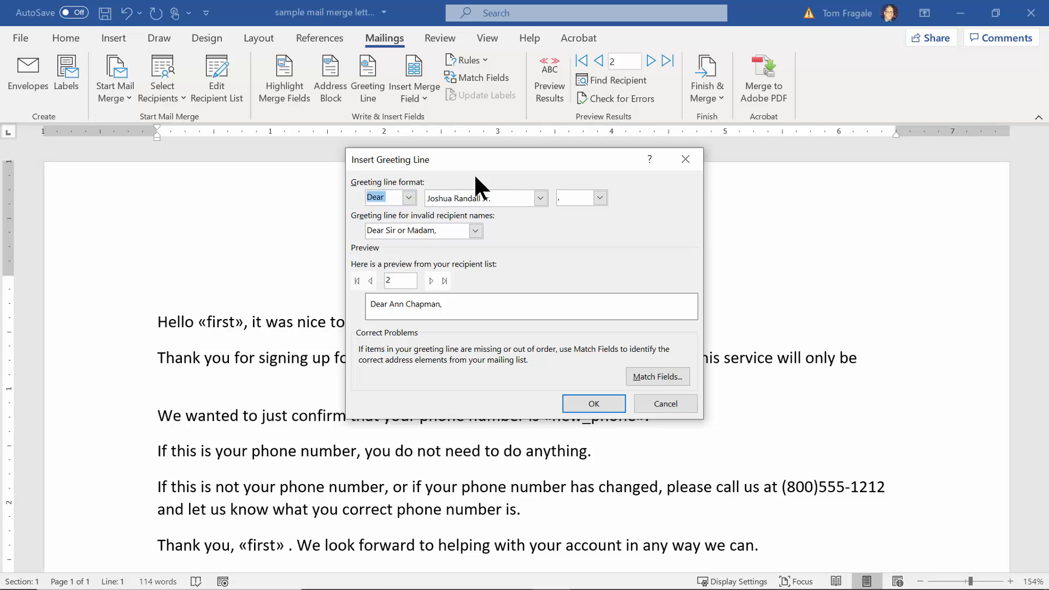
click(539, 198)
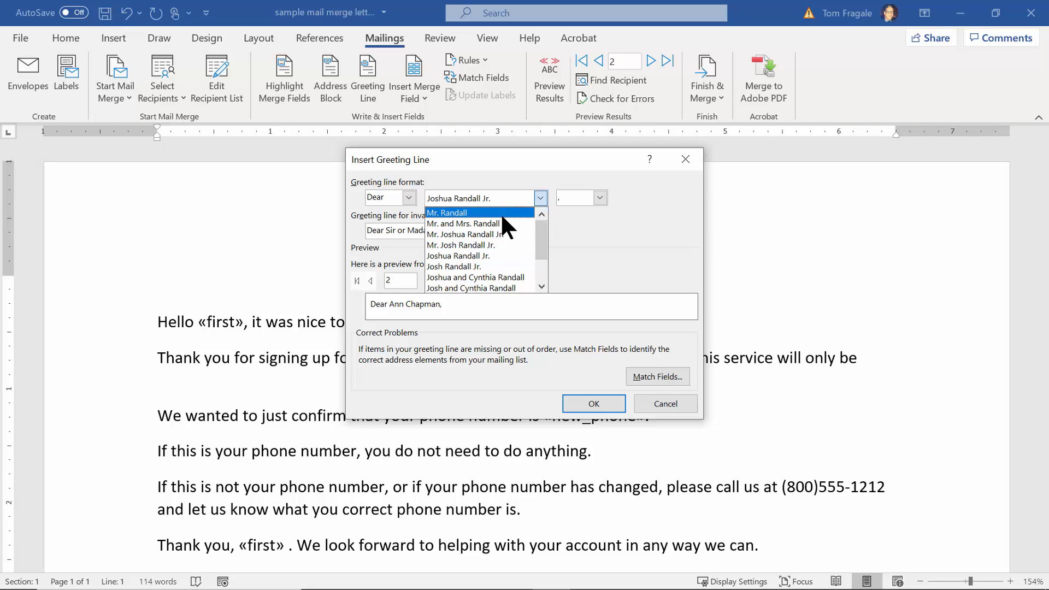
mouse_move(478, 234)
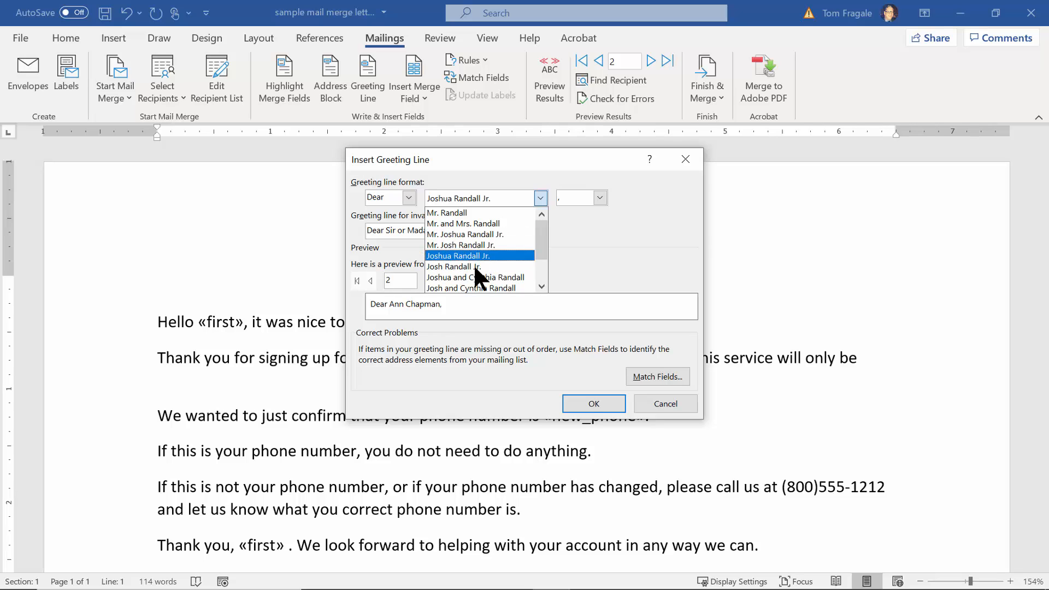
scroll(down, 3)
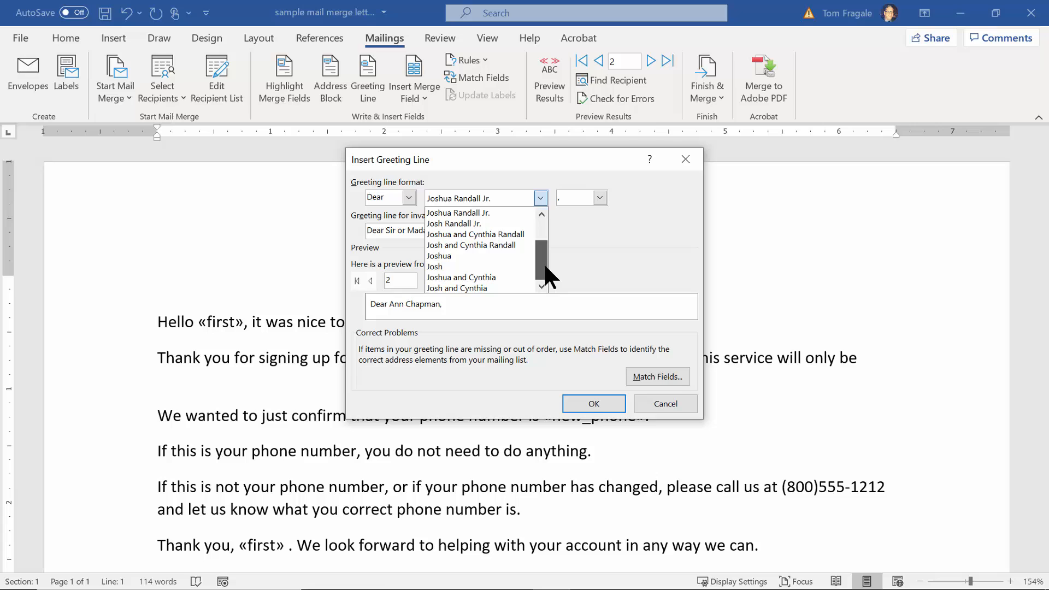
mouse_move(458, 287)
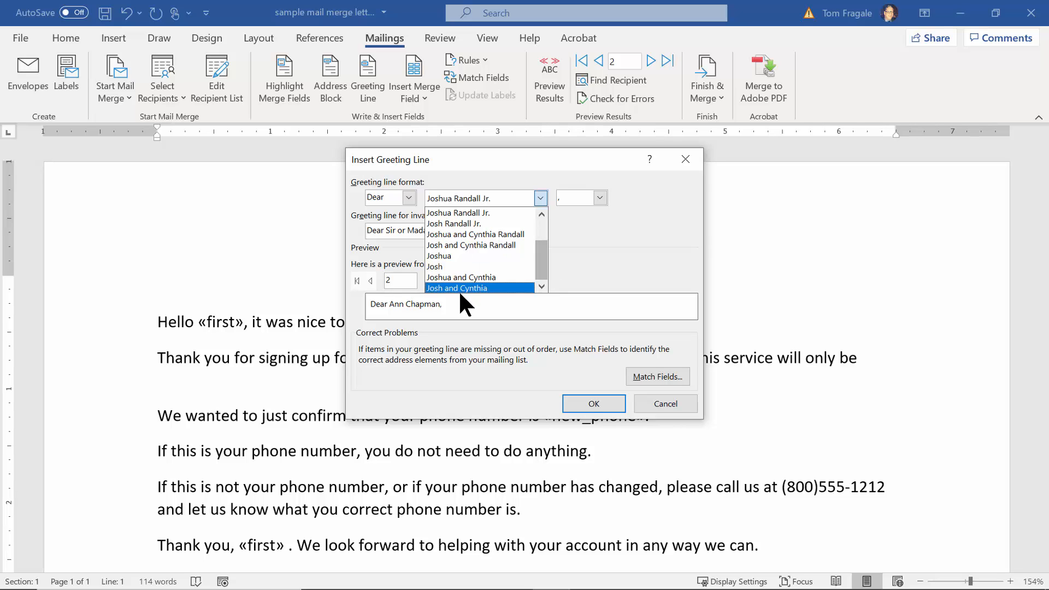
mouse_move(460, 256)
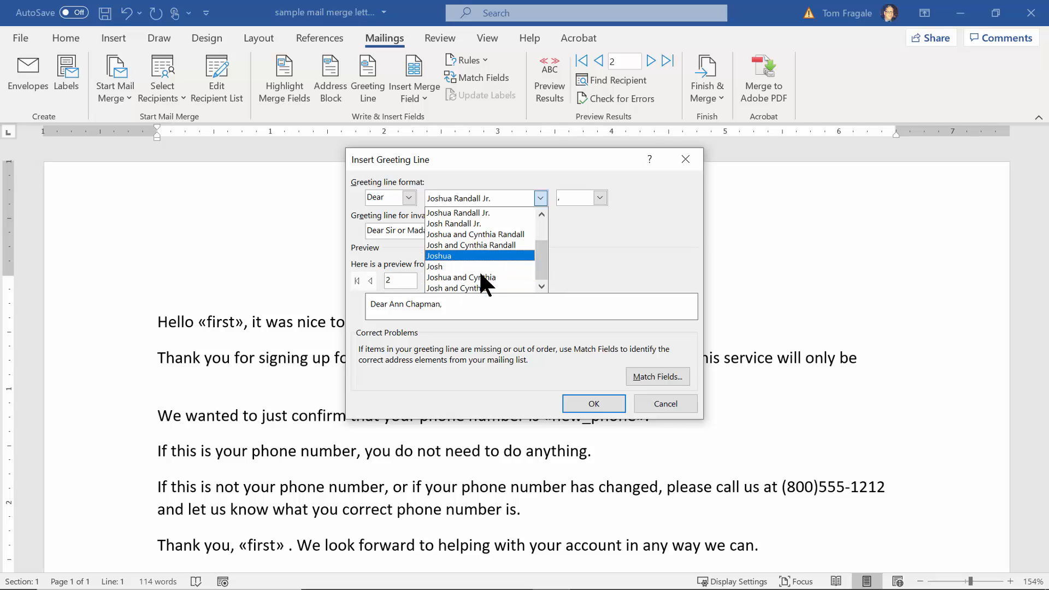
mouse_move(465, 212)
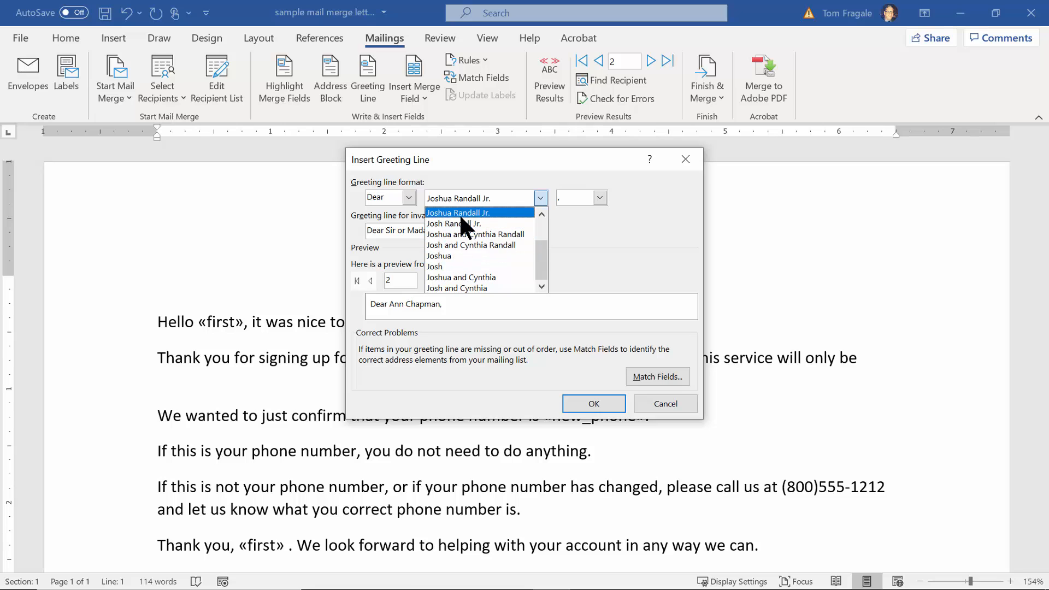
scroll(up, 3)
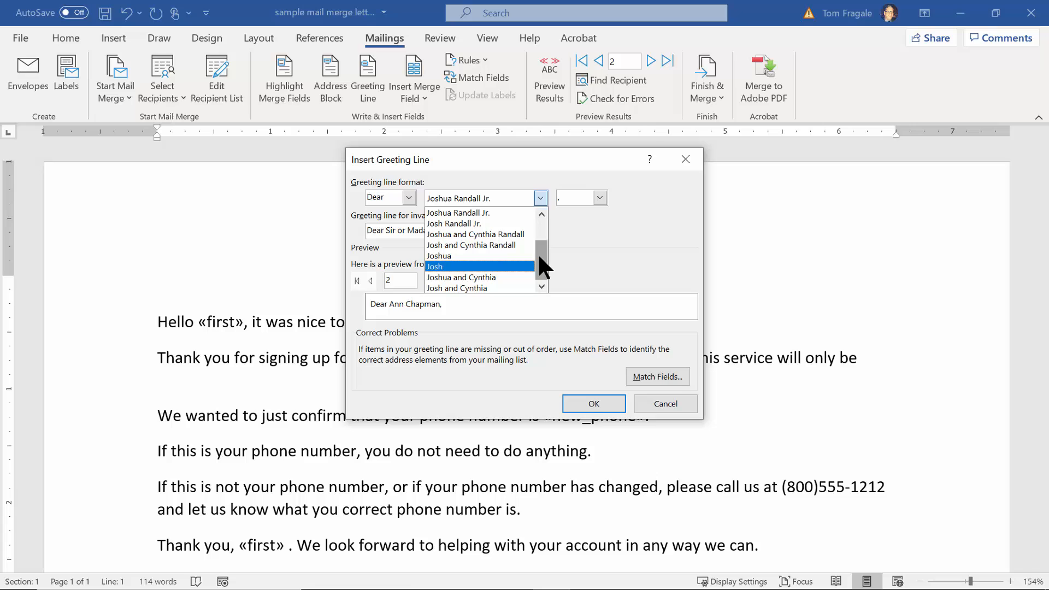
click(458, 212)
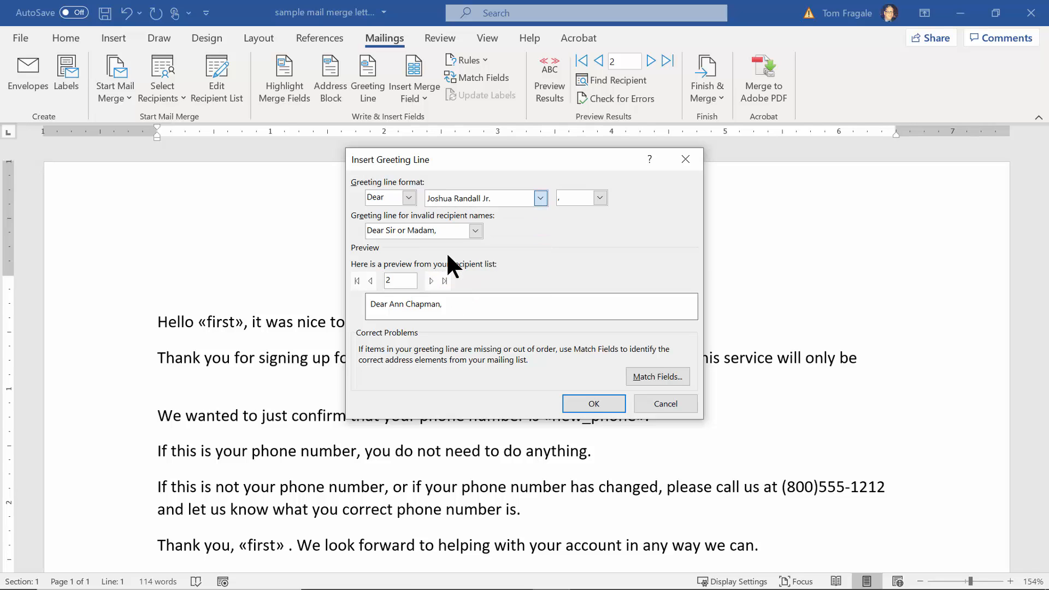
Keep the comma and Dear Sir or Madam fallback, then insert the «GreetingLine» field.
click(600, 198)
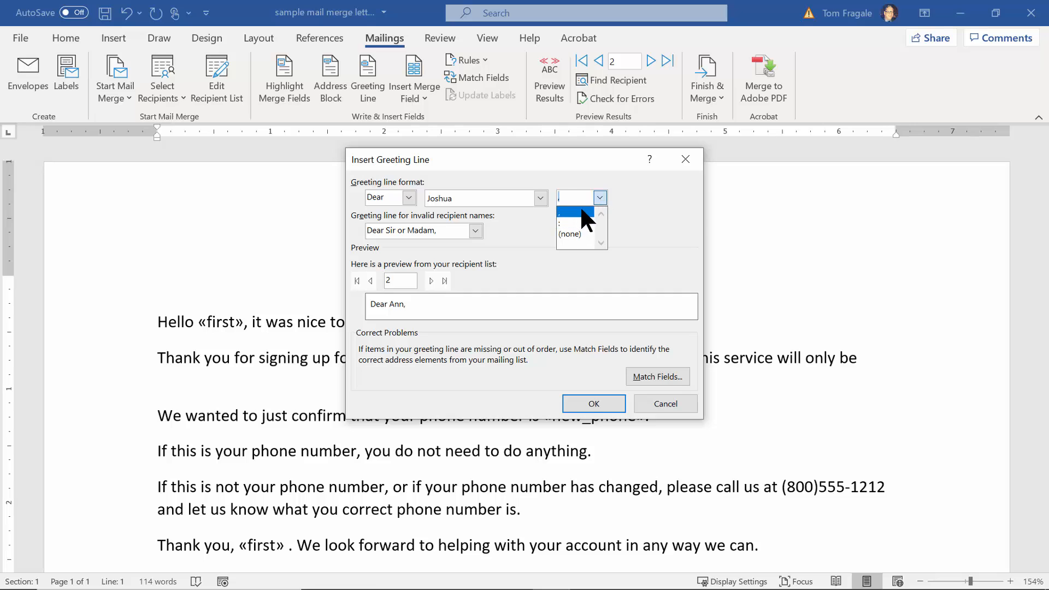
click(598, 198)
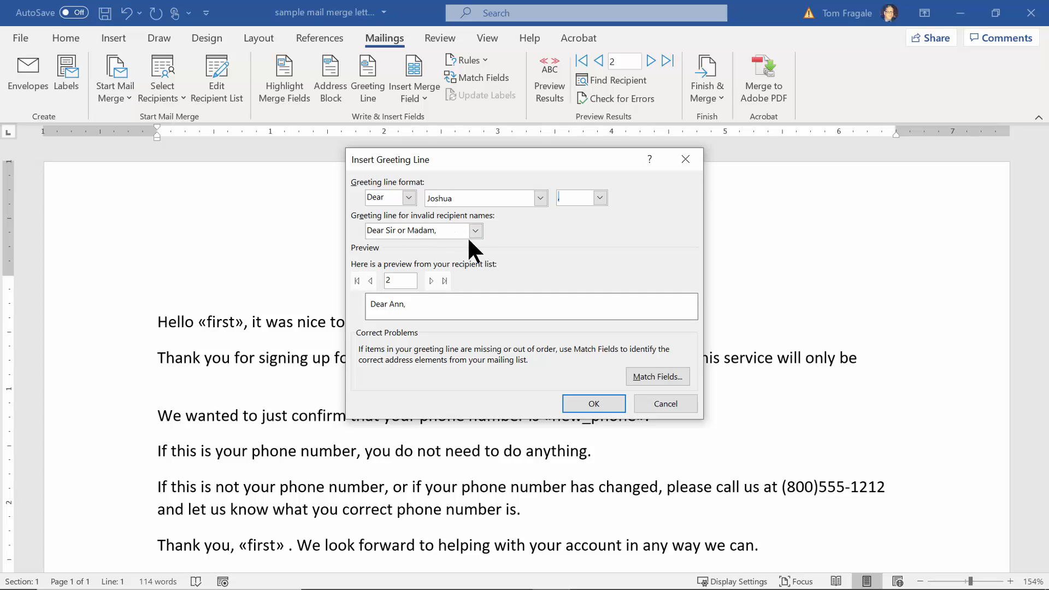
click(476, 230)
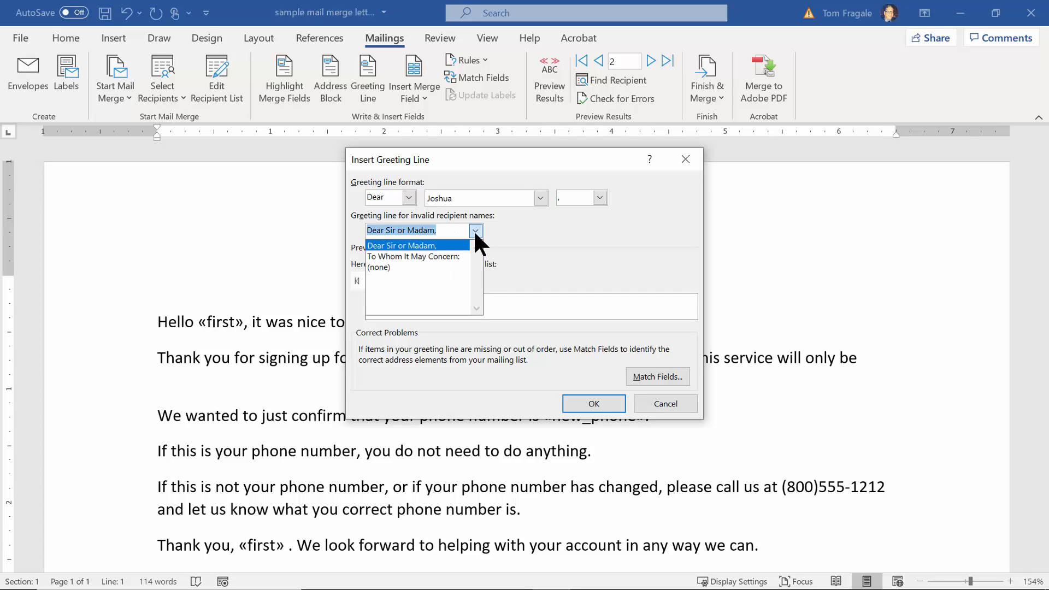
mouse_move(408, 255)
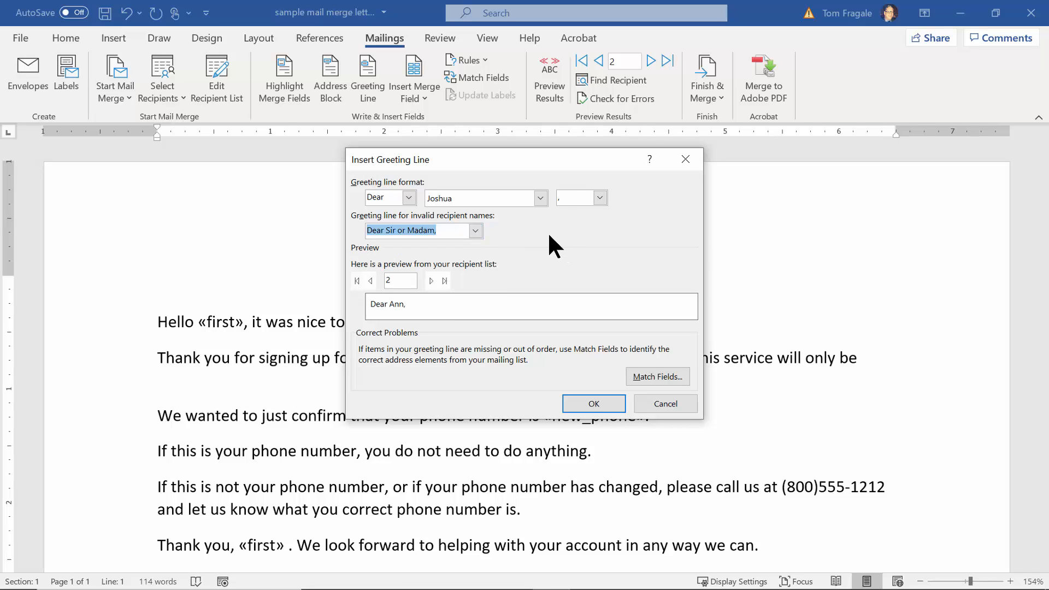
mouse_move(515, 237)
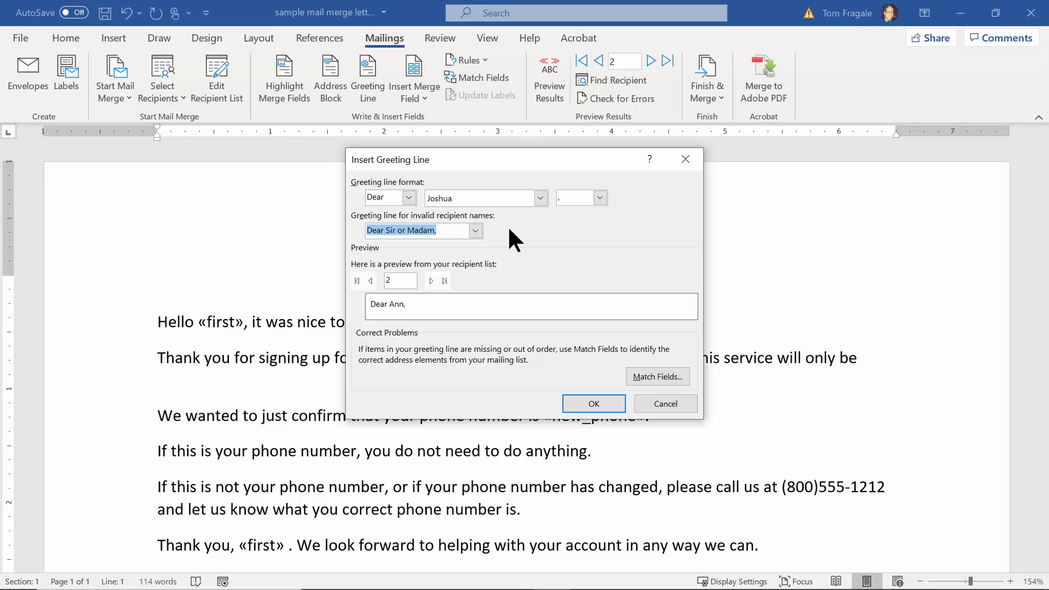
mouse_move(526, 305)
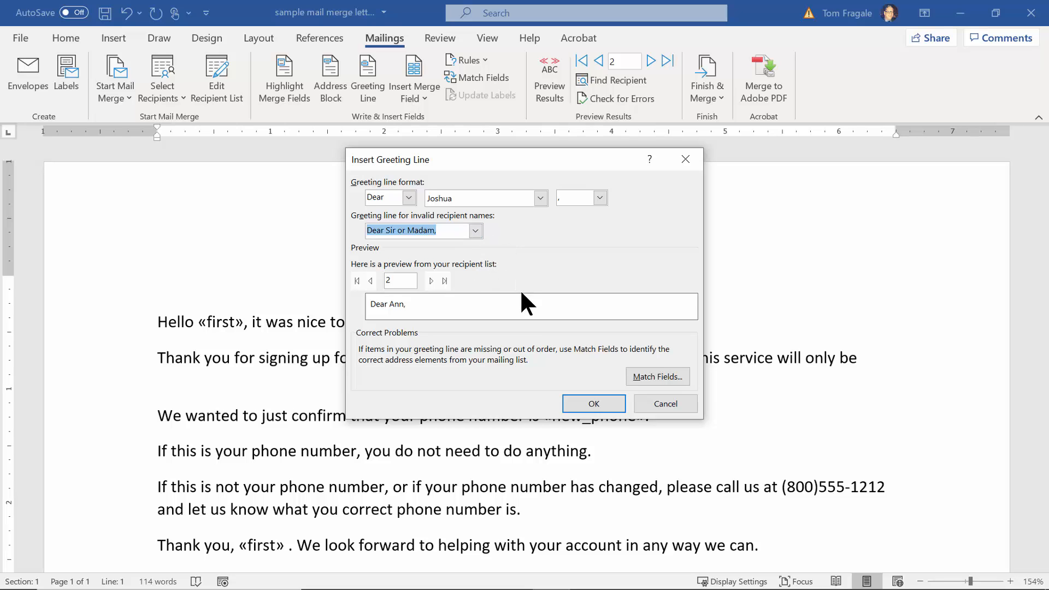
mouse_move(592, 403)
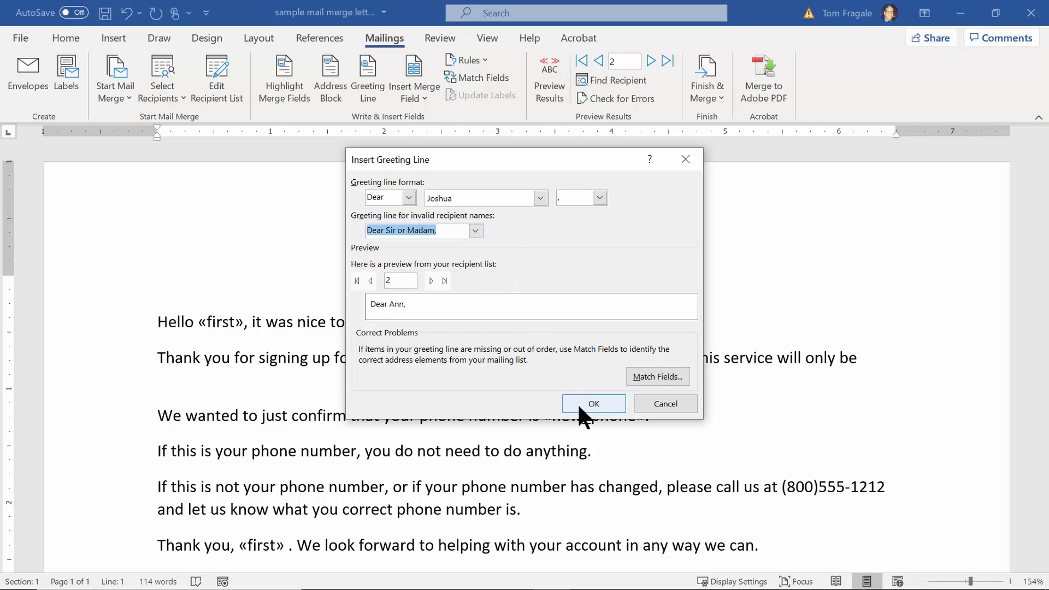
click(593, 403)
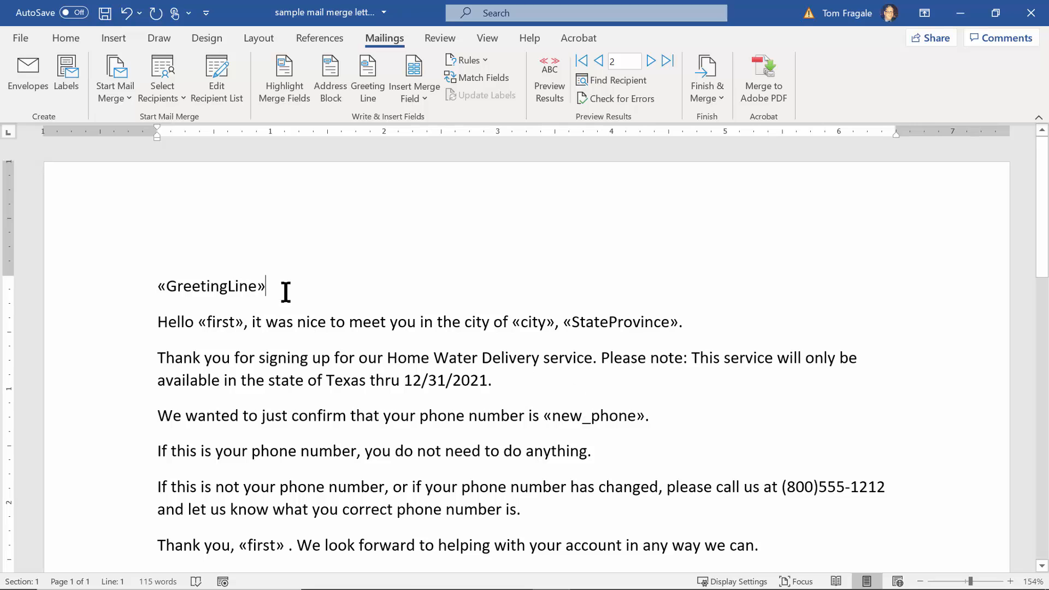
mouse_move(469, 293)
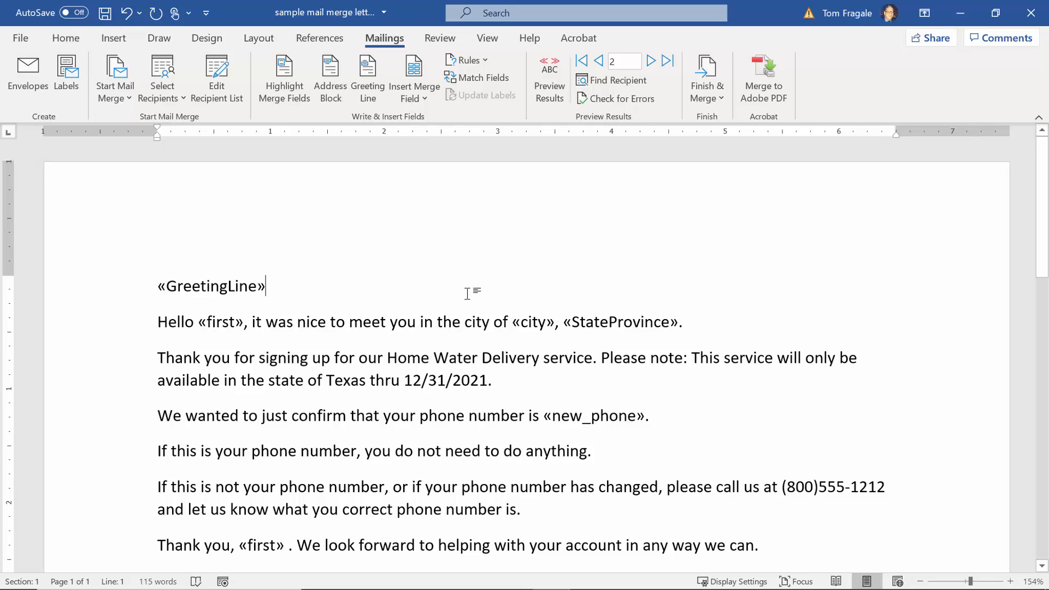
mouse_move(410, 79)
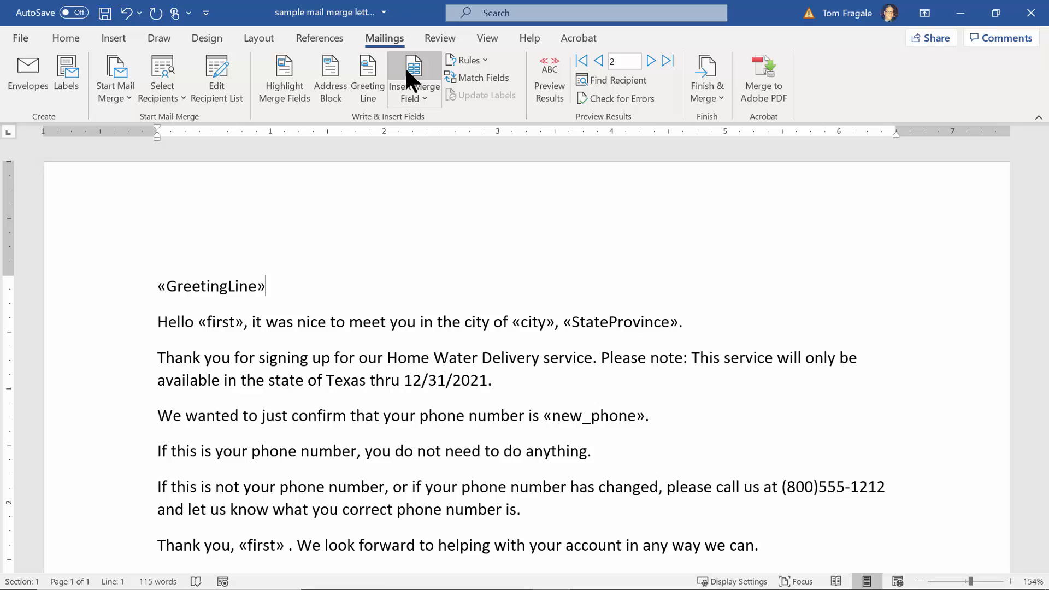
mouse_move(708, 79)
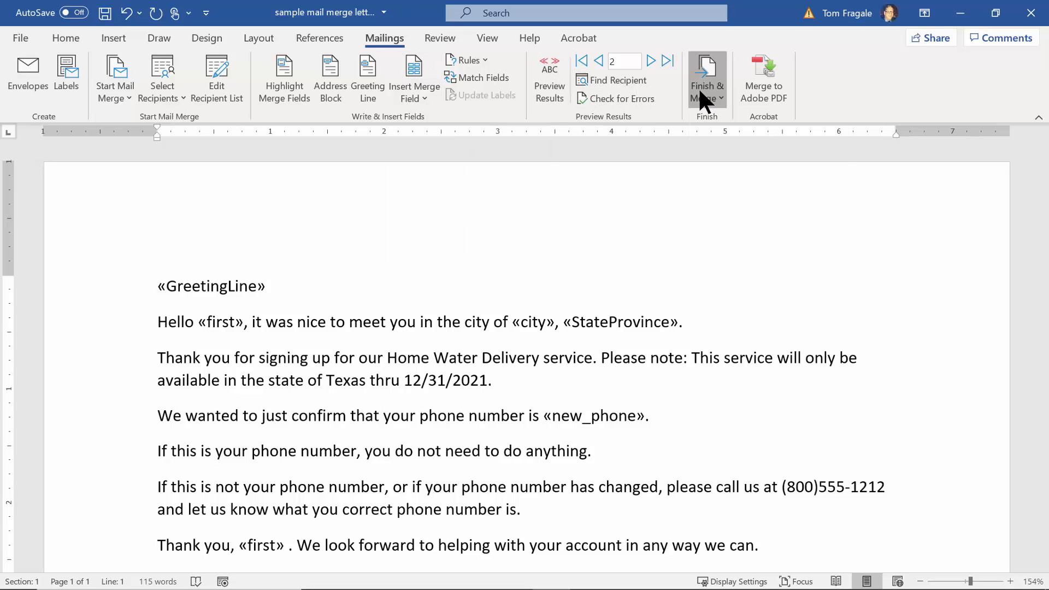
Merge all records into individual letters, accepting Home Water Delivery in the Fill-in prompt.
click(707, 77)
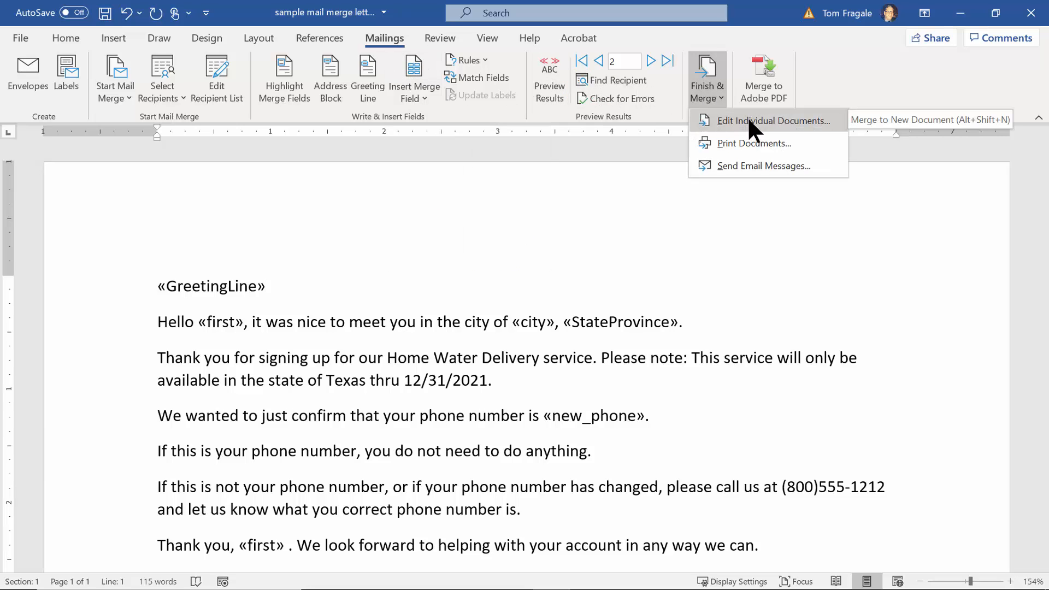
click(774, 120)
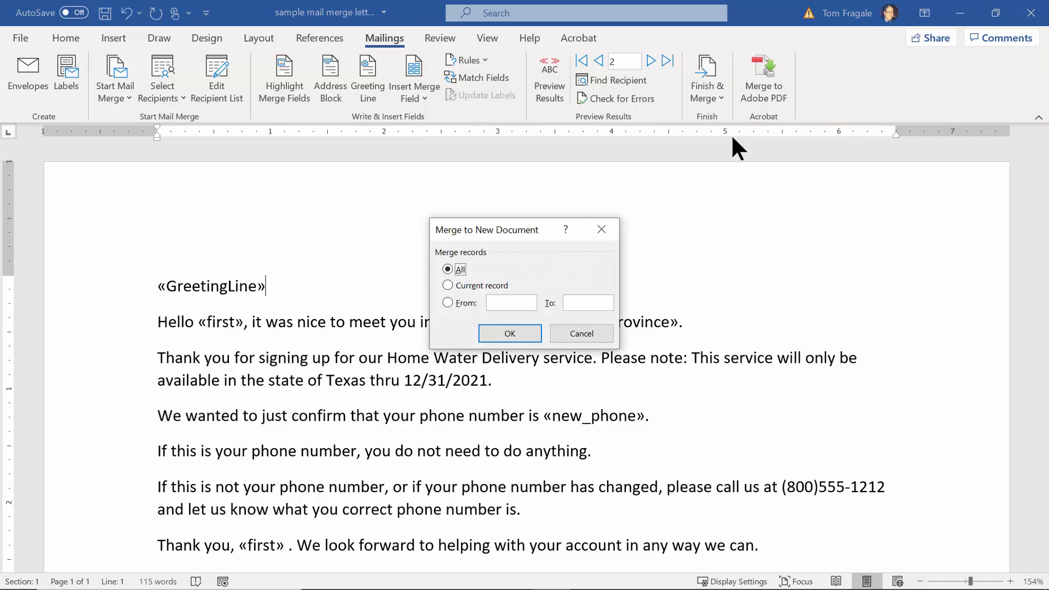
click(509, 333)
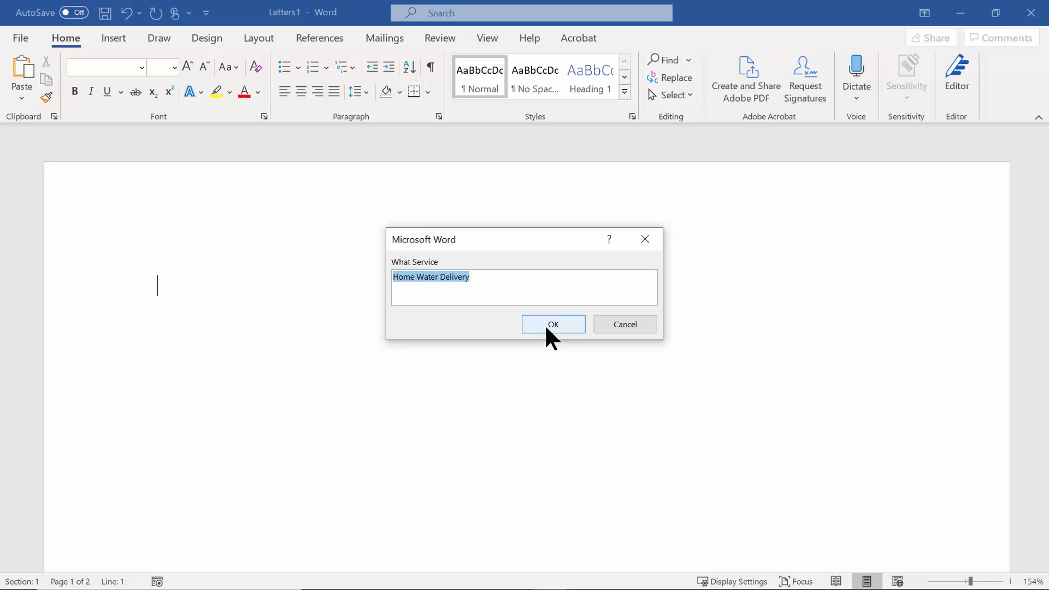
click(554, 325)
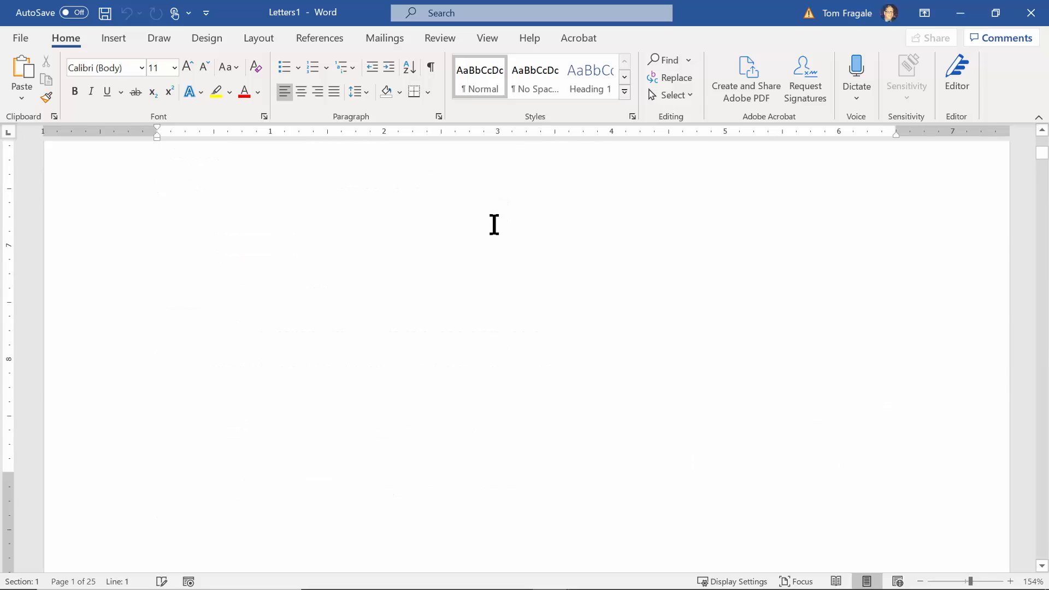
scroll(down, 3)
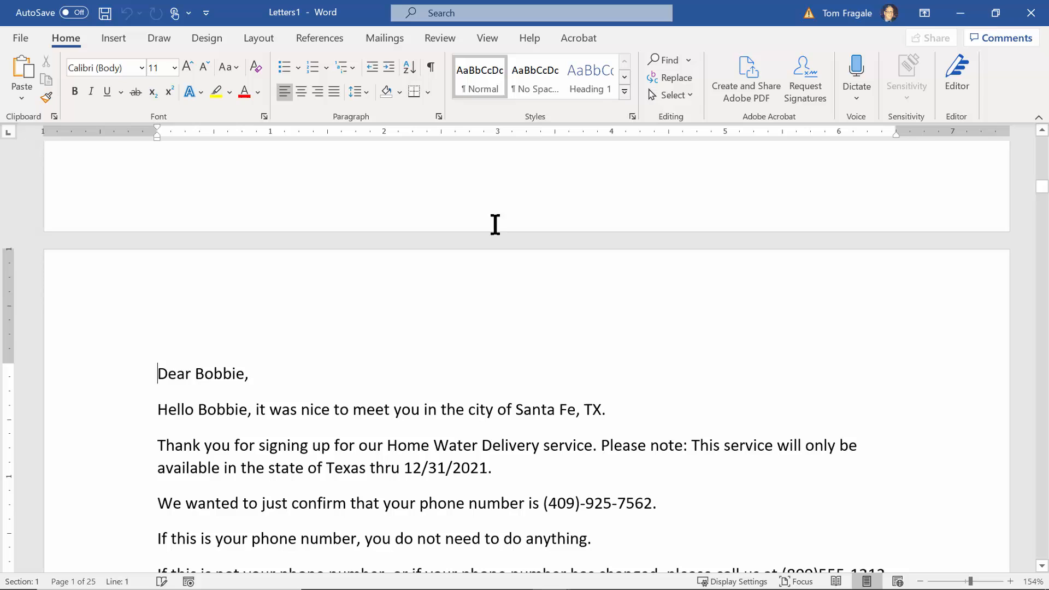
mouse_move(1033, 32)
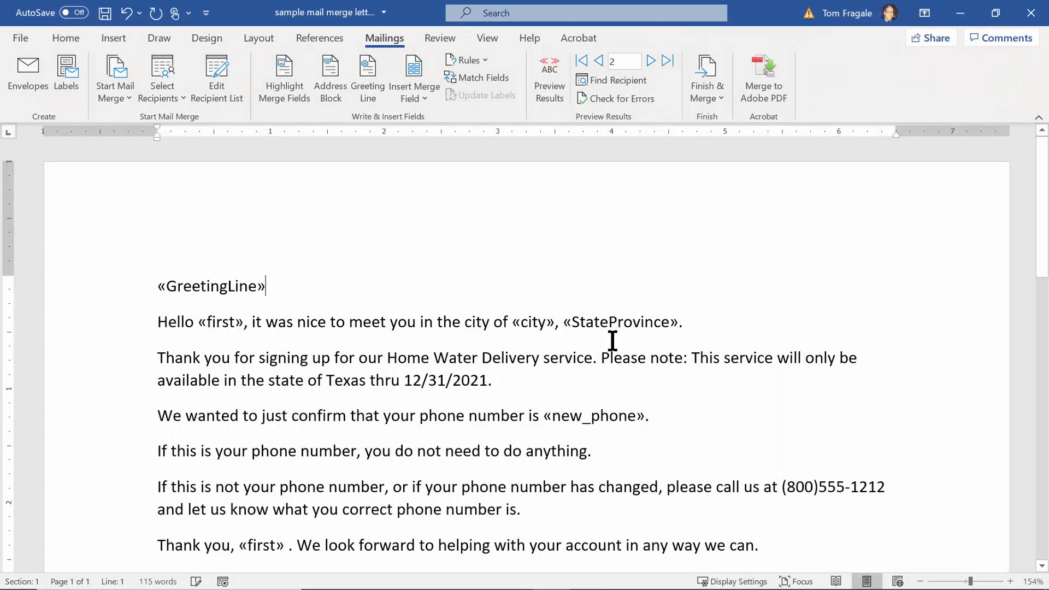
mouse_move(384, 39)
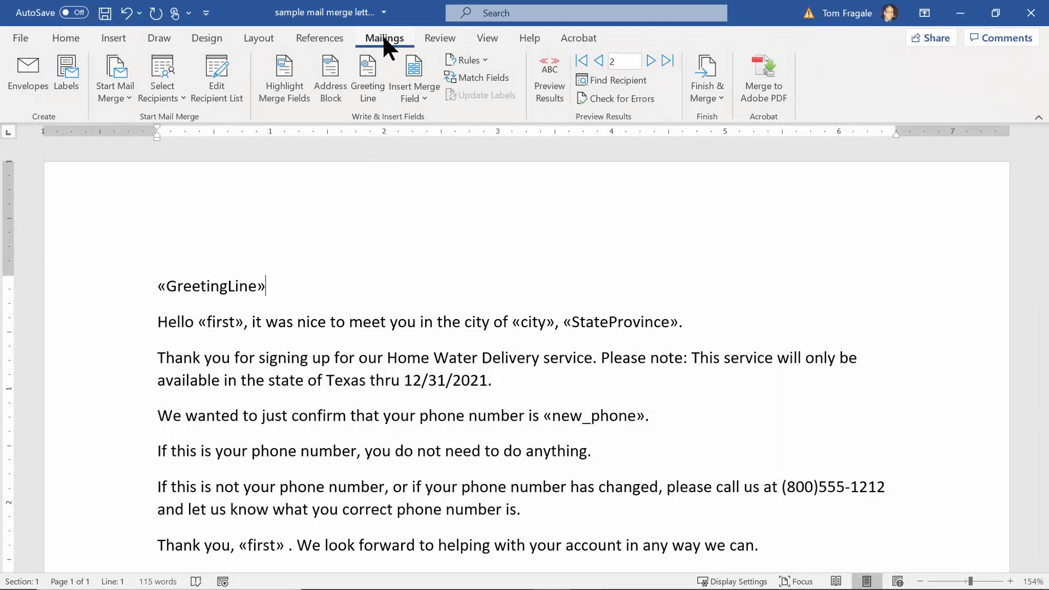
Reopen Insert Greeting Line on the template and show its name format choices.
click(367, 75)
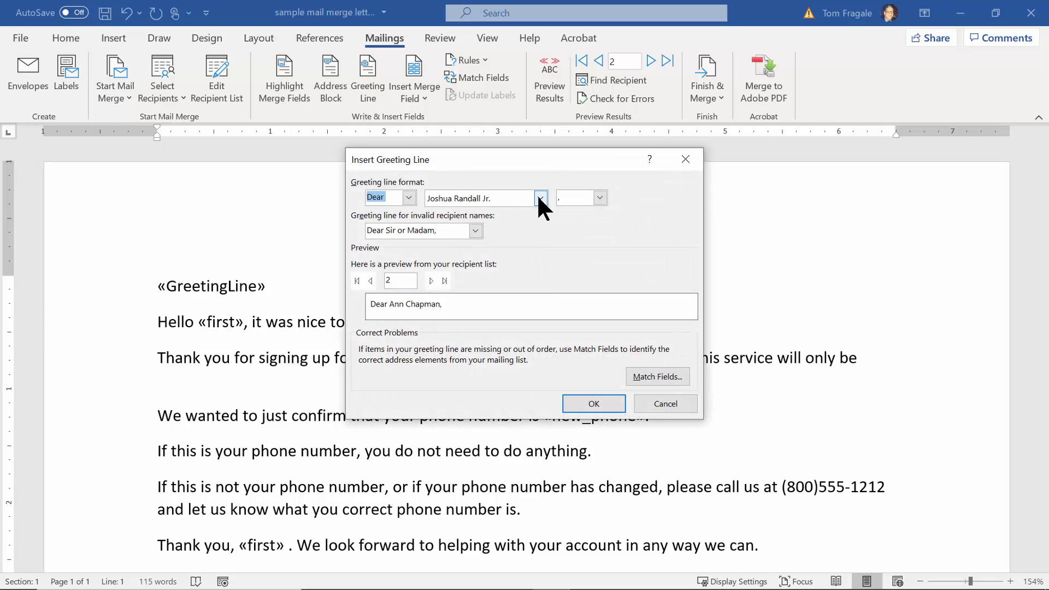
click(540, 198)
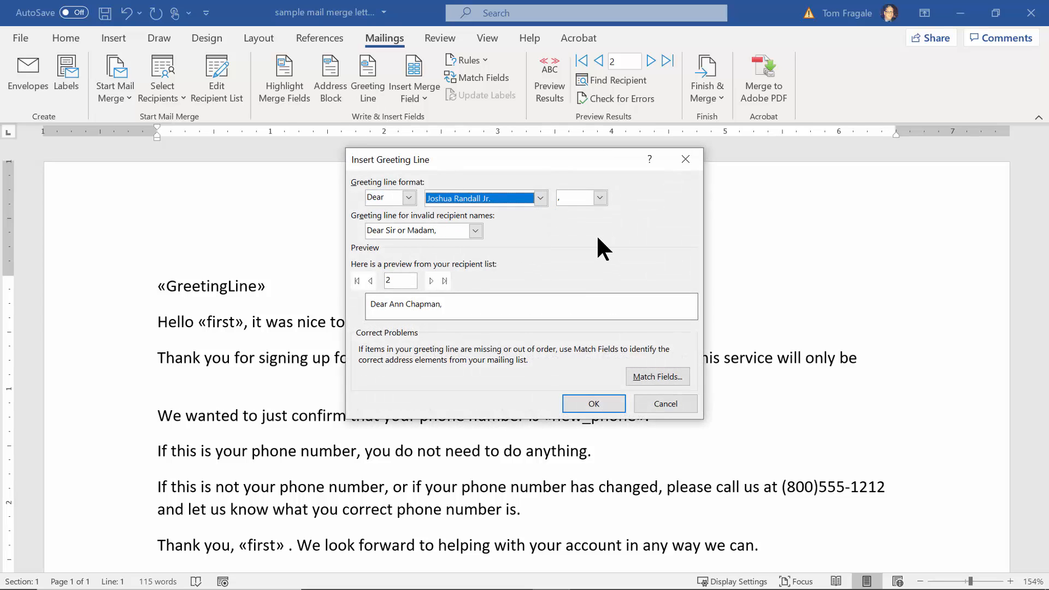